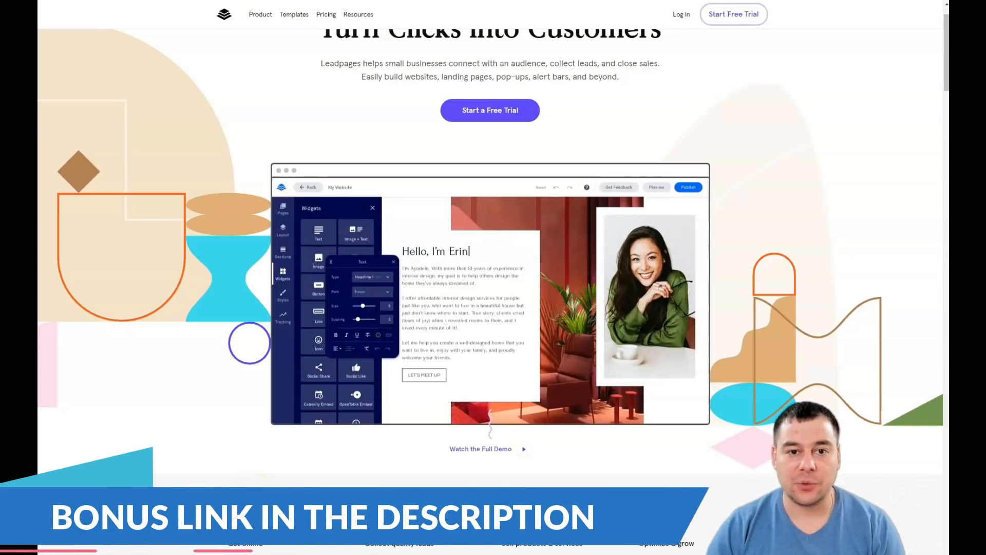
Step: Scroll through the yearly Advanced, Pro and Standard plan comparison down to the Pro site-hosting note
scroll(down, 3)
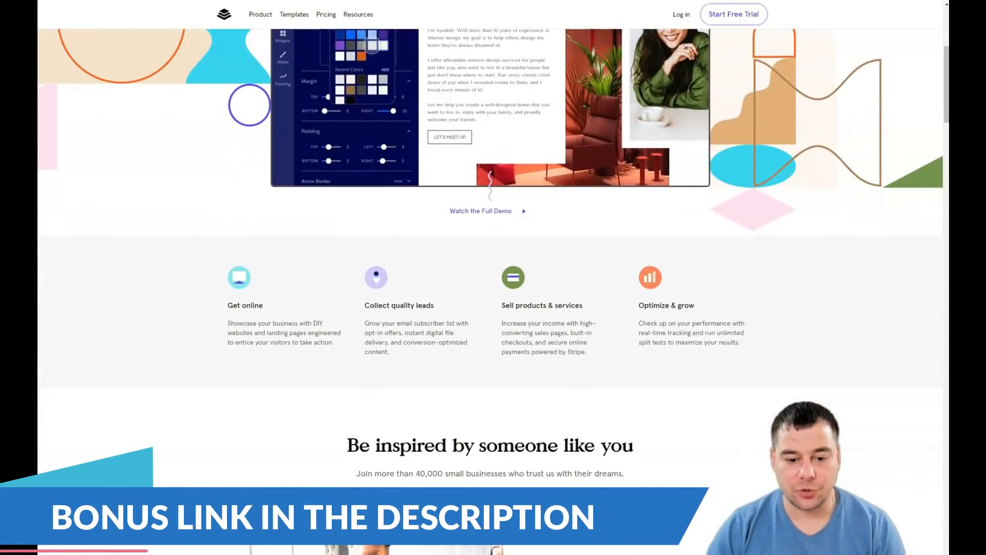
scroll(down, 3)
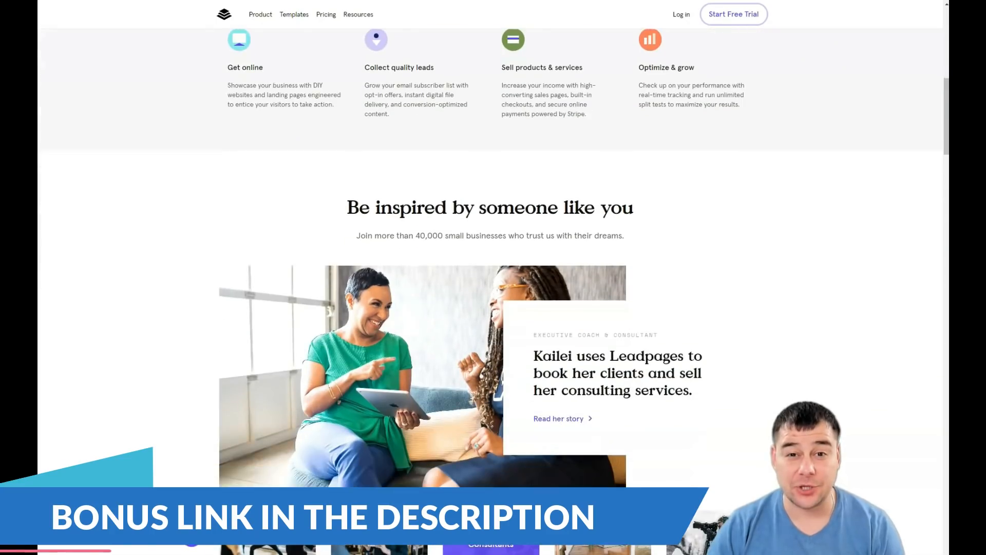
scroll(down, 3)
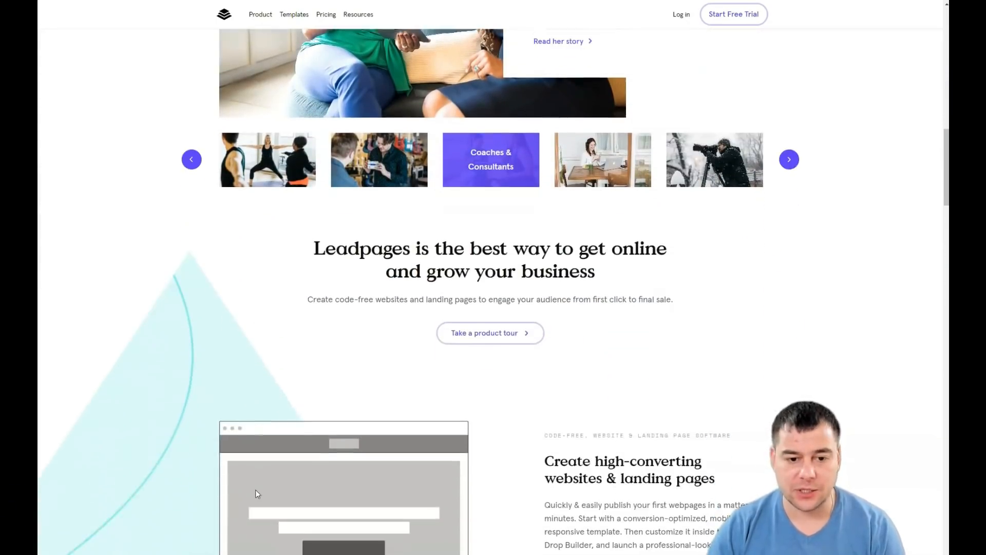
scroll(down, 3)
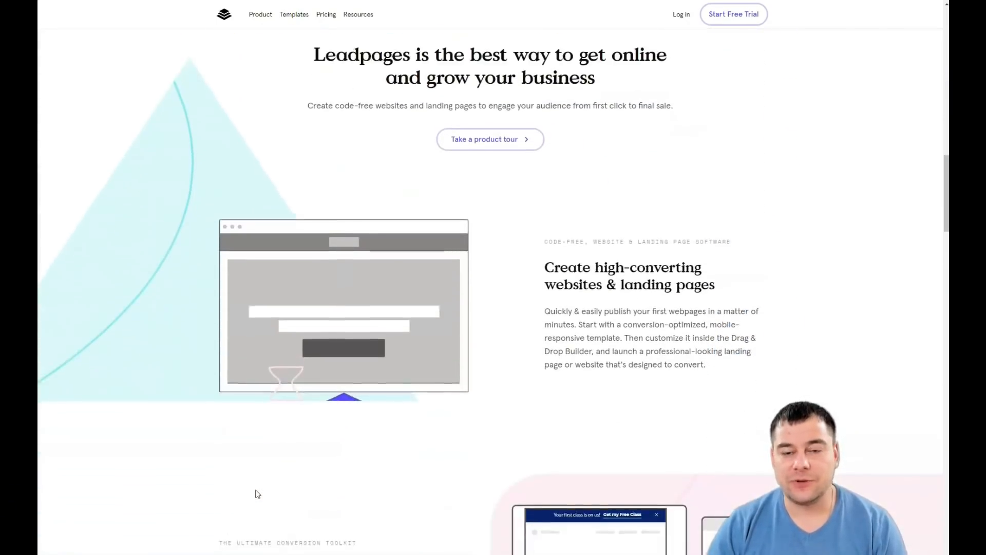
scroll(down, 3)
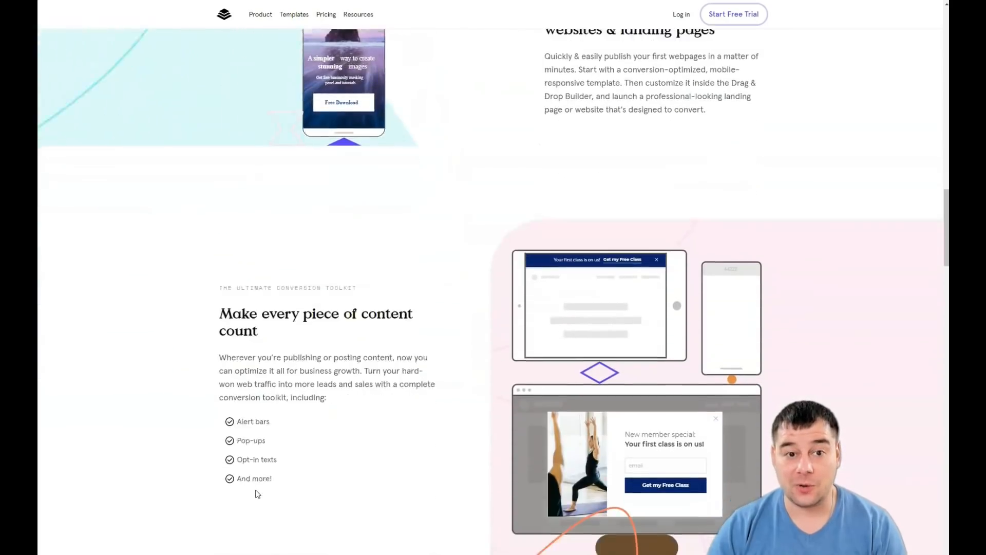
scroll(down, 3)
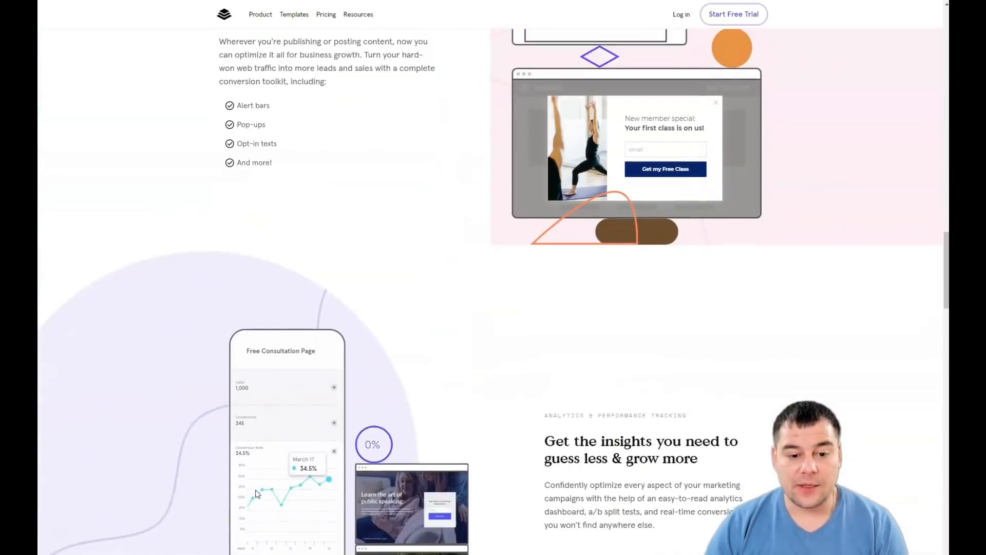
scroll(down, 3)
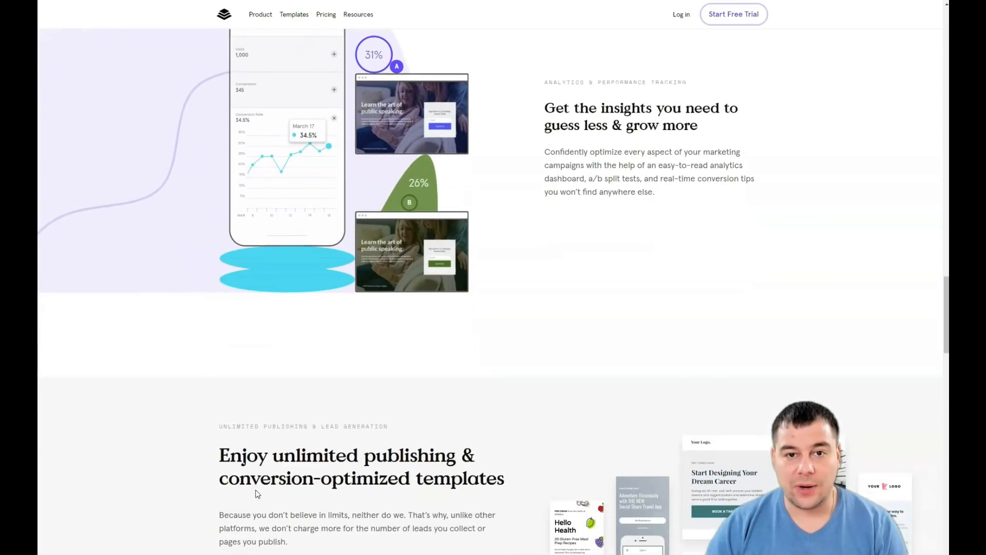
scroll(down, 3)
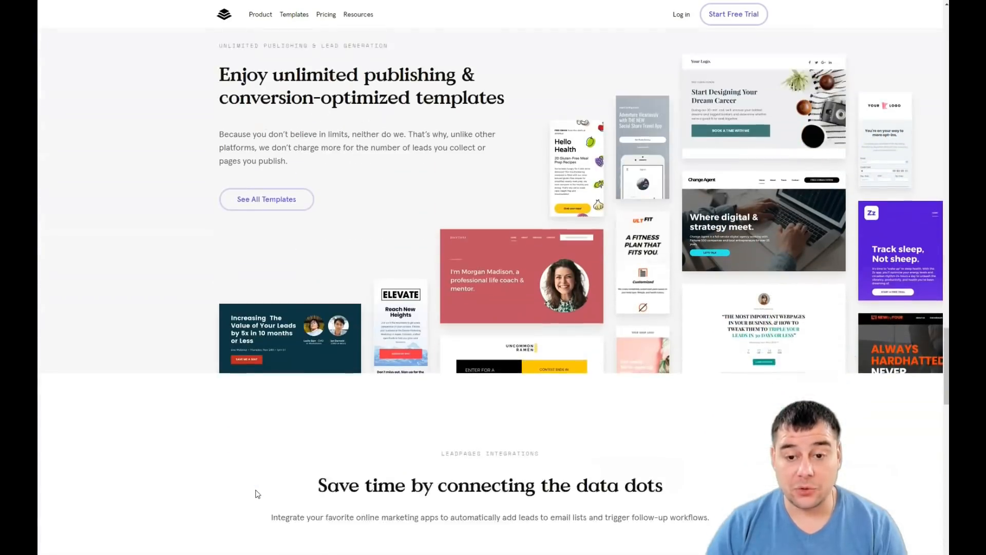
scroll(down, 3)
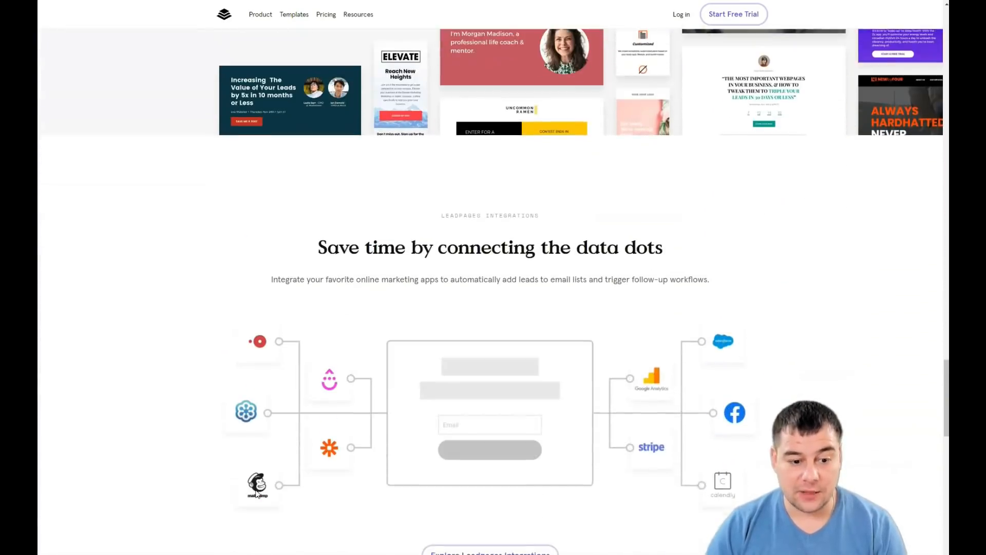
scroll(down, 3)
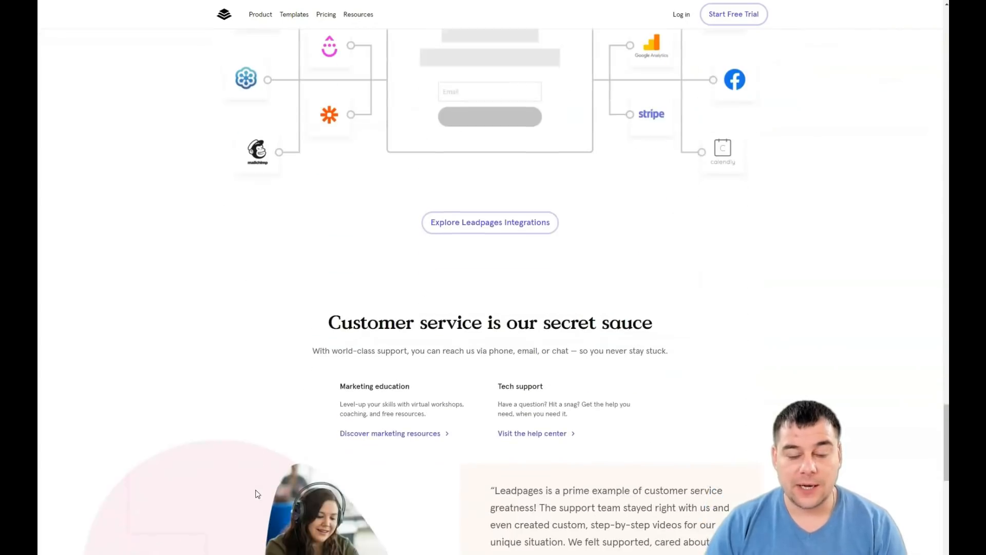
scroll(down, 3)
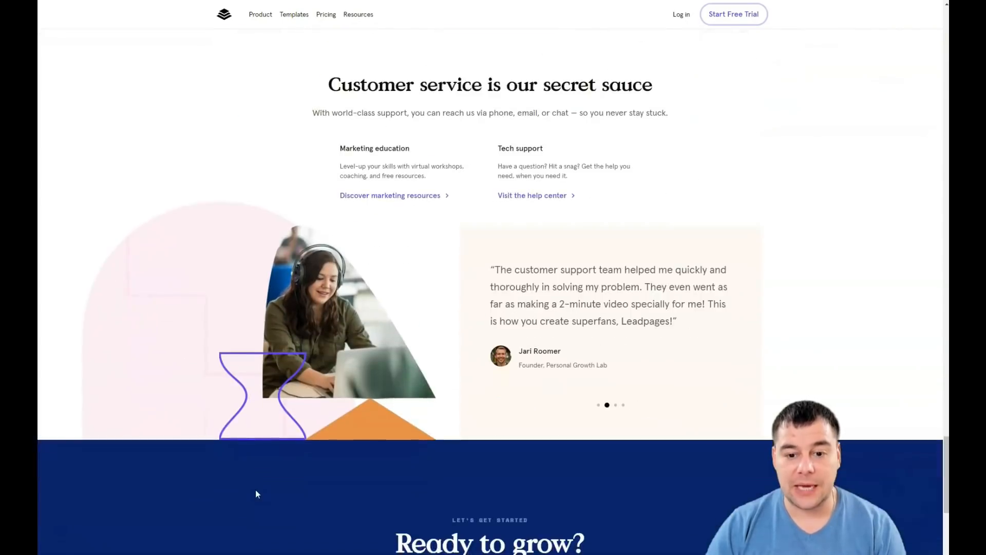
scroll(down, 3)
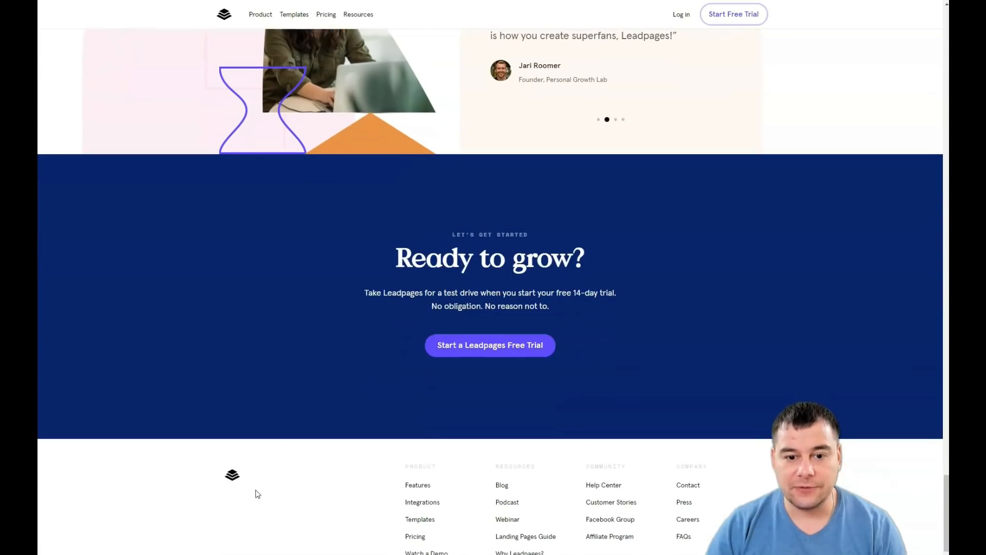
scroll(up, 3)
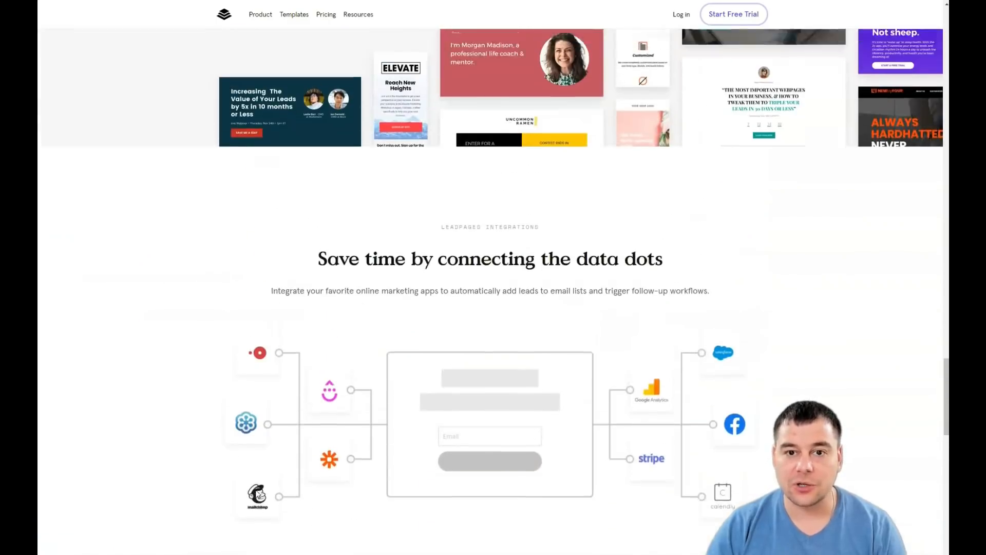
scroll(up, 3)
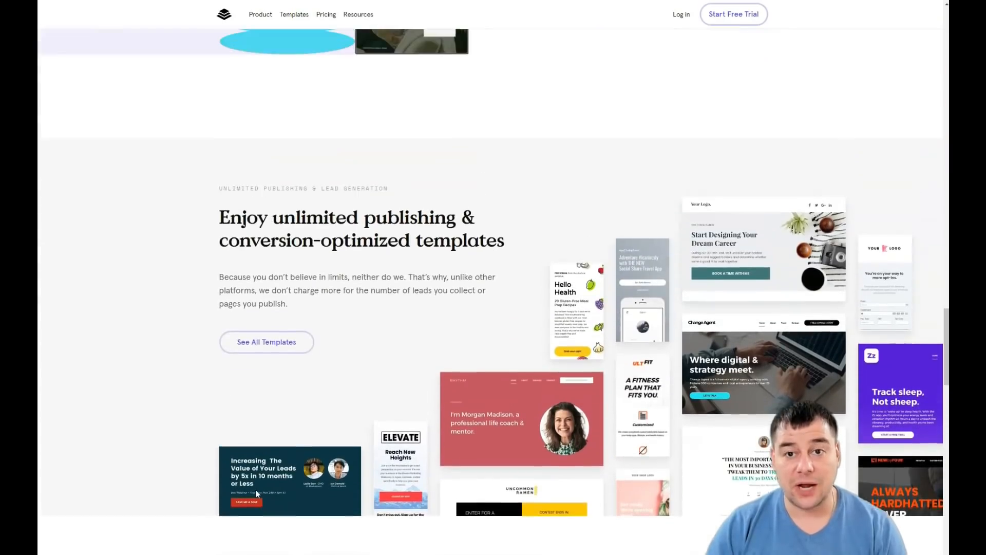
scroll(up, 3)
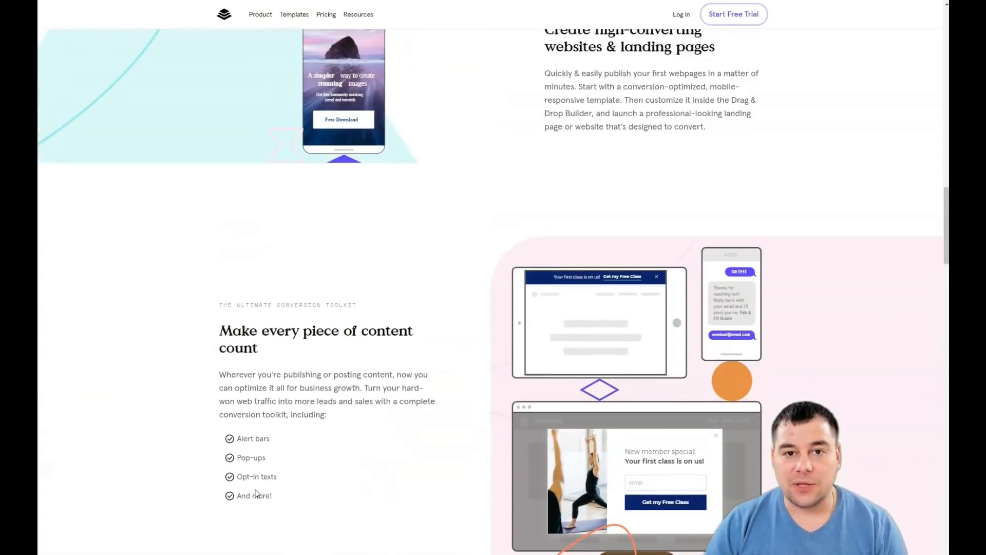
scroll(up, 3)
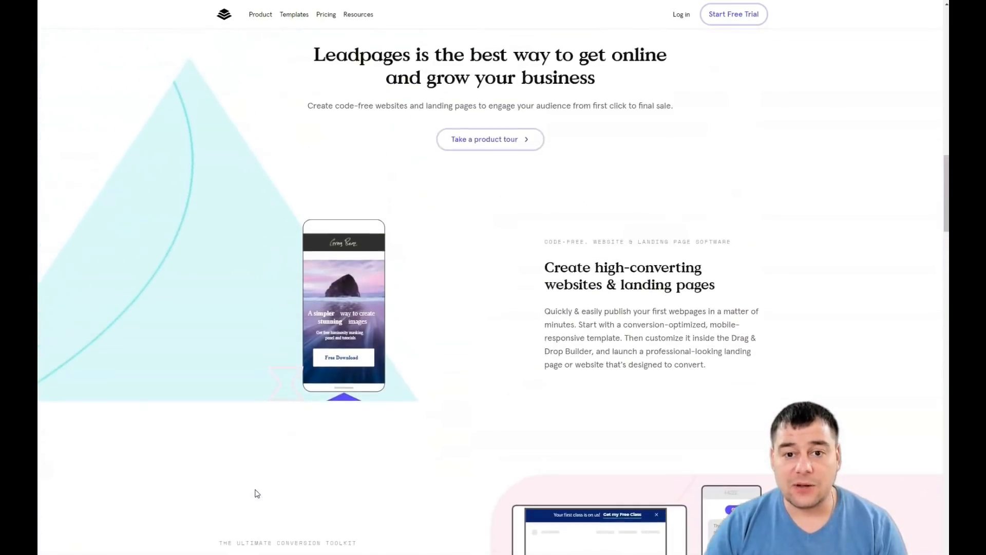
scroll(up, 3)
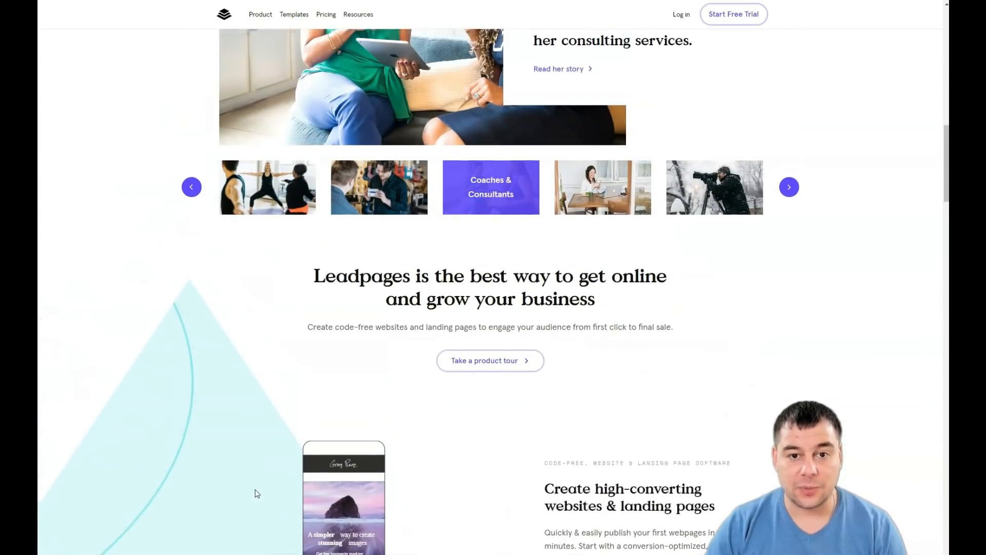
scroll(up, 3)
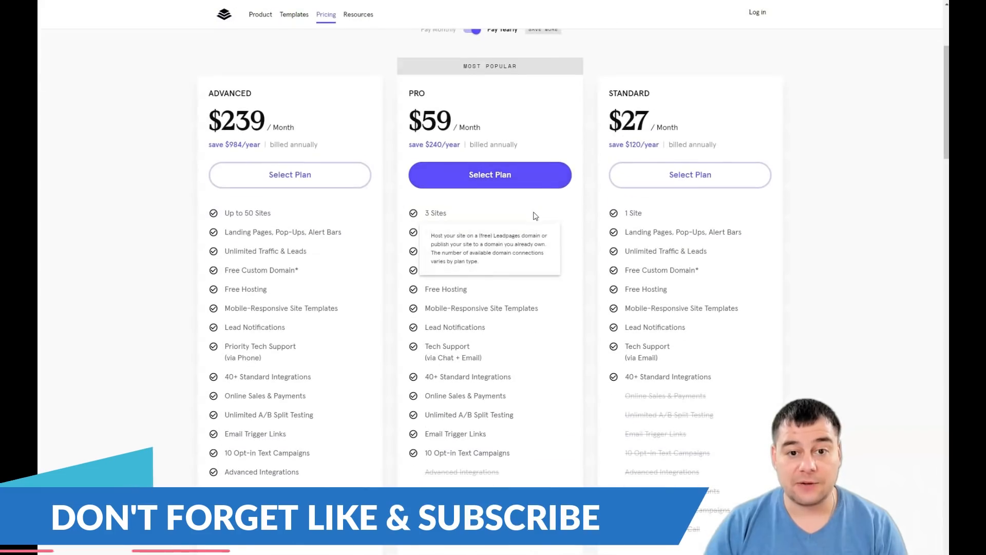
mouse_move(623, 172)
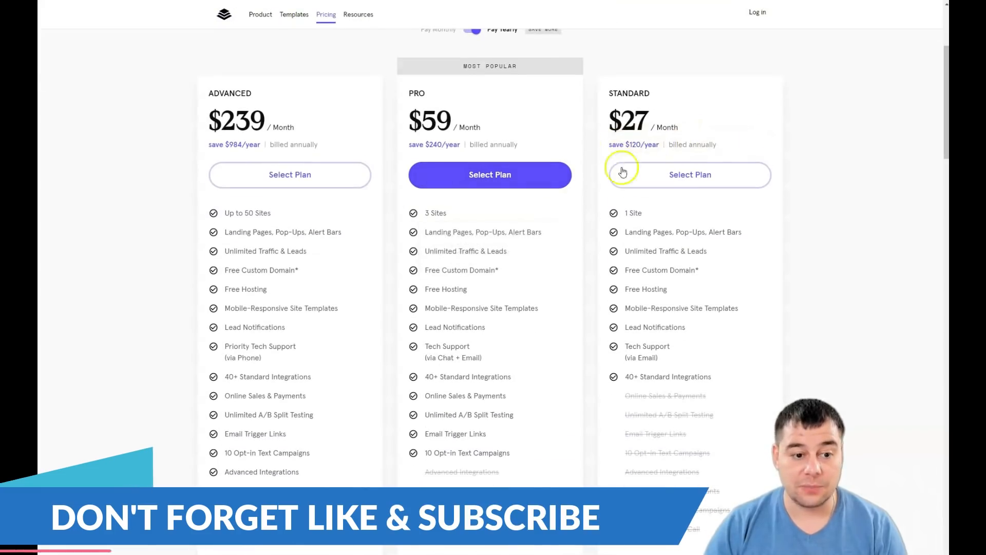
scroll(down, 3)
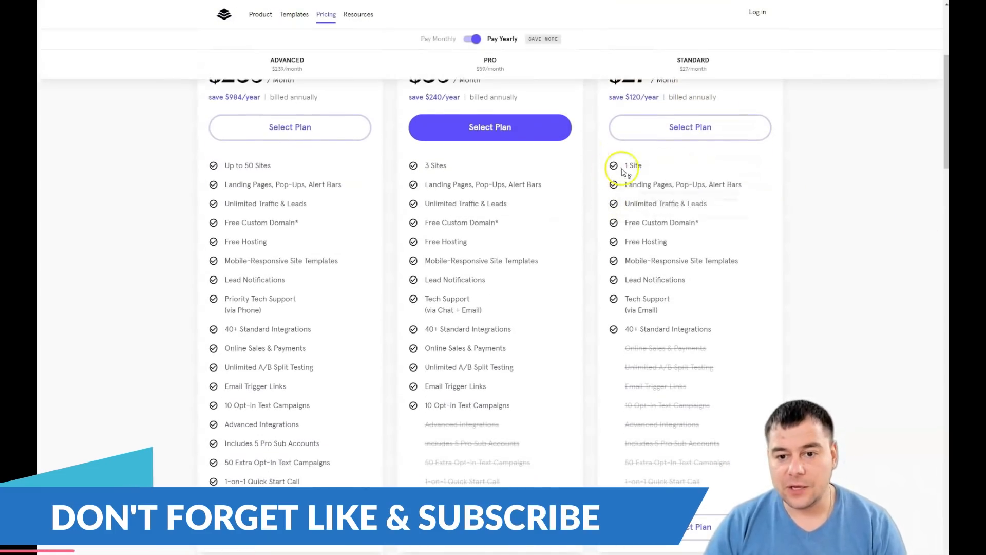
scroll(up, 3)
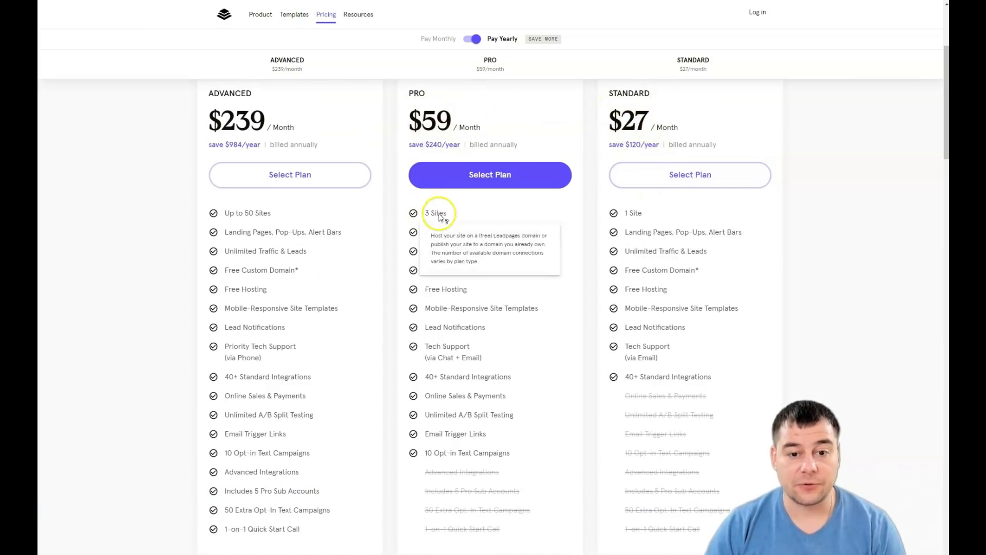
mouse_move(257, 119)
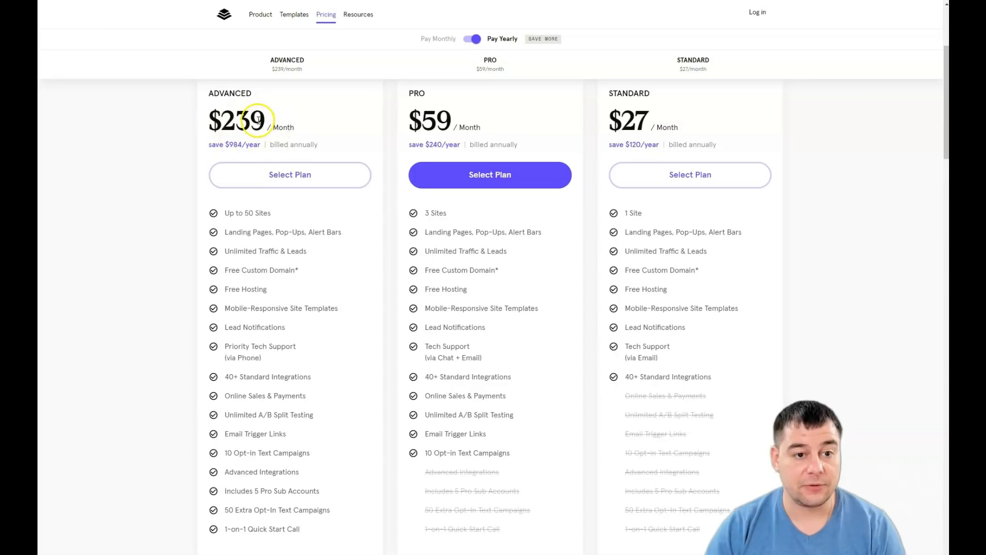
mouse_move(507, 239)
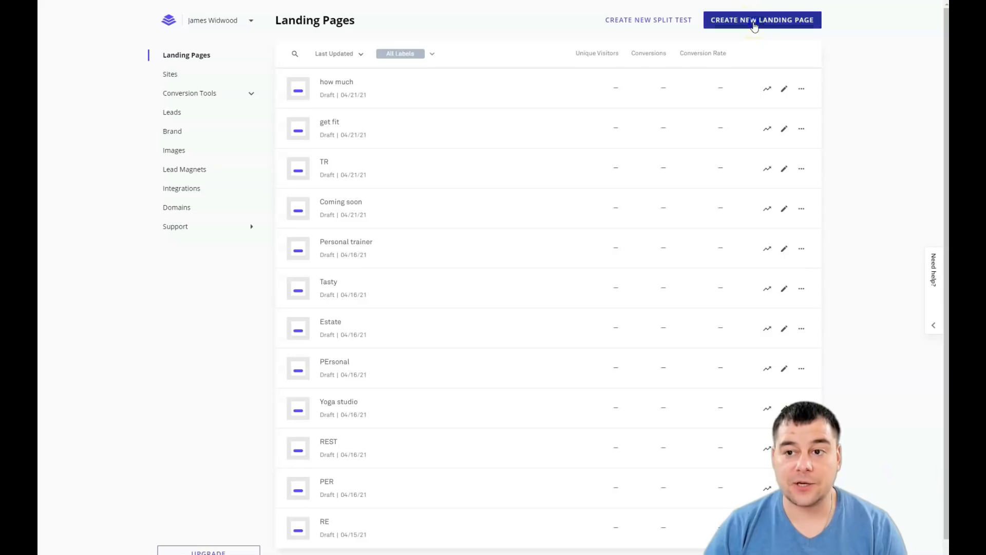
click(761, 19)
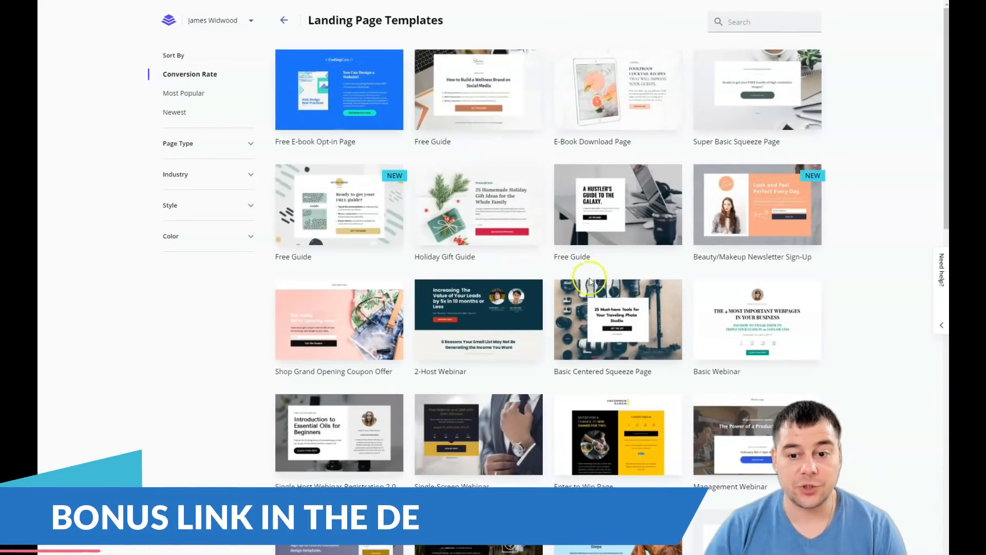
scroll(down, 3)
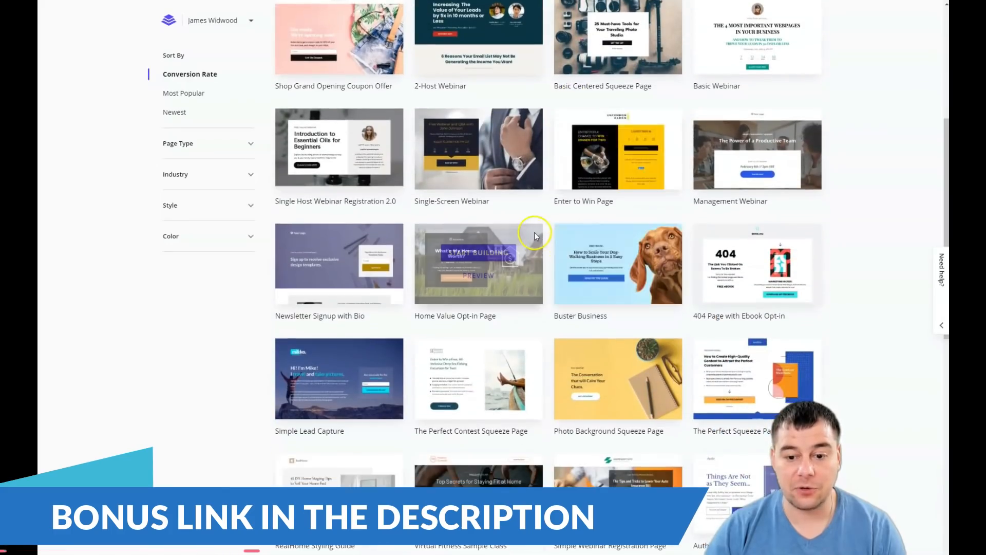
scroll(down, 3)
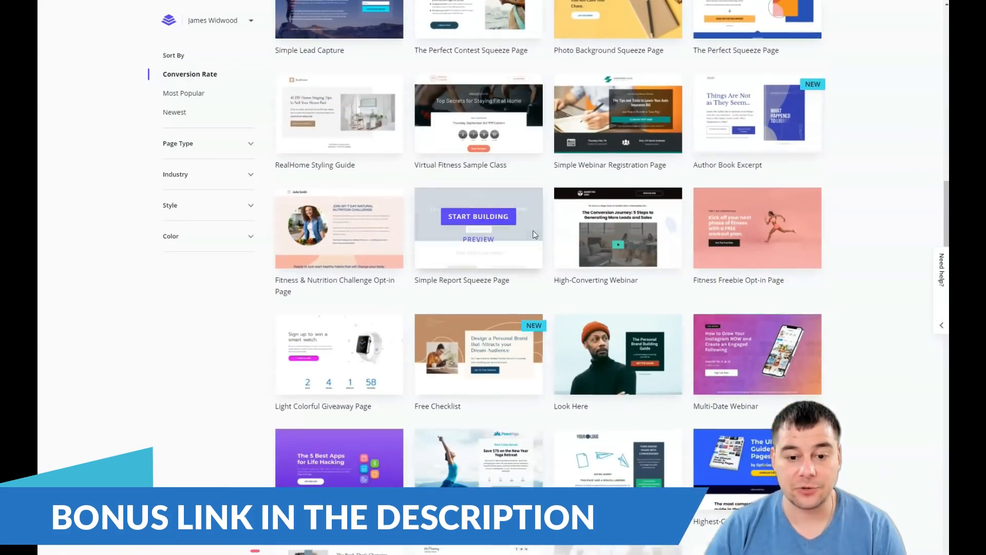
scroll(down, 3)
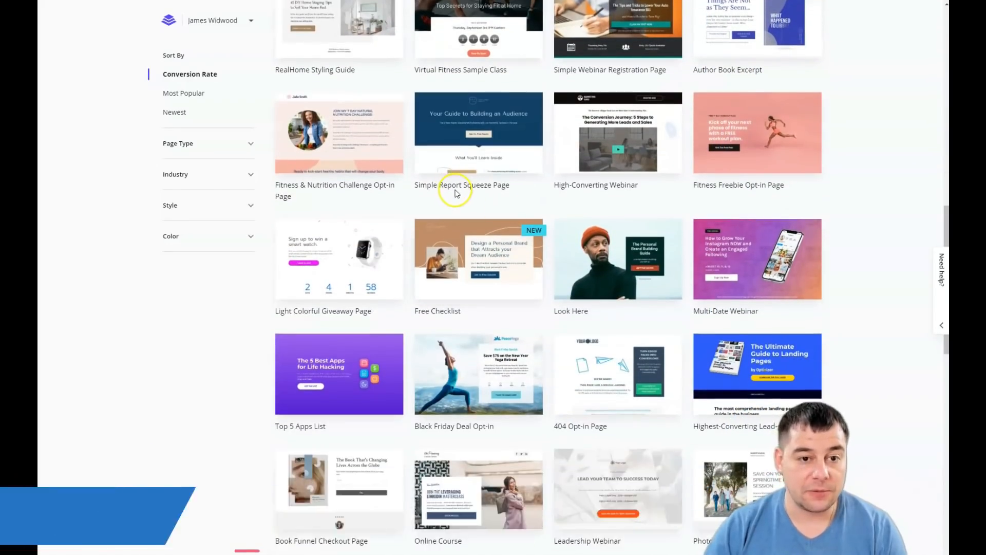
scroll(down, 3)
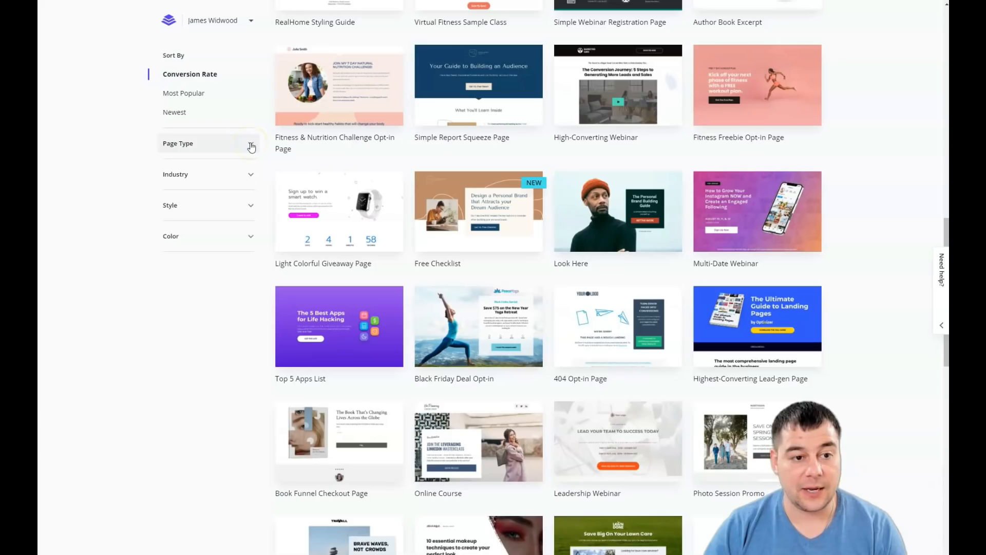
click(178, 143)
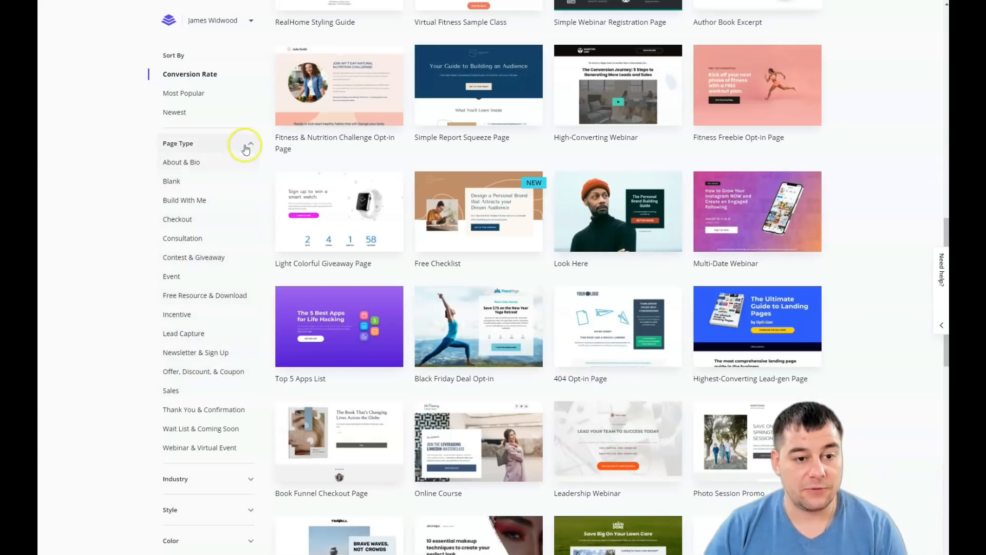
click(245, 147)
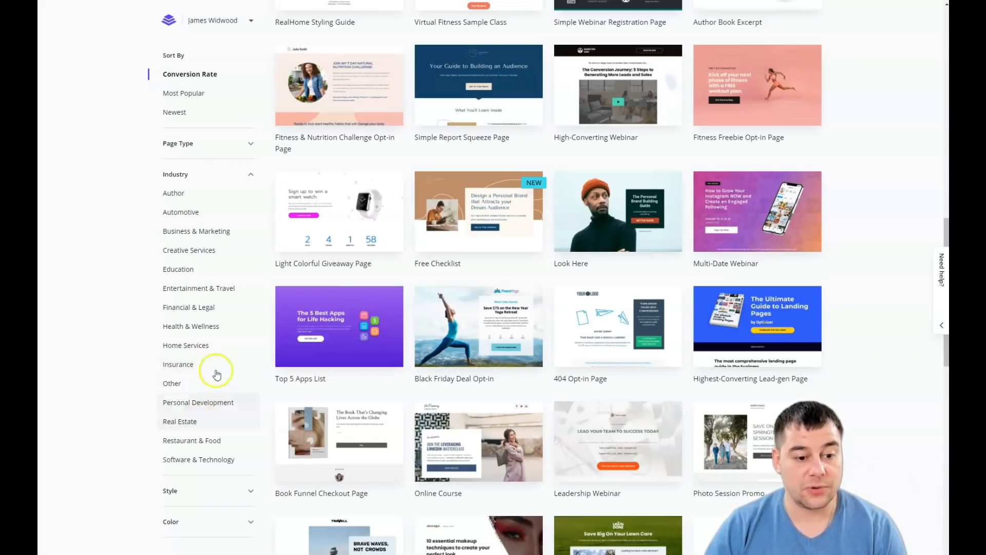
click(251, 175)
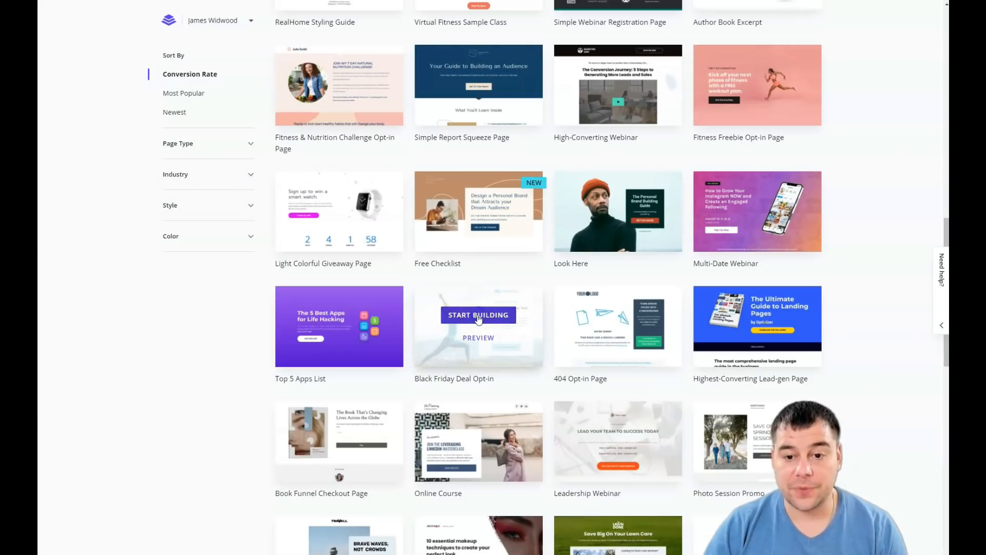
Step: Start building from the Black Friday Deal Opt-in template and begin naming the page Class
click(478, 315)
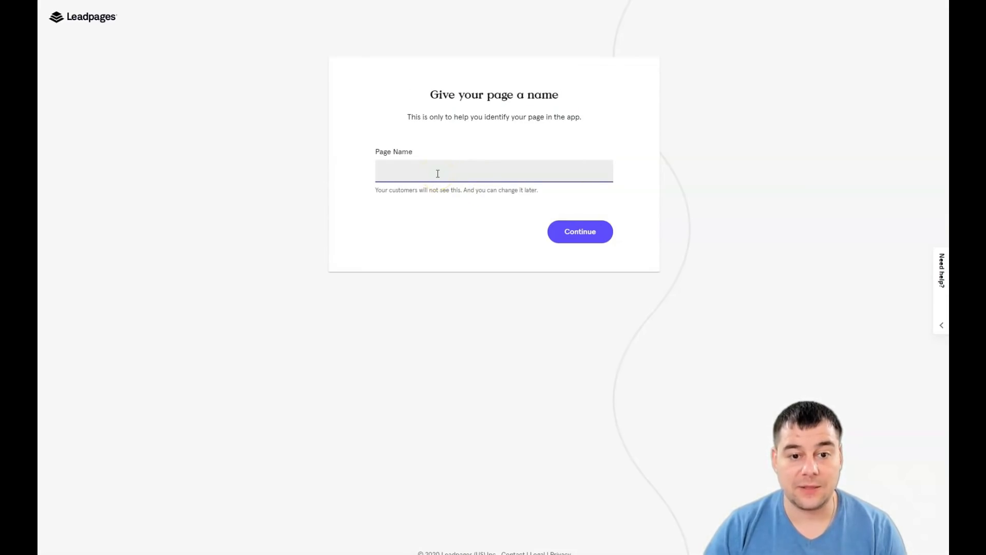
click(580, 231)
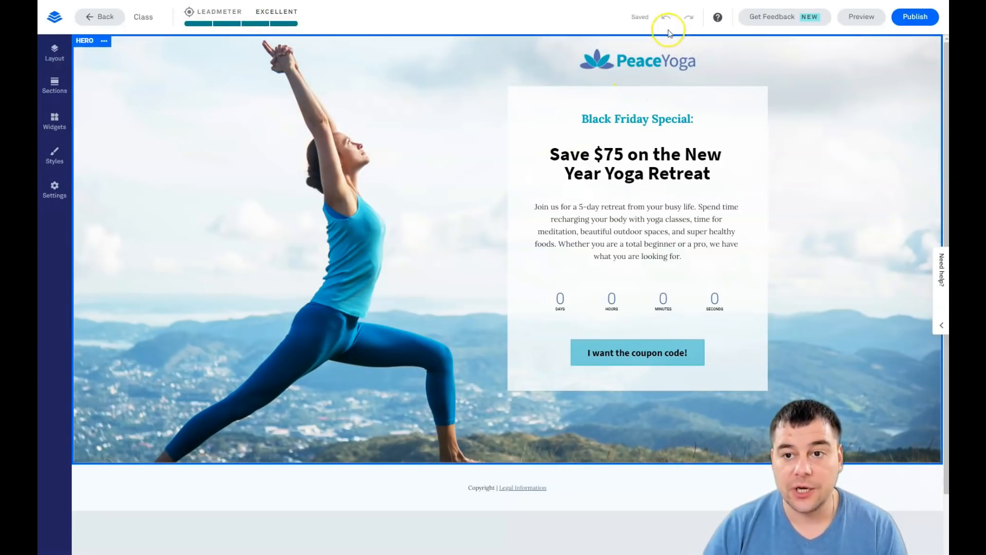
Step: Continue into the editor and show the Page Layout outline listing Hero and Footer
click(637, 231)
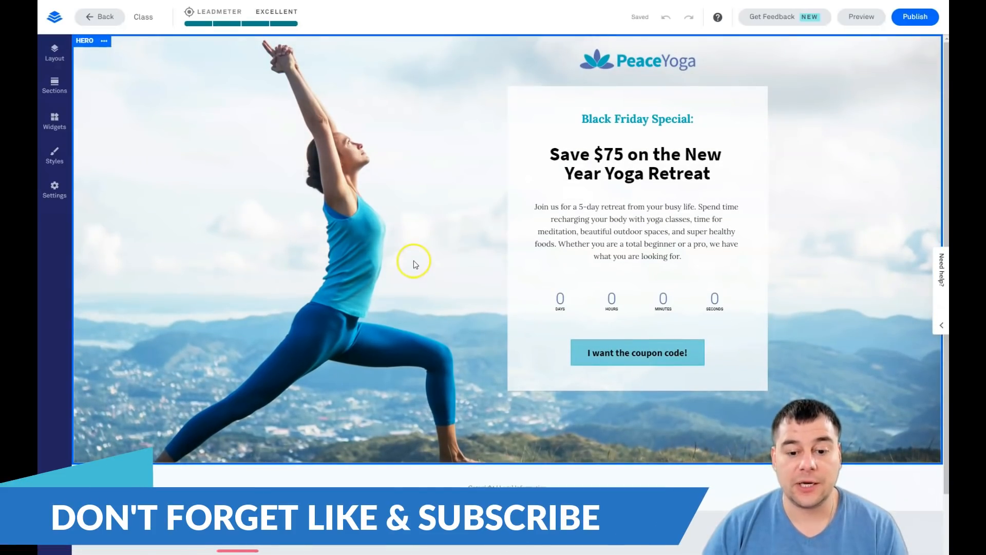
mouse_move(398, 259)
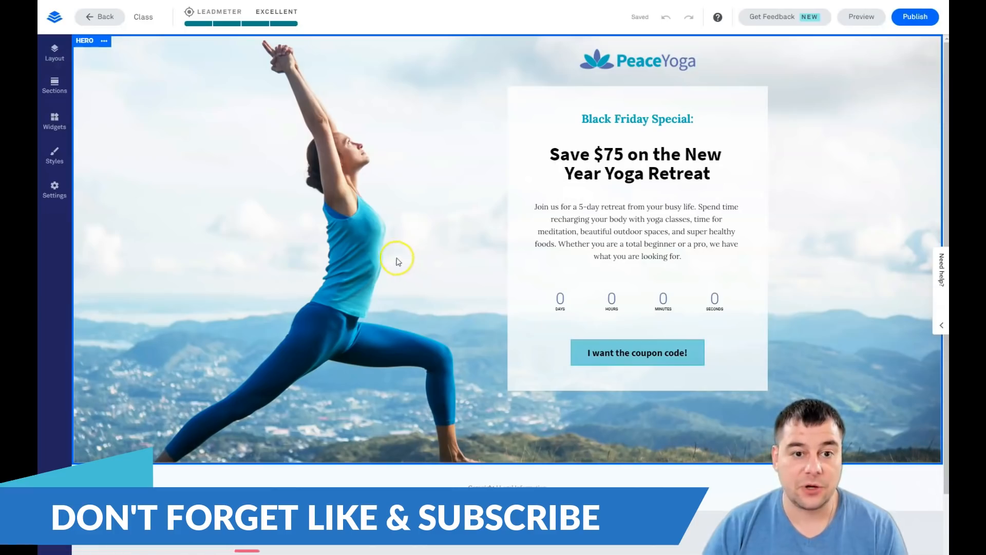
mouse_move(365, 216)
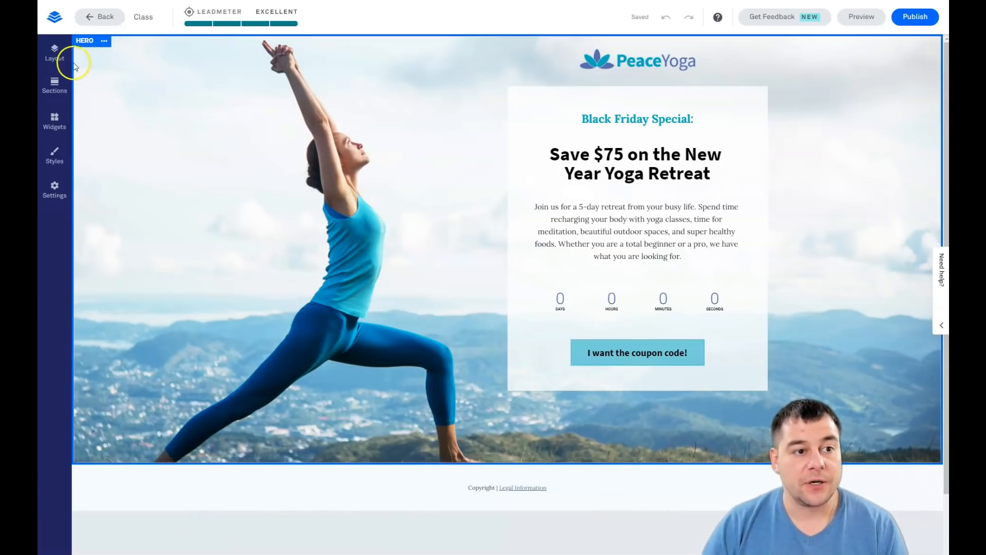
mouse_move(438, 252)
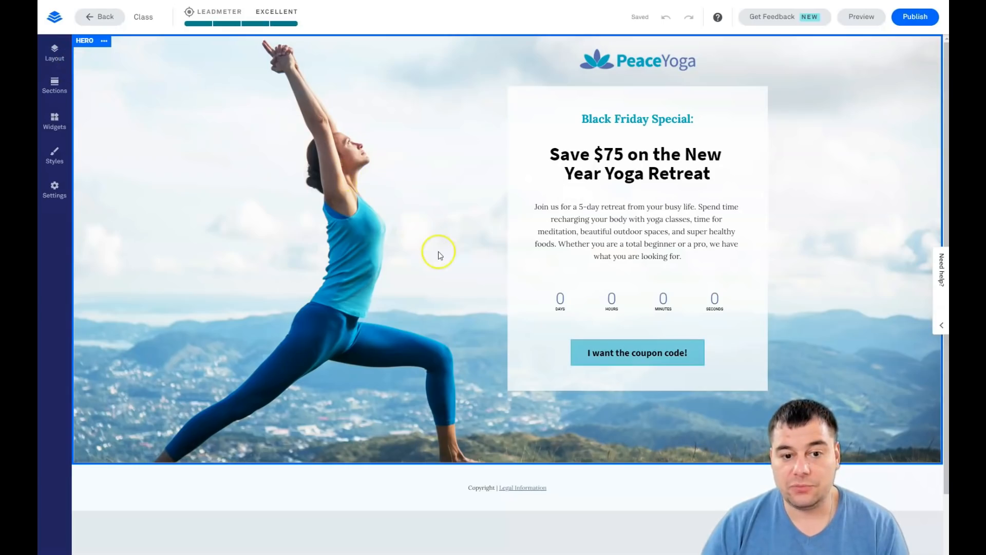
mouse_move(369, 283)
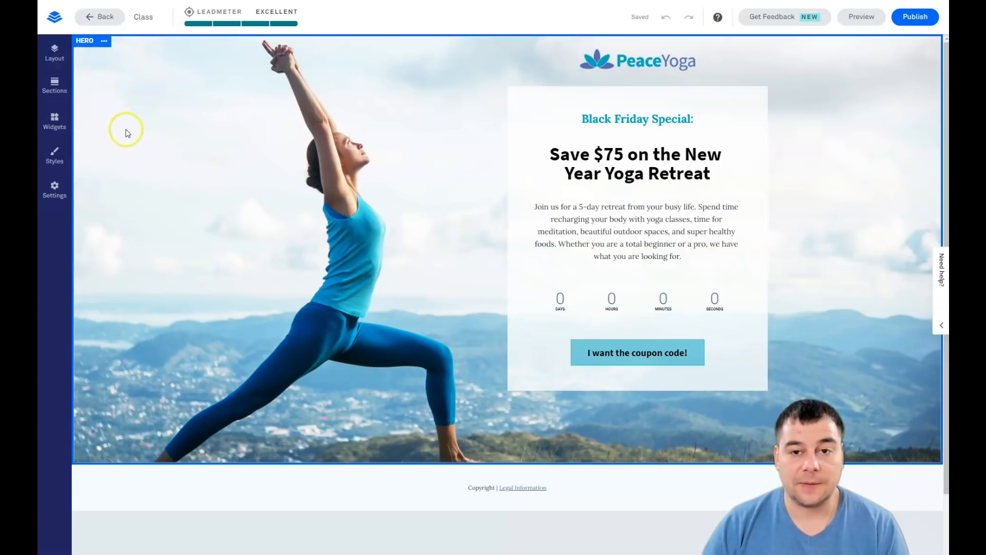
mouse_move(123, 229)
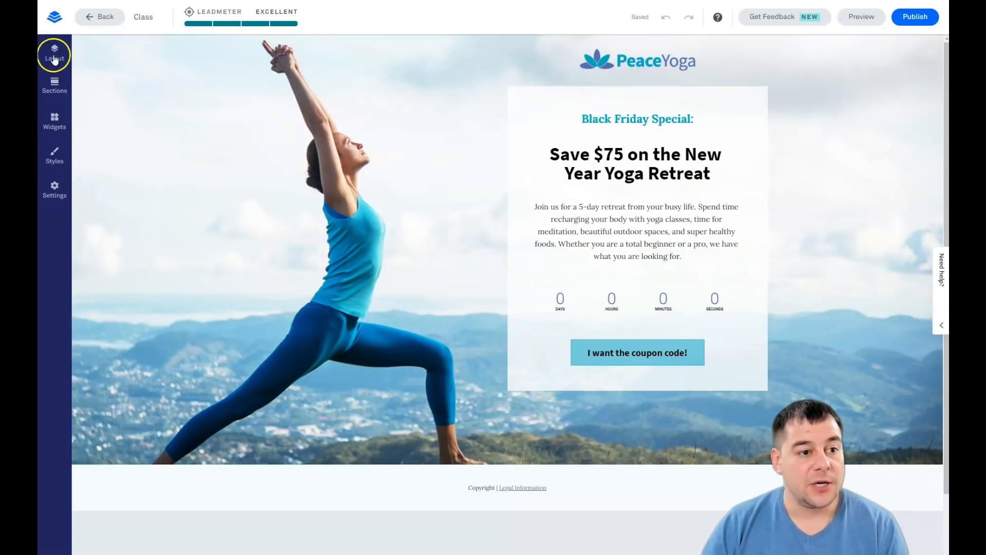
mouse_move(54, 176)
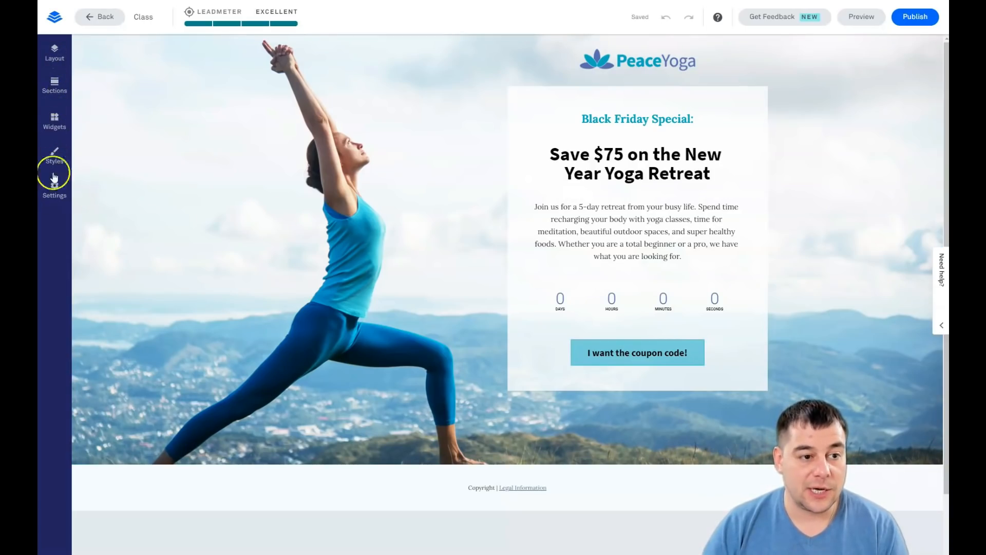
click(54, 52)
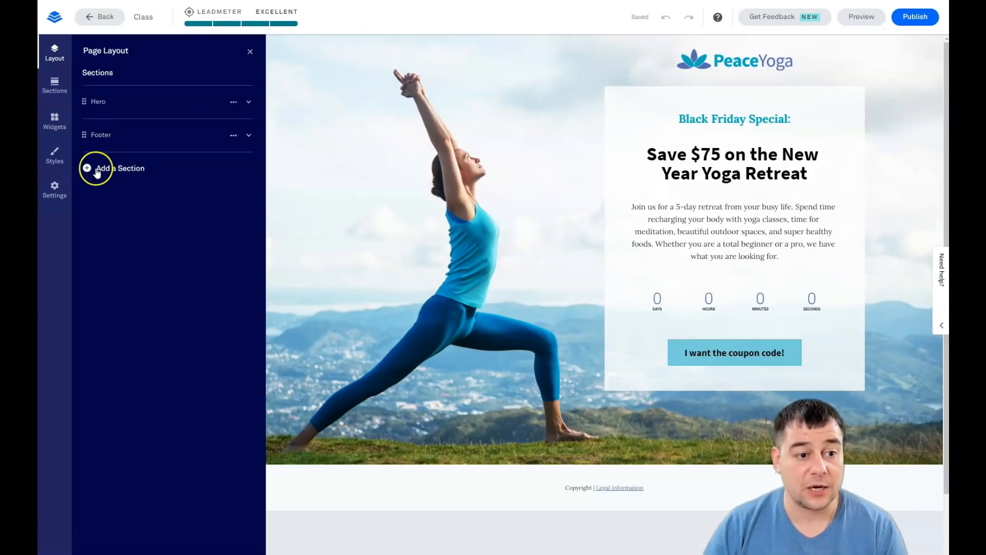
Step: Add a section, filter to Blank layouts and drag the two-column blank section onto the page
click(98, 168)
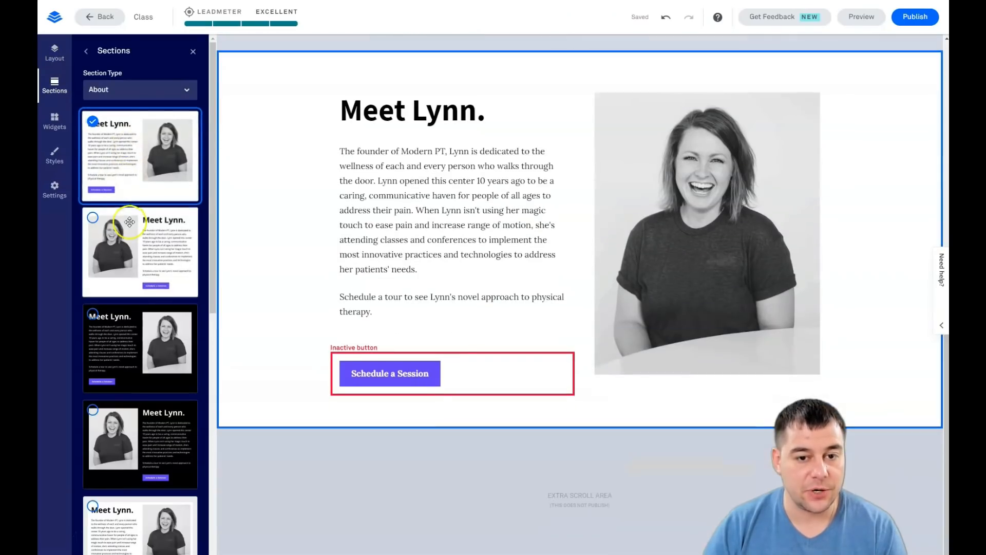
scroll(down, 3)
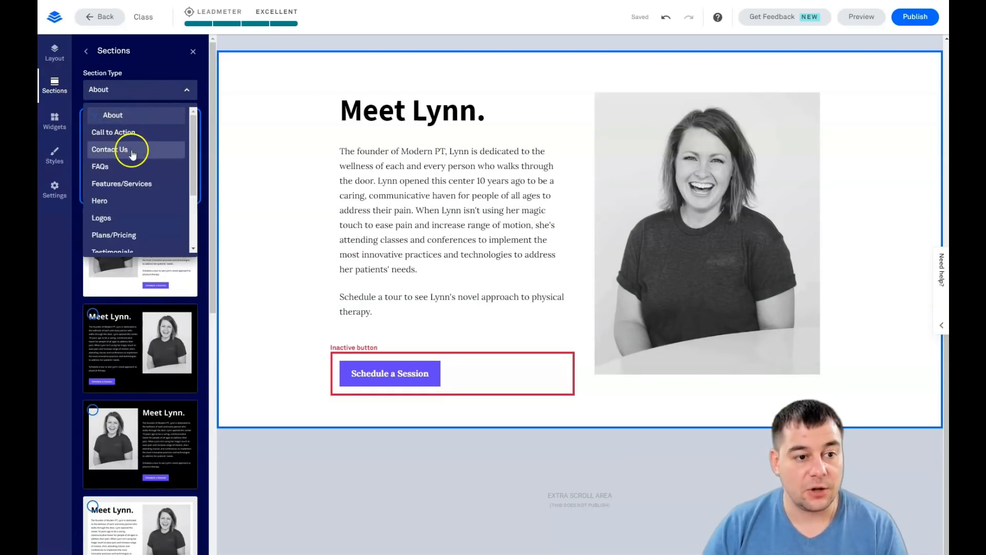
mouse_move(133, 183)
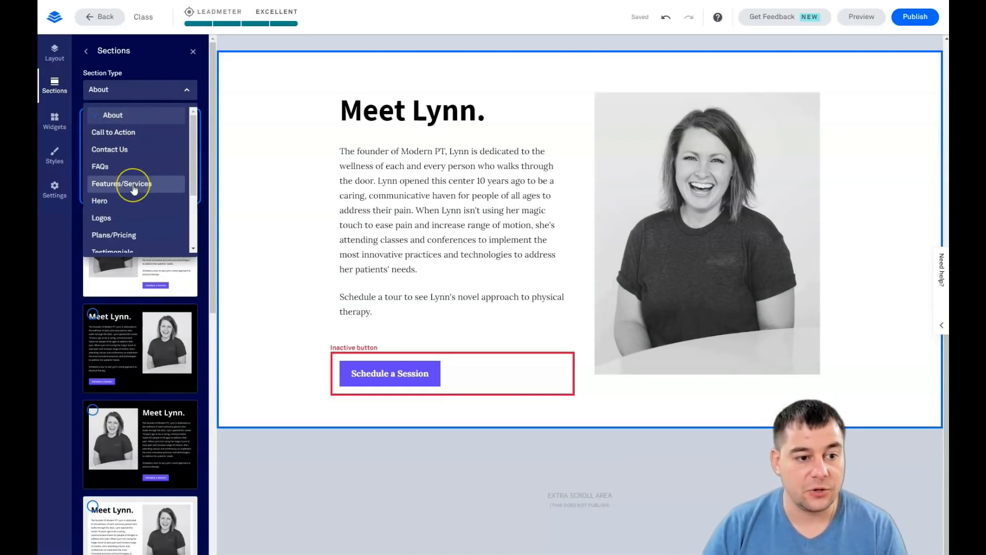
scroll(down, 3)
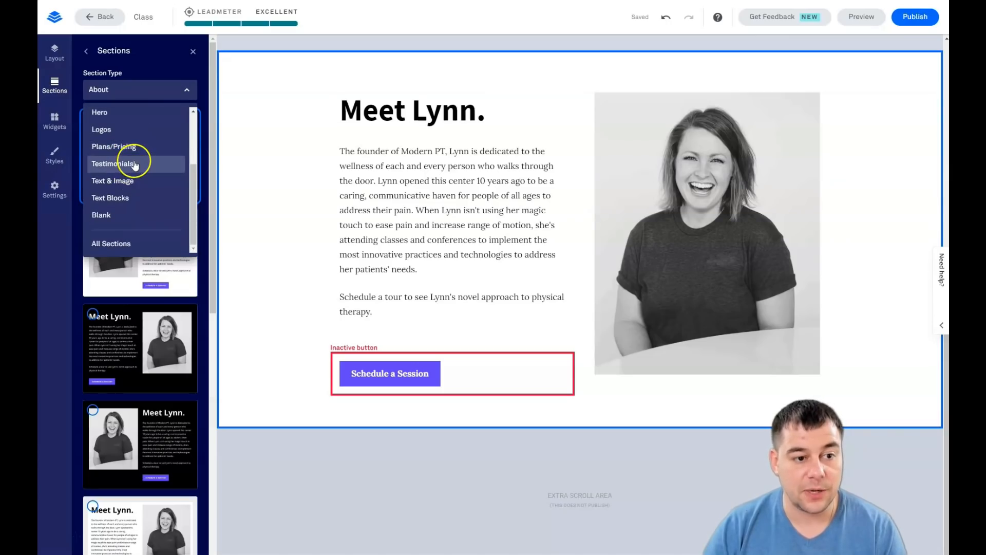
mouse_move(113, 181)
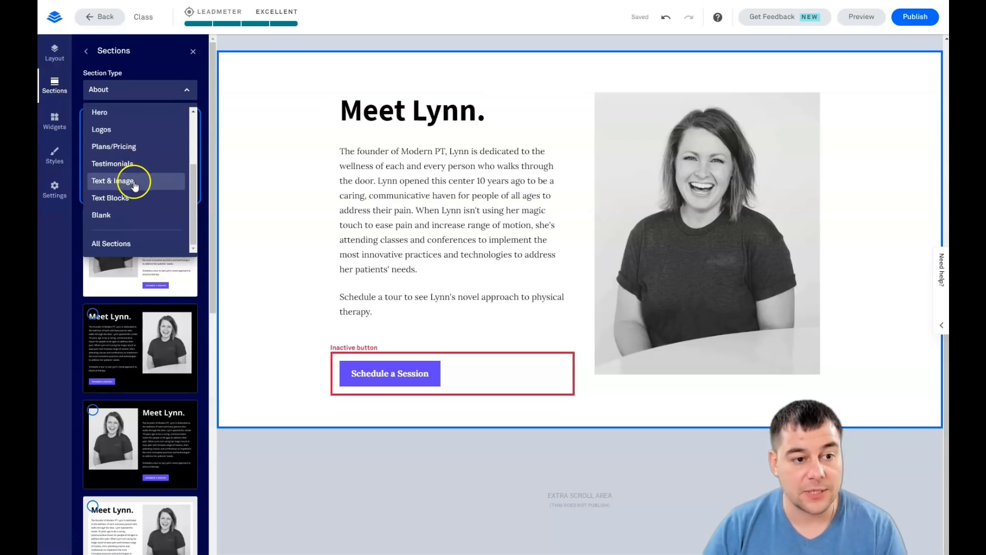
click(101, 214)
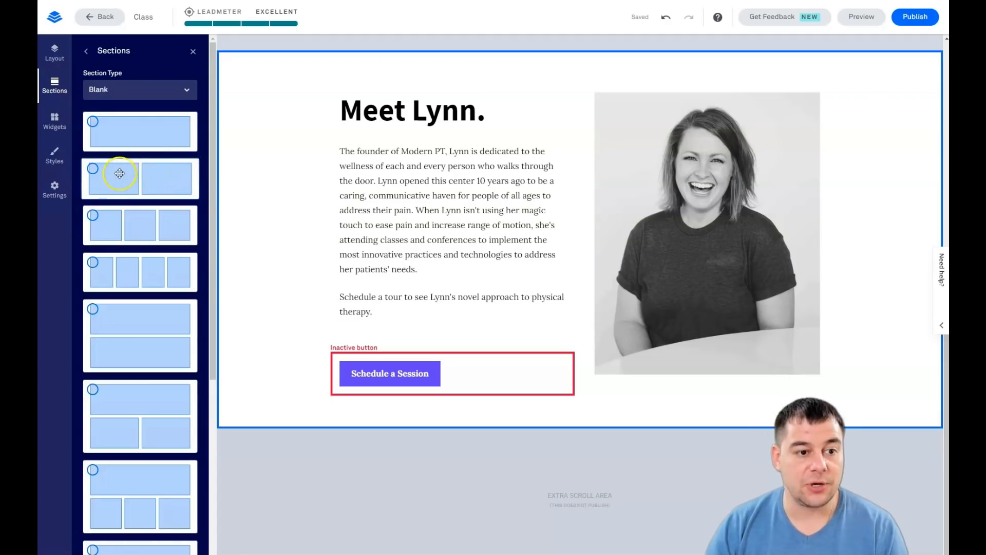
drag(119, 173, 533, 132)
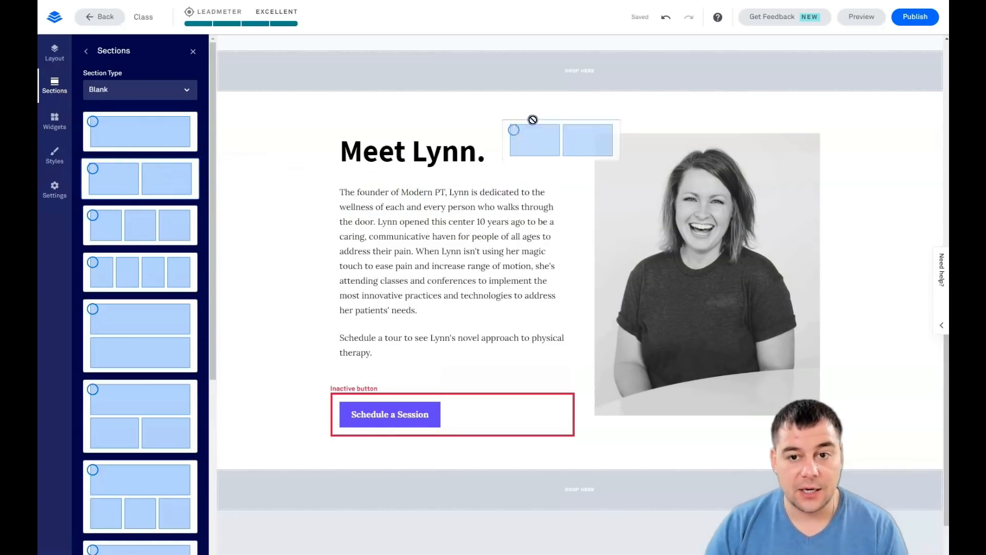
click(139, 178)
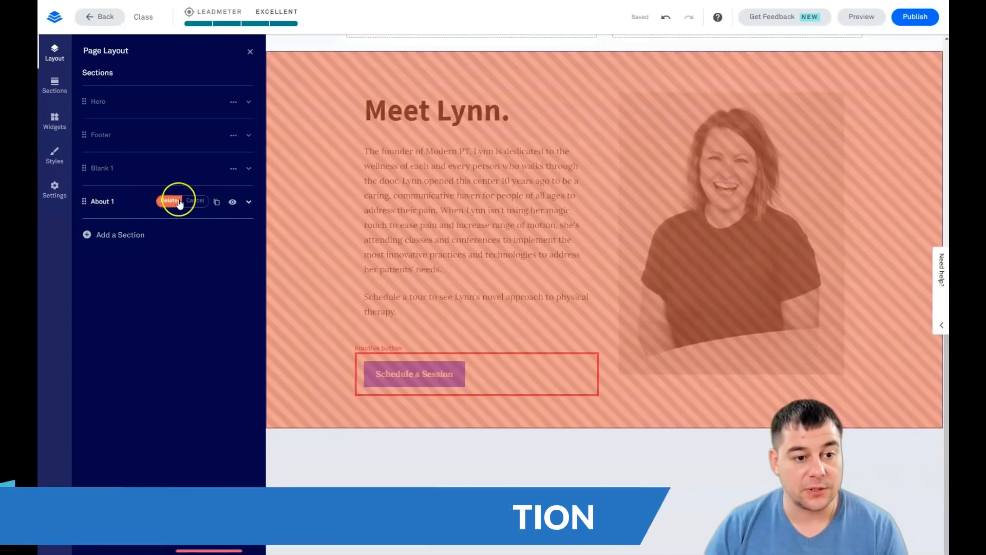
Step: Confirm deleting About 1, move Blank 1 above the Footer and close the Page Layout outline
click(168, 200)
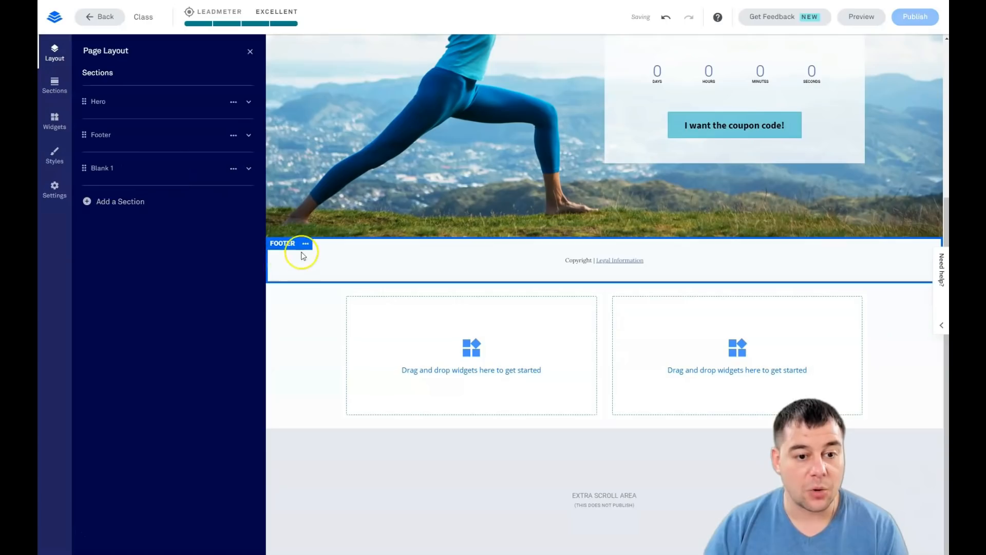
click(306, 243)
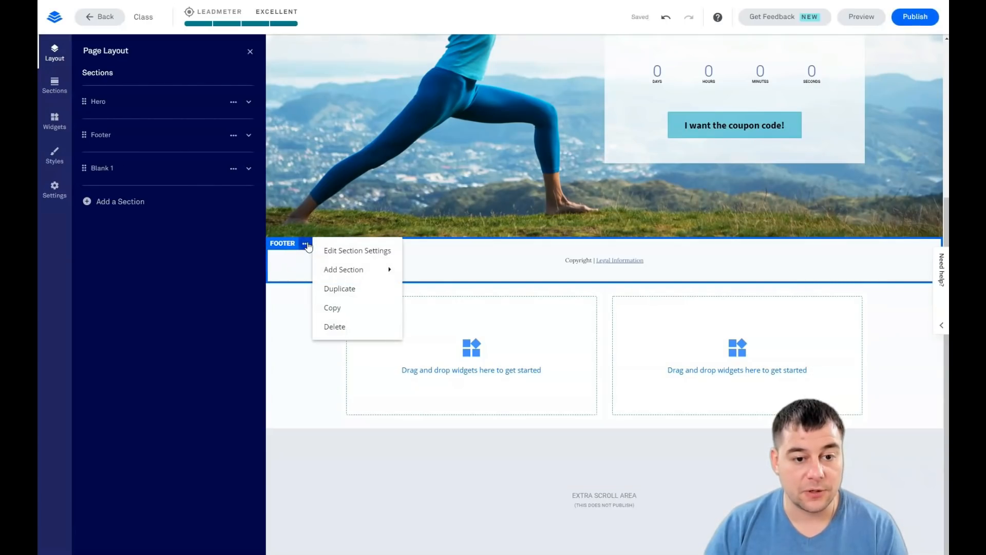
mouse_move(343, 269)
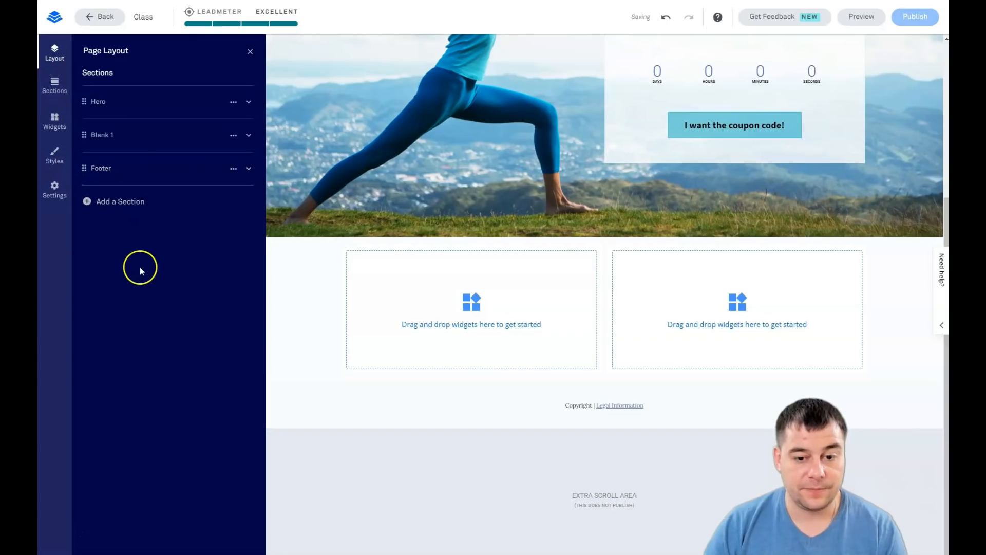
click(250, 51)
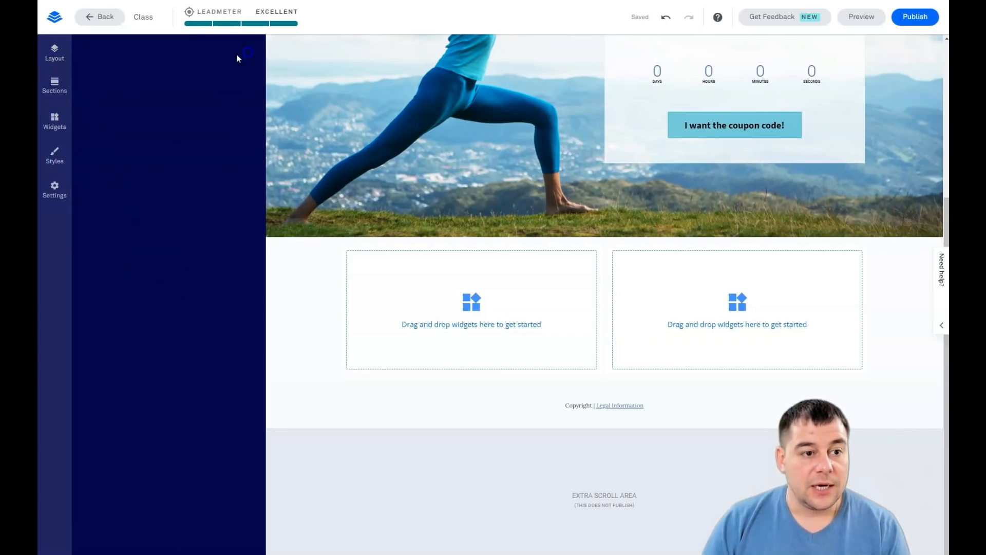
click(54, 122)
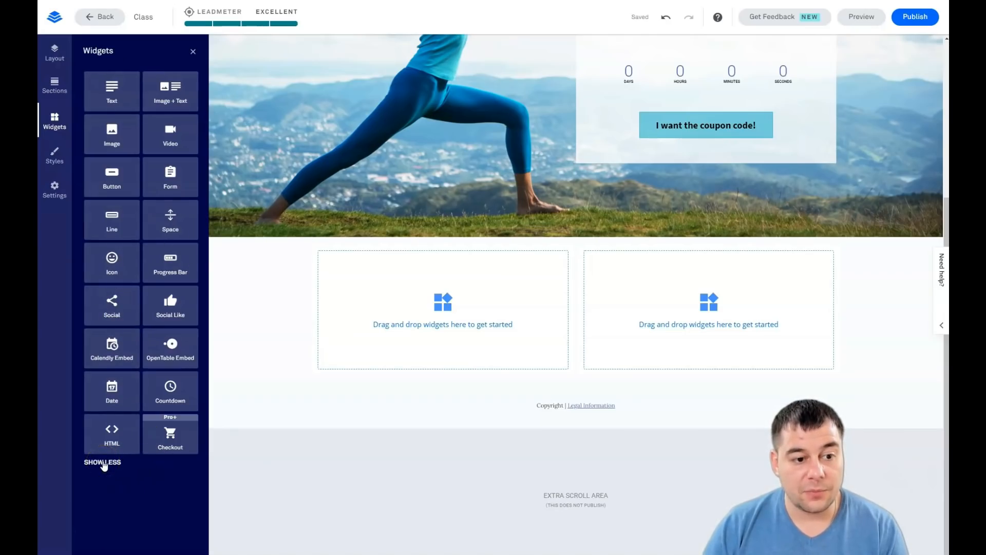
Step: Drop a Video widget into the left column and a Button widget into the right column
click(102, 461)
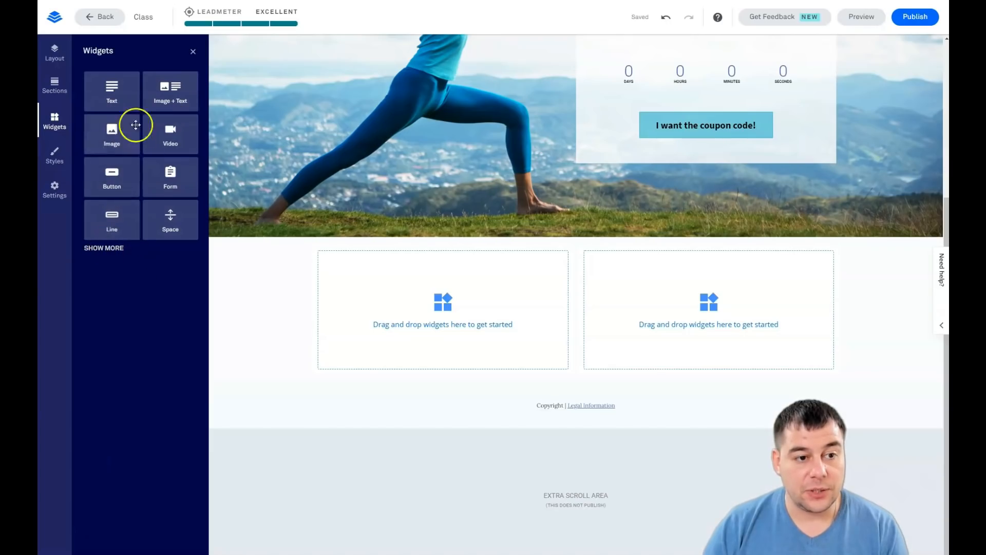
mouse_move(130, 340)
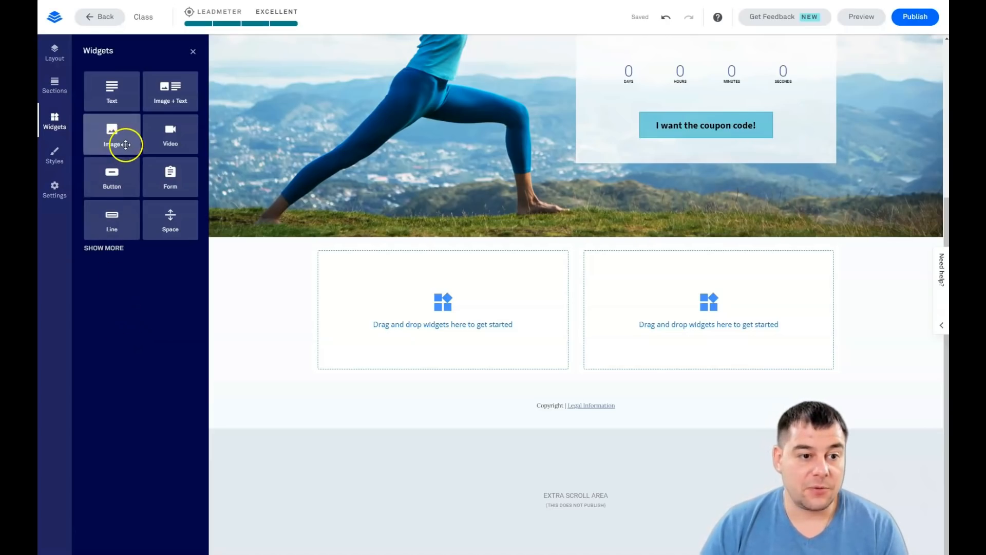
drag(171, 134, 443, 296)
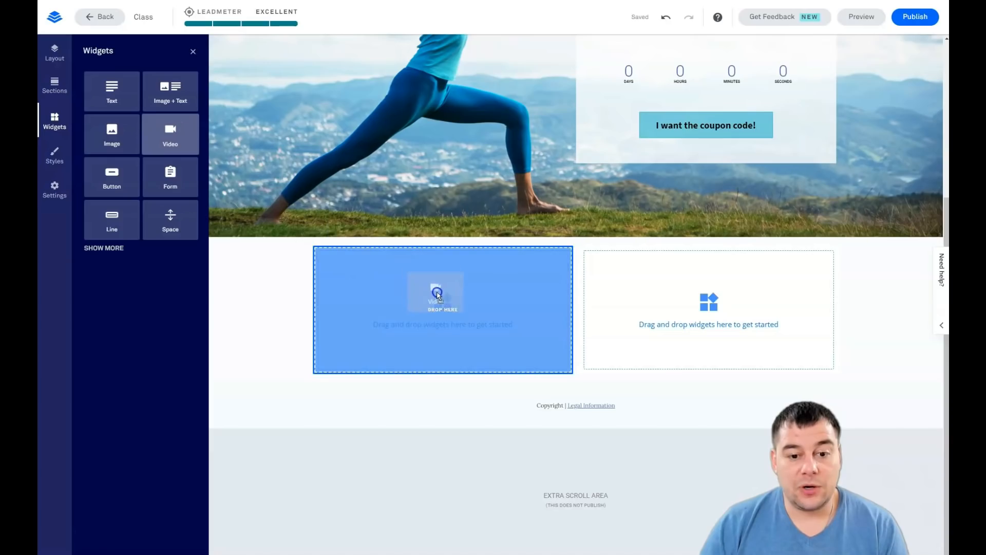
drag(169, 133, 443, 296)
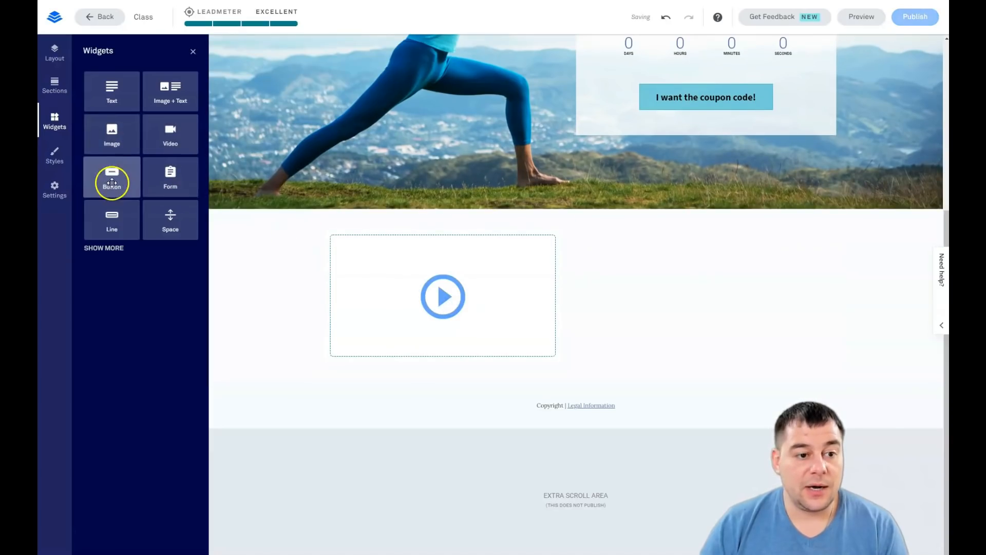
drag(111, 178, 708, 245)
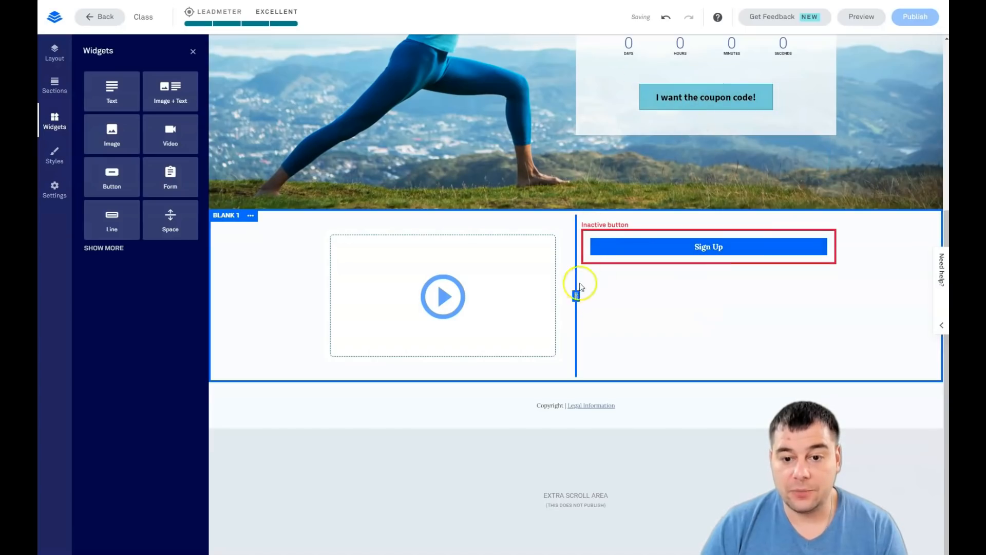
Step: Widen the video column so the video is larger than the Sign Up button column
click(442, 296)
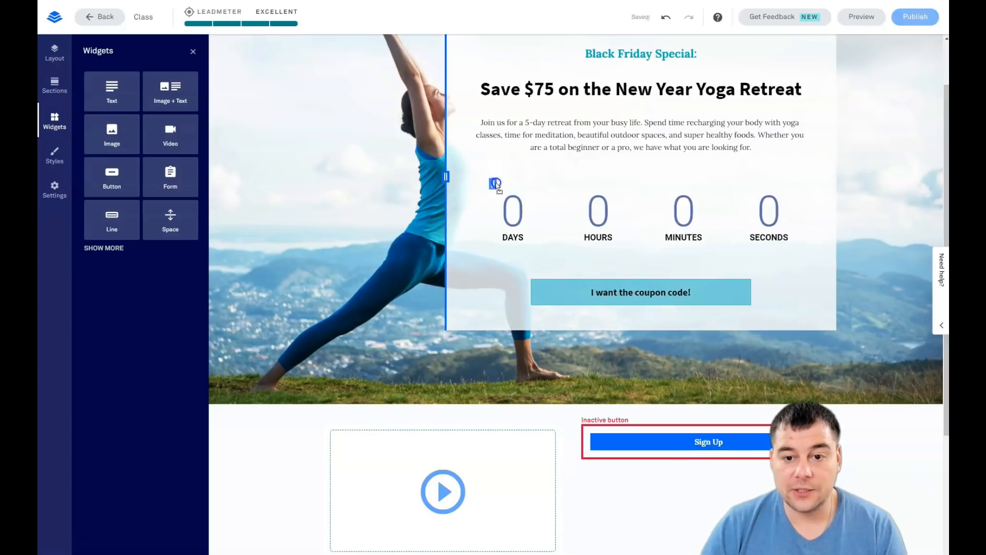
drag(445, 177, 619, 196)
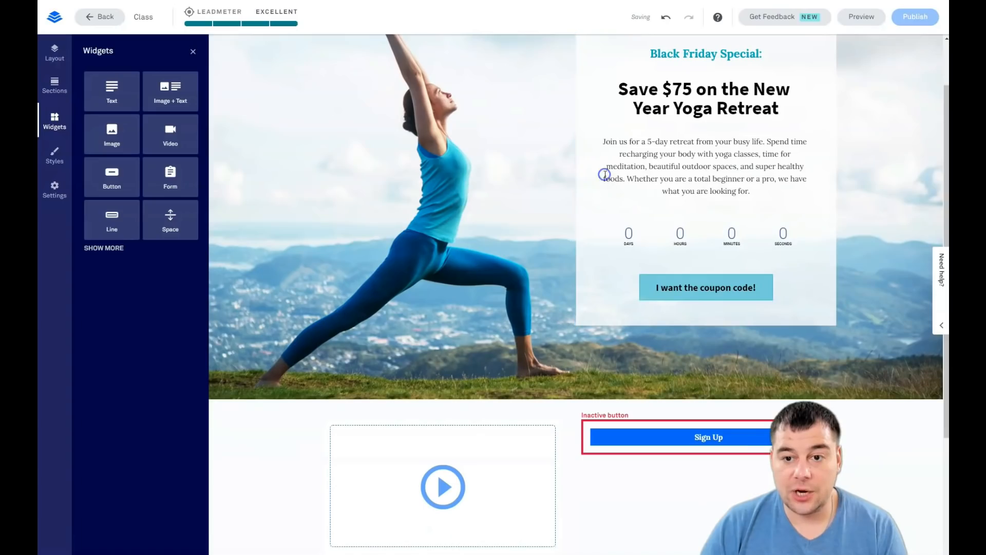
scroll(down, 3)
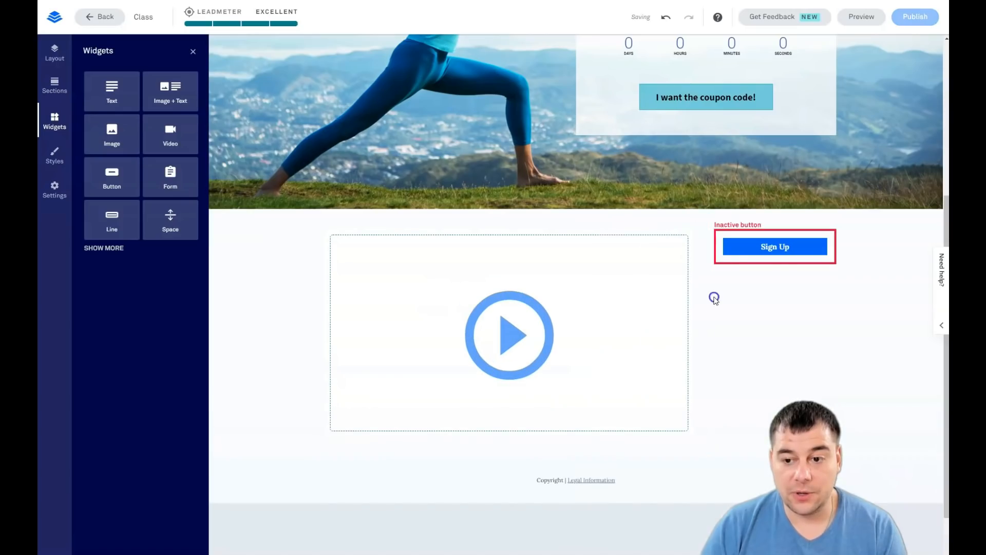
click(774, 246)
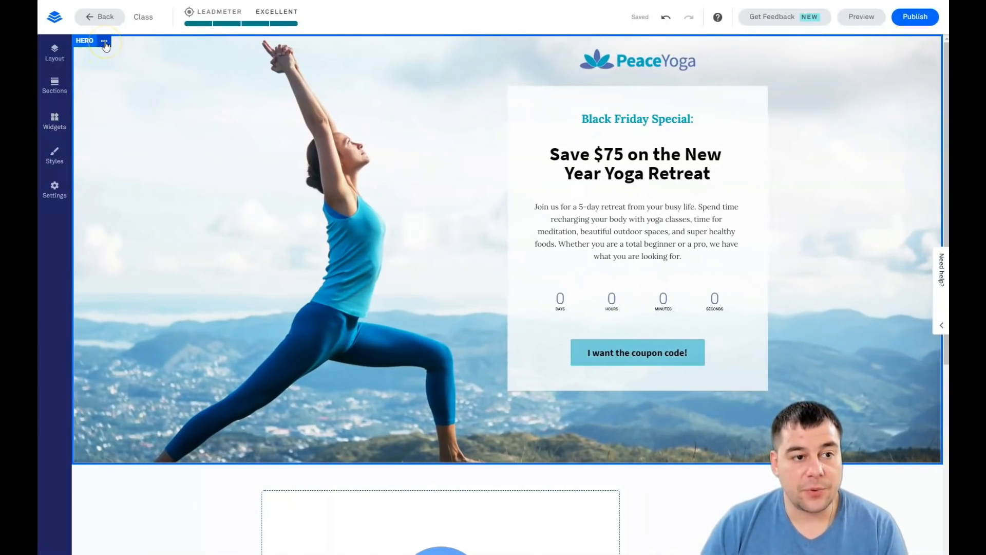
Step: Open the Hero section settings and choose Change Image for its background
click(104, 40)
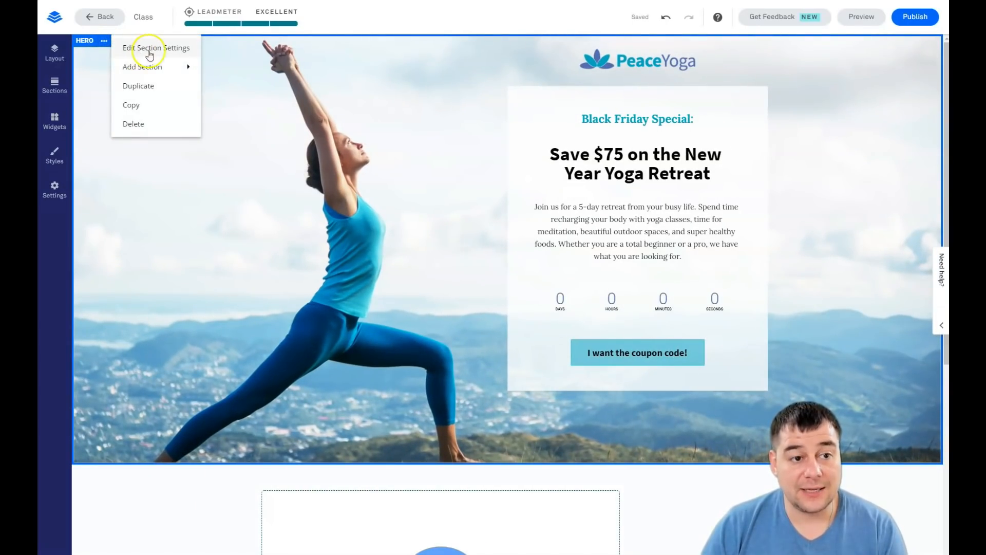
mouse_move(160, 88)
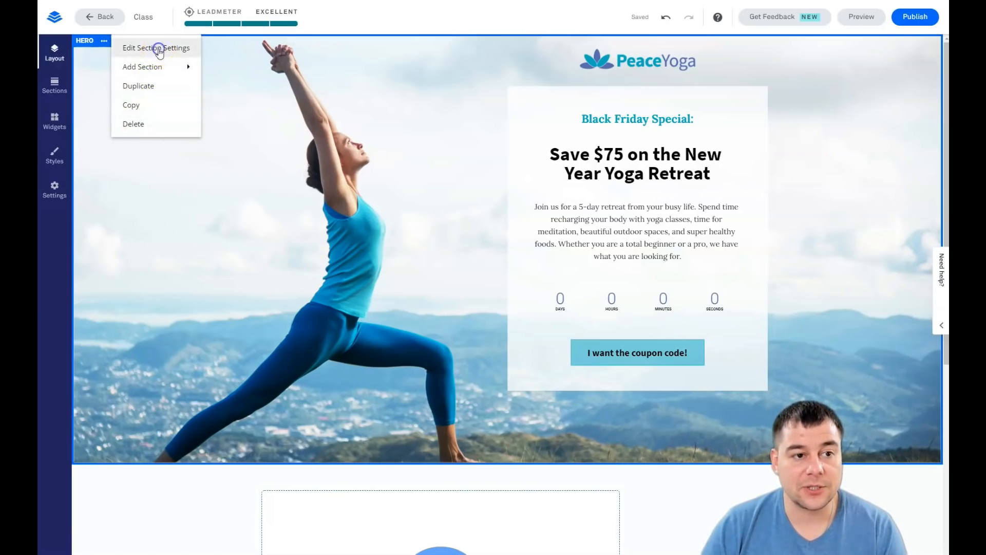
click(156, 48)
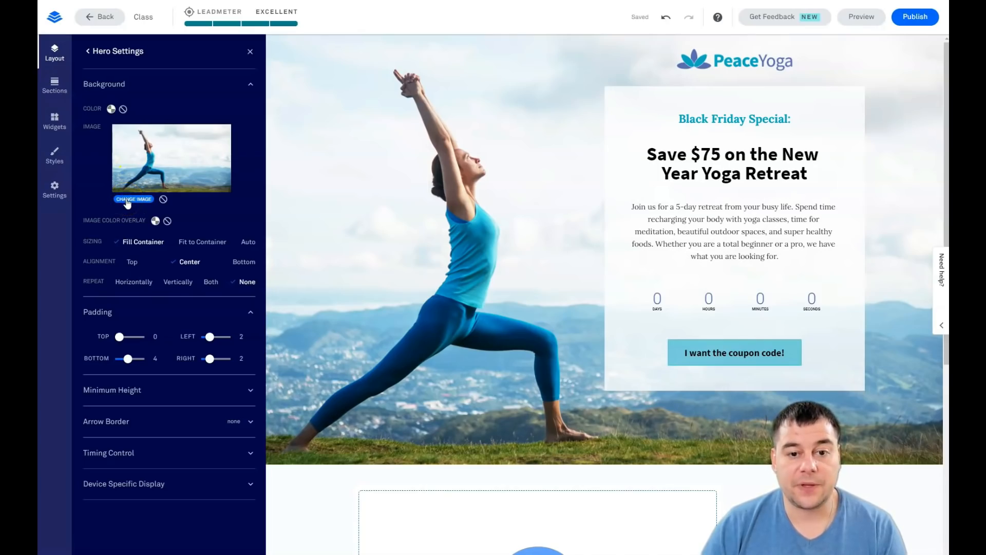
click(134, 200)
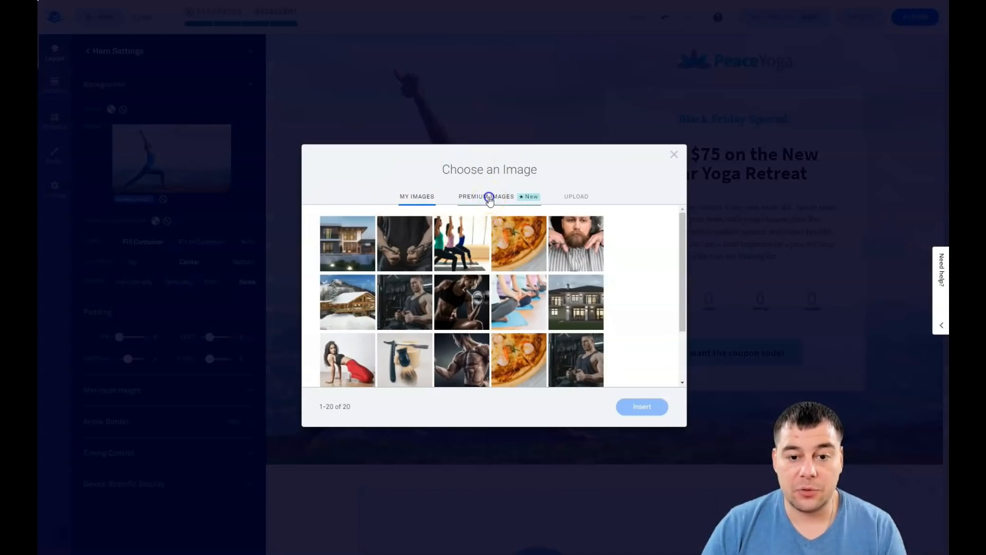
Step: Upload the photo of a woman stretching on a yoga mat as the hero background and close Hero Settings
click(489, 196)
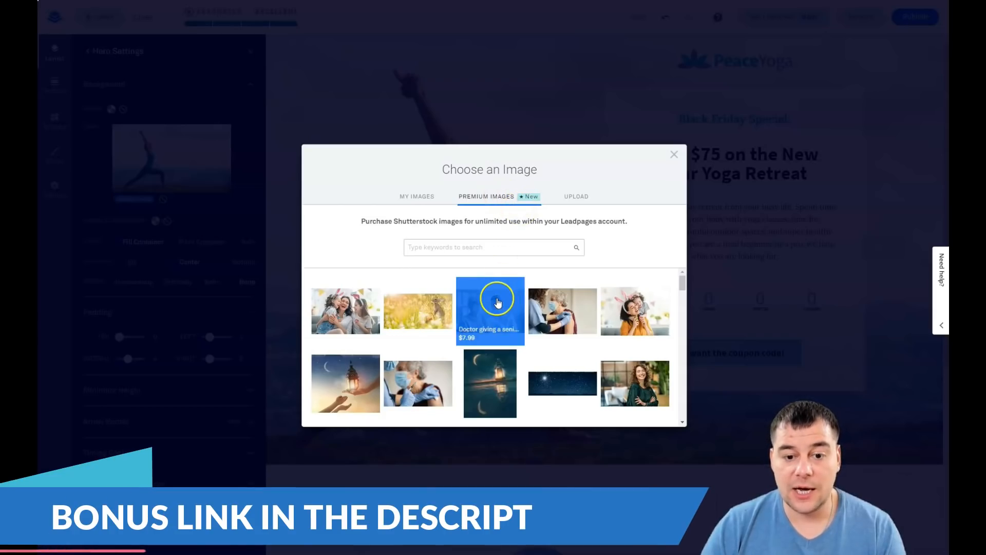
scroll(down, 3)
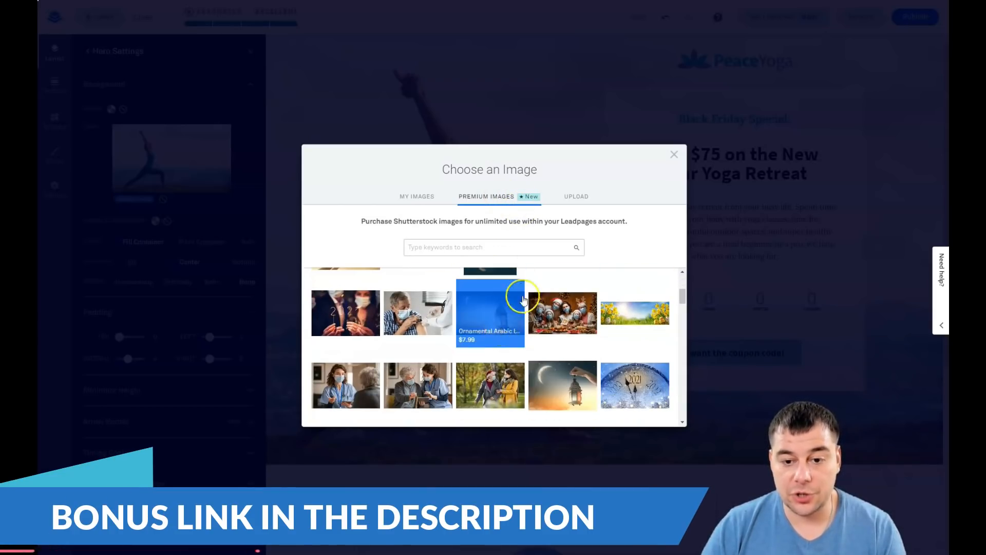
click(576, 195)
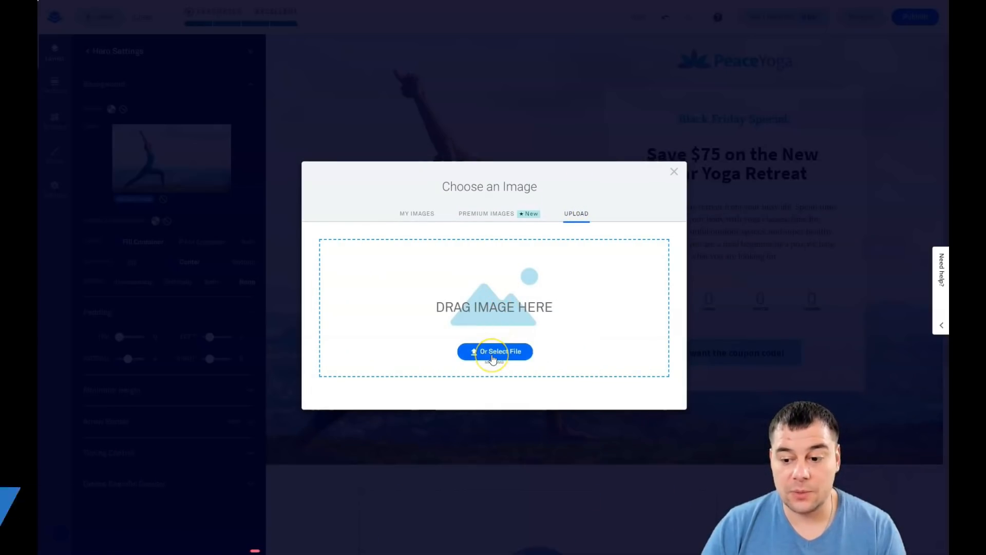
click(494, 351)
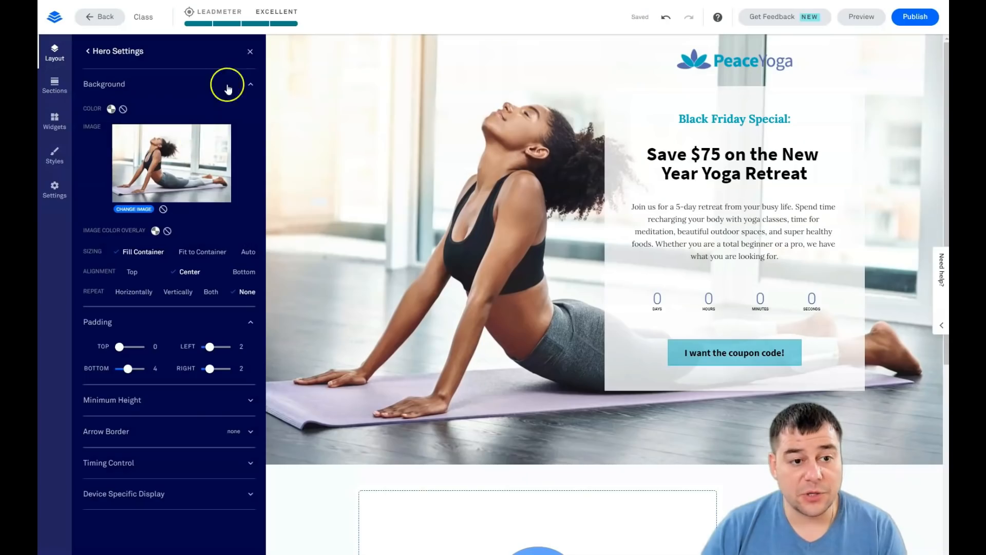
click(250, 51)
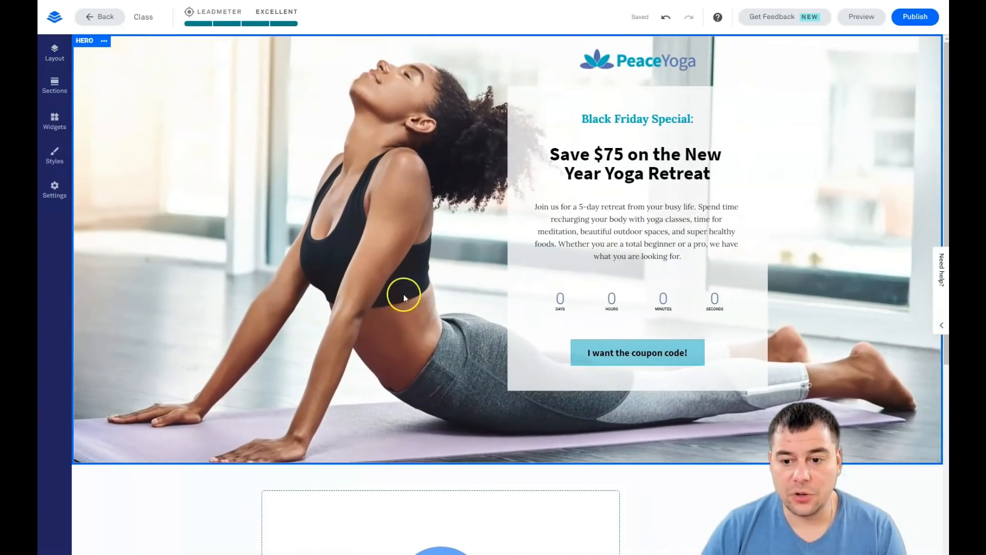
click(542, 350)
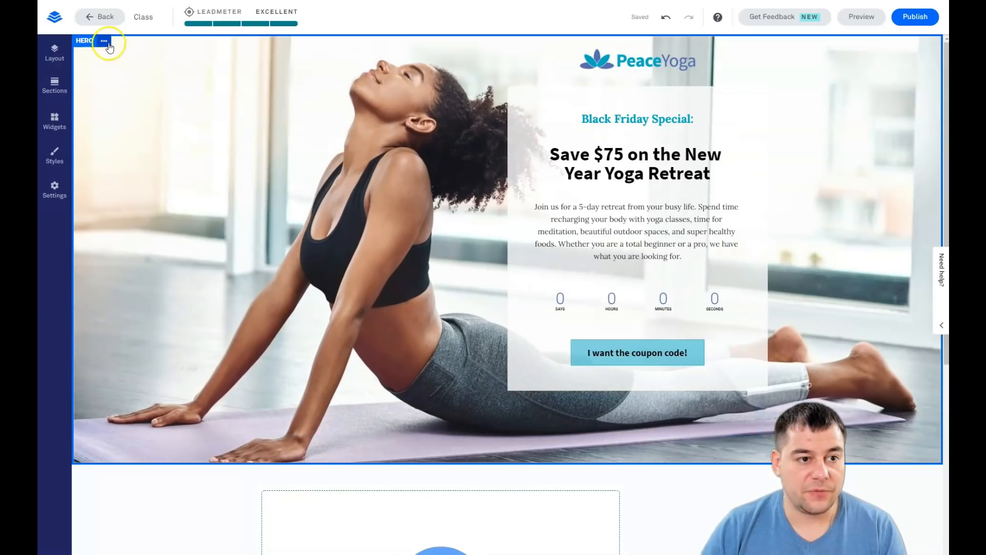
Step: Set the hero section's minimum height to 90%, then return to its settings
click(104, 41)
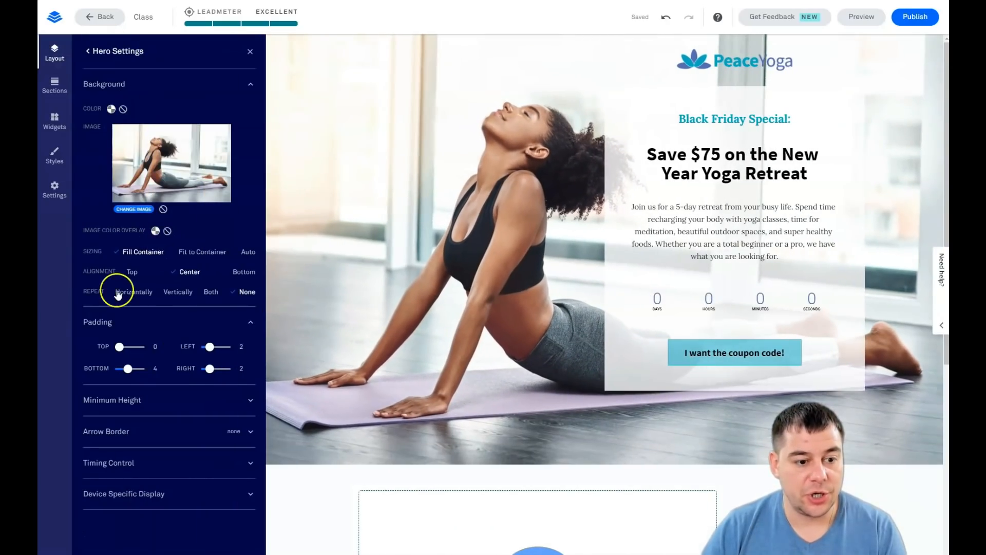
click(112, 400)
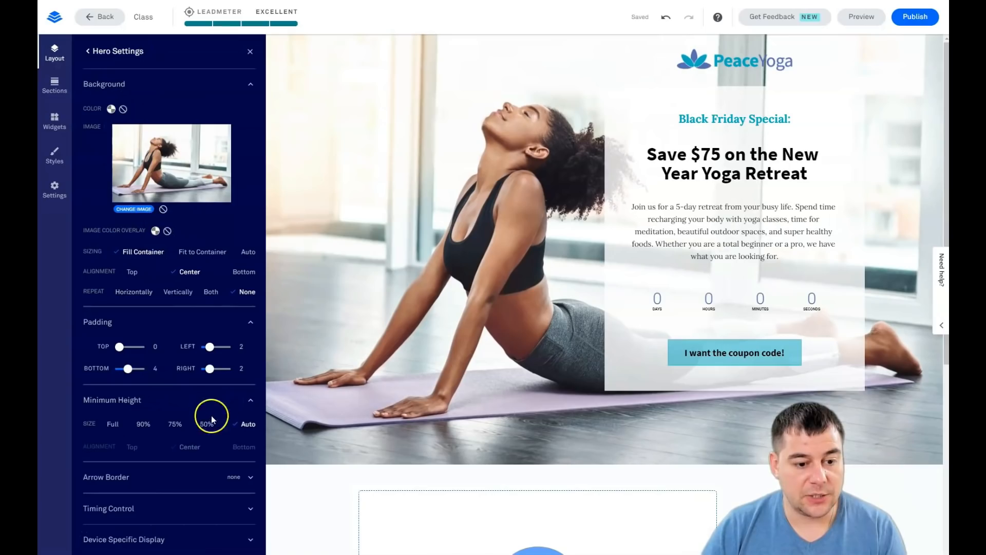
click(207, 423)
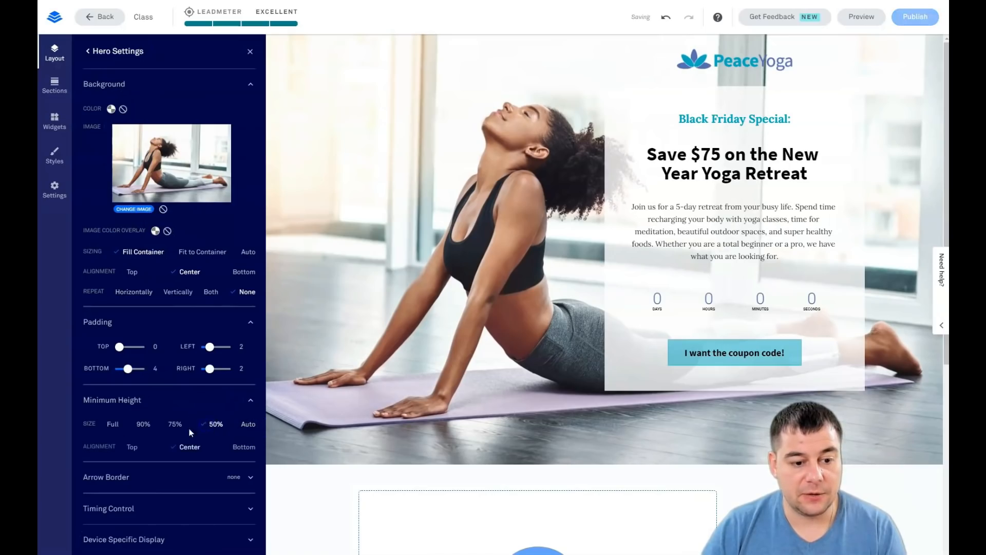
click(150, 423)
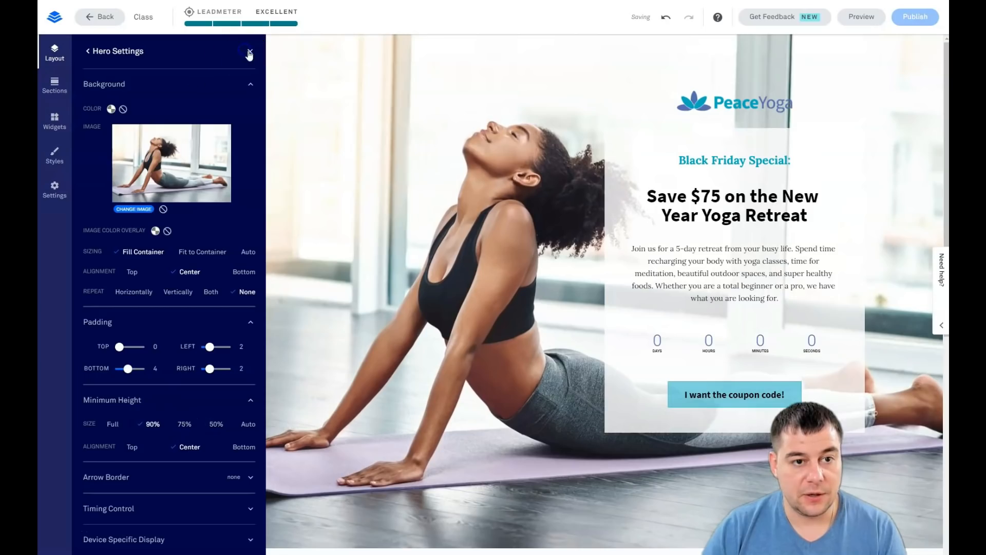
click(248, 52)
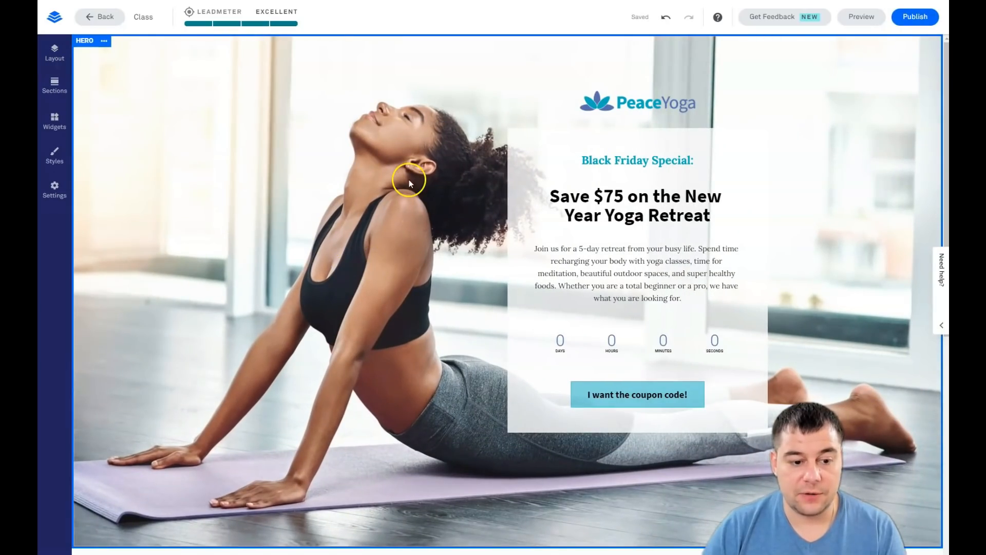
click(104, 40)
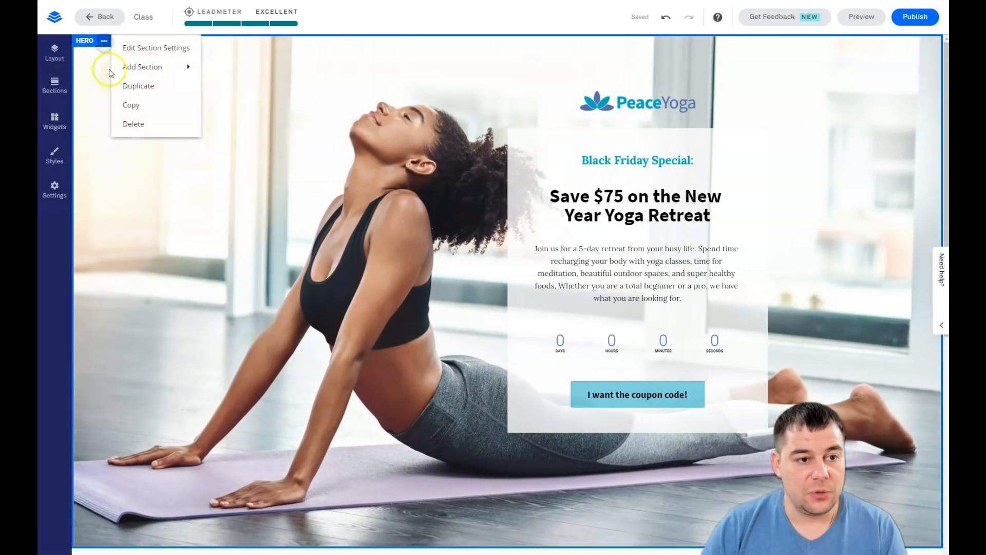
click(156, 48)
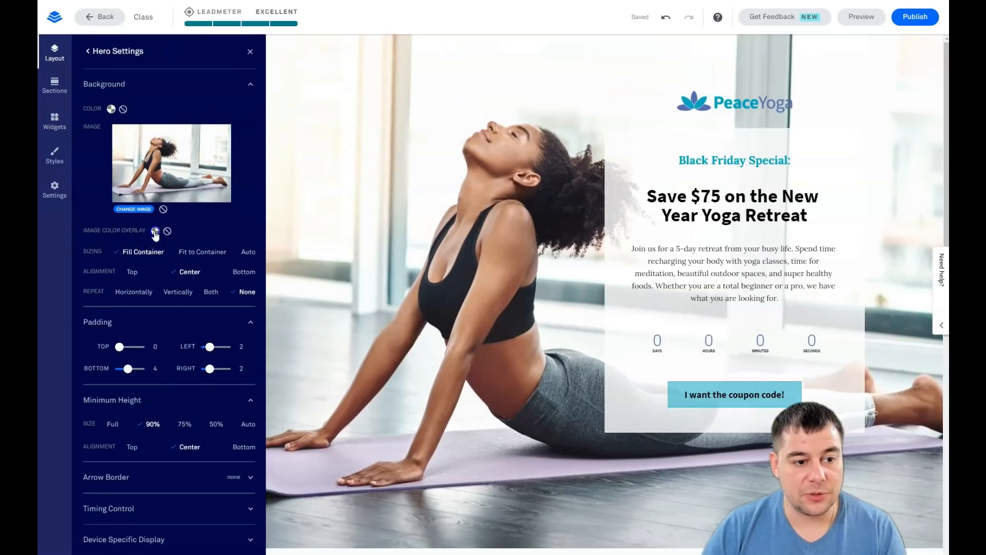
Step: Apply a teal 95E2D5 image overlay at 29% opacity to the hero and close its settings
click(155, 230)
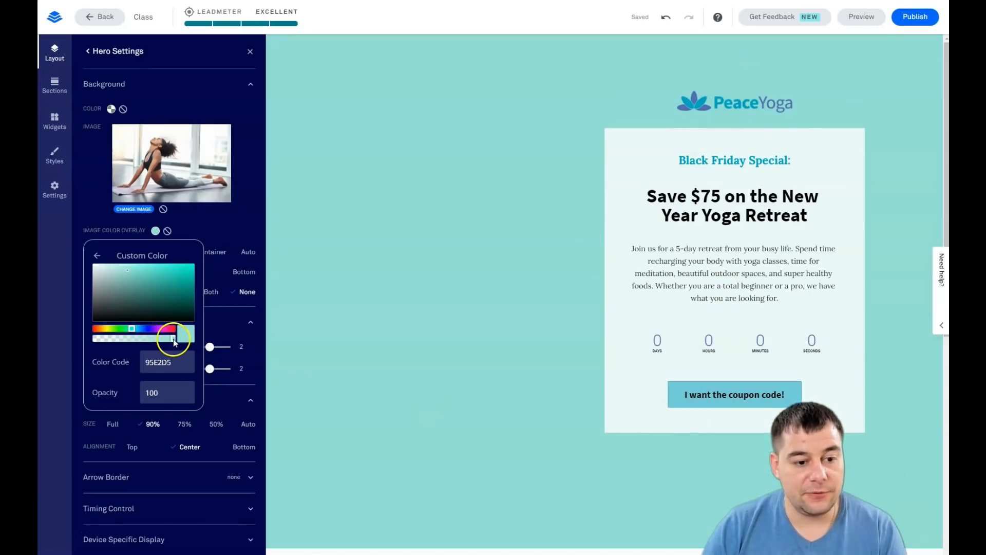
drag(173, 340, 129, 341)
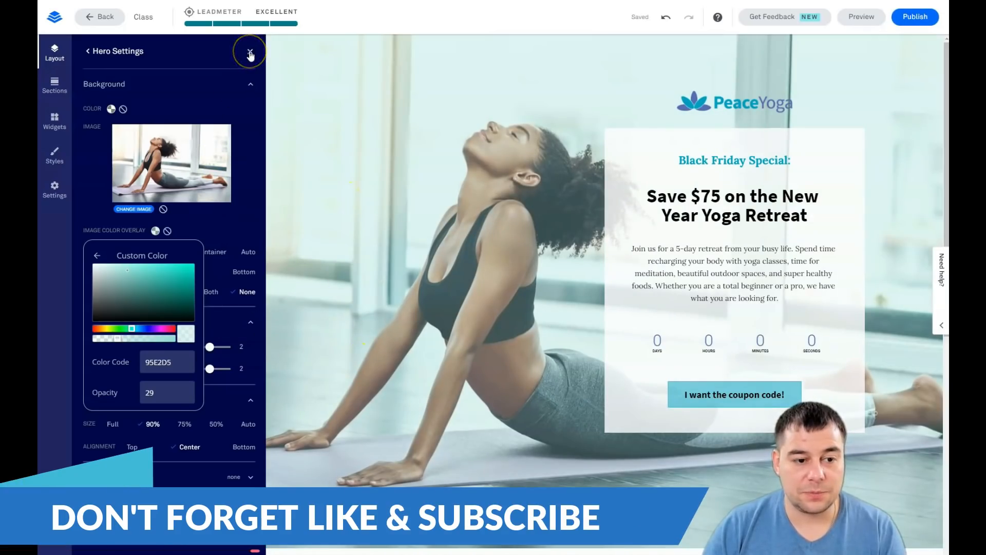
click(250, 52)
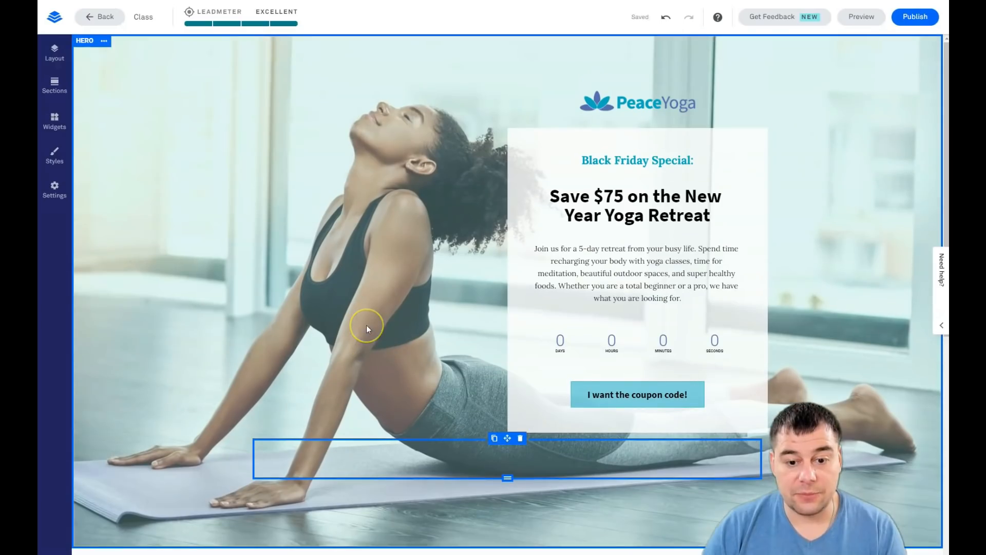
scroll(down, 3)
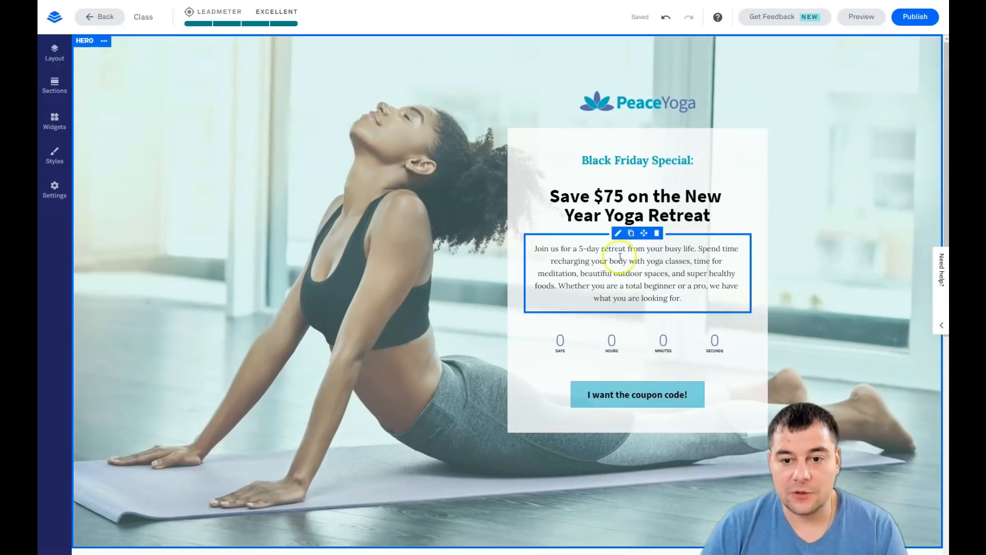
scroll(down, 3)
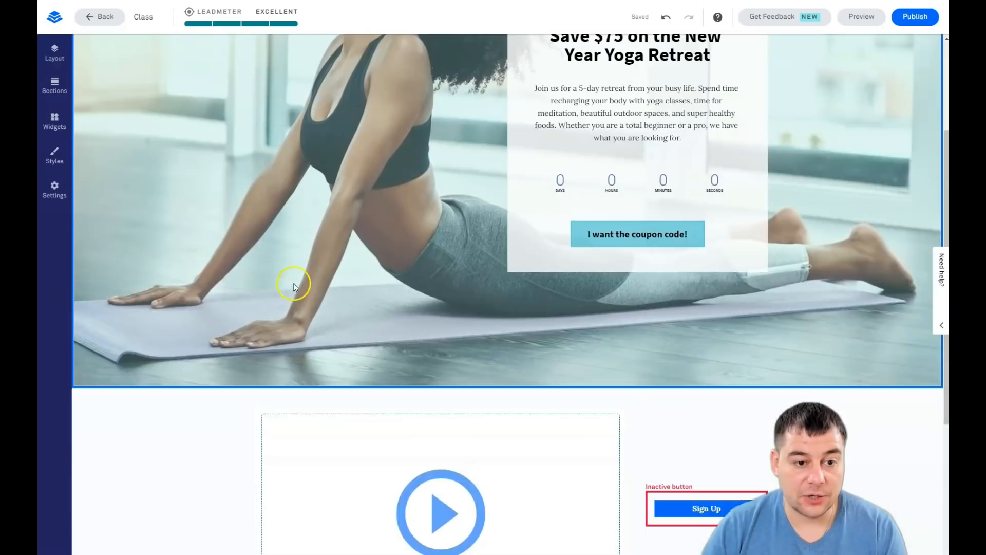
Step: Set the Blank 1 video/Sign Up section's background to the light blue recent color
scroll(down, 3)
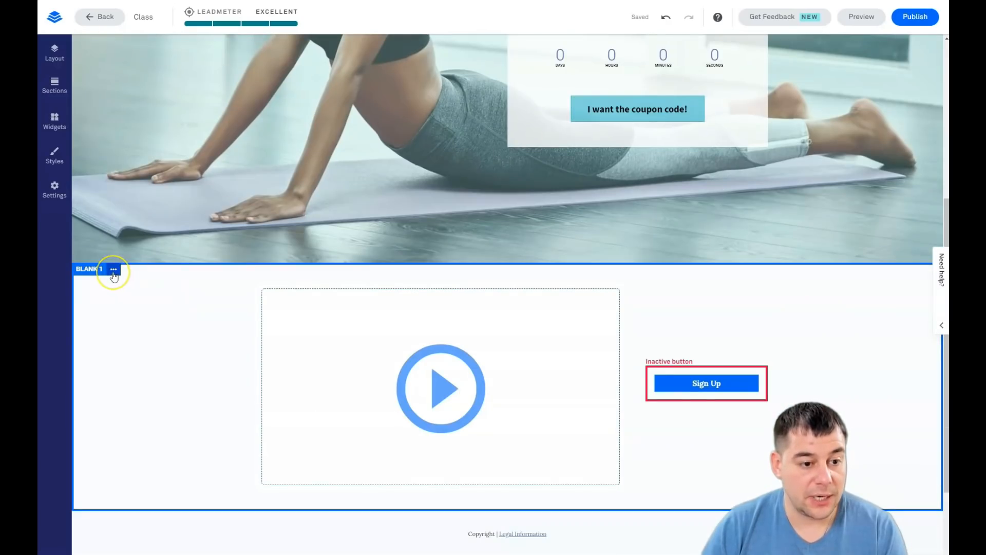
click(113, 268)
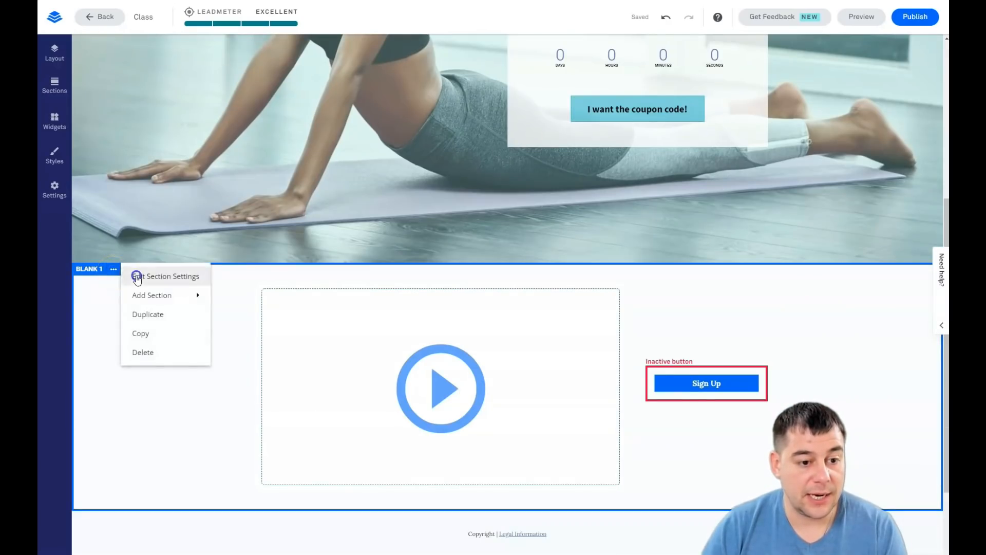
click(169, 276)
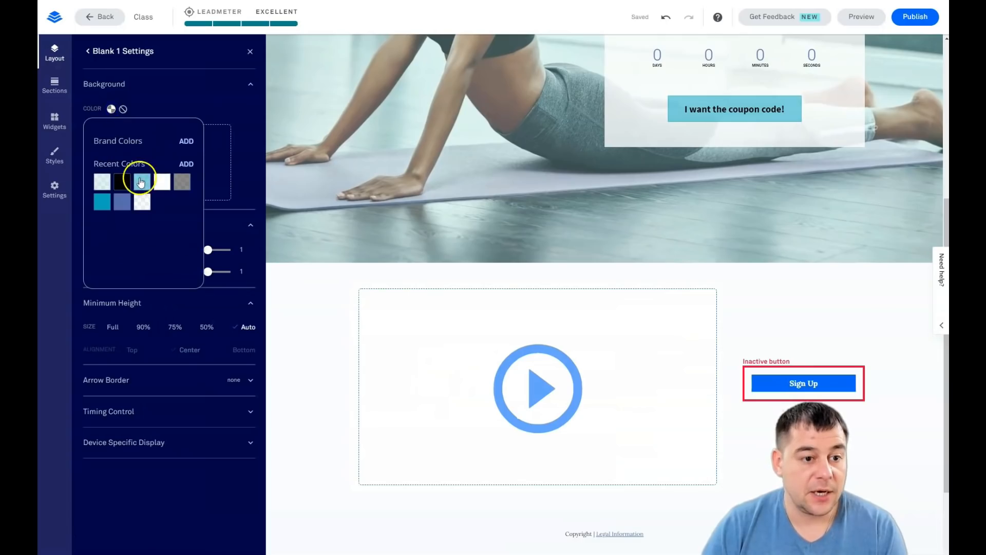
click(142, 182)
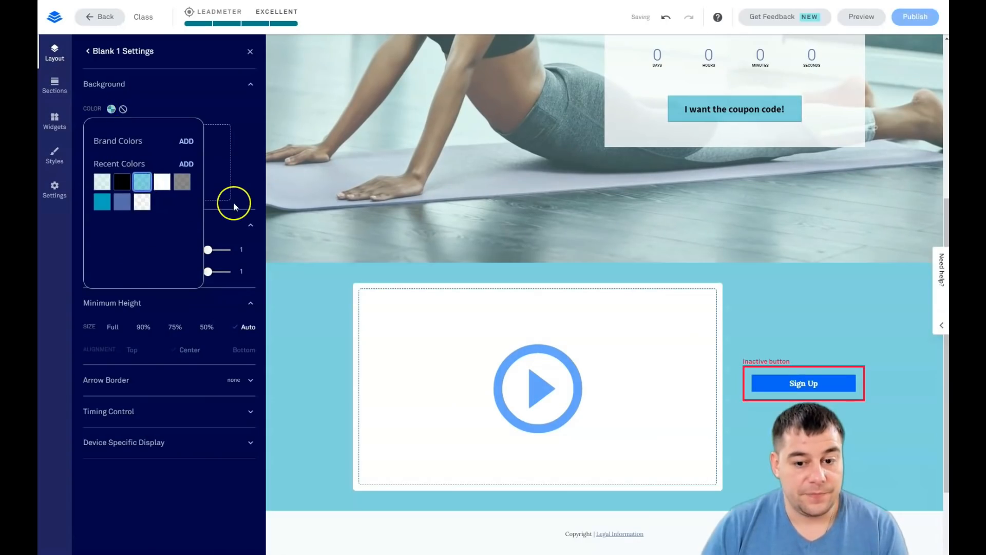
click(250, 51)
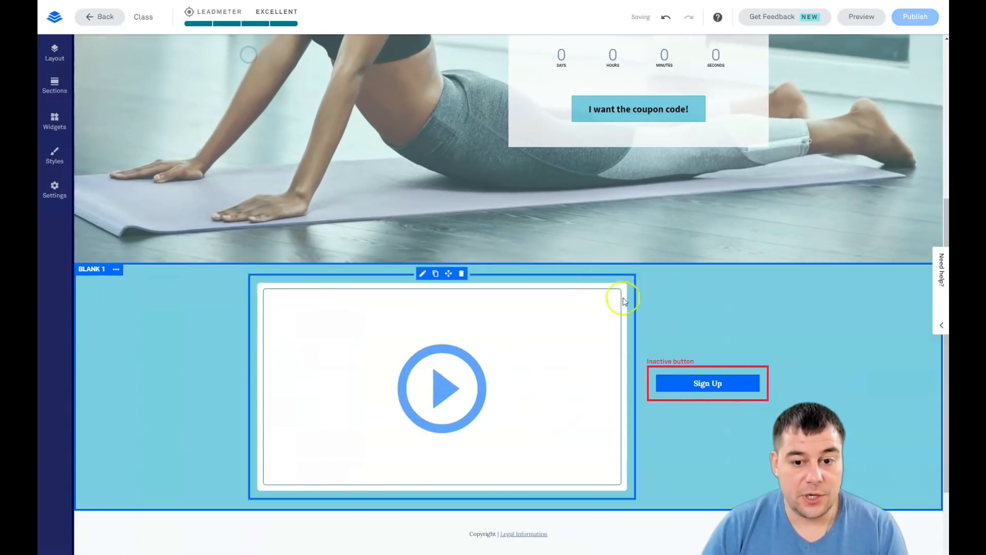
scroll(down, 3)
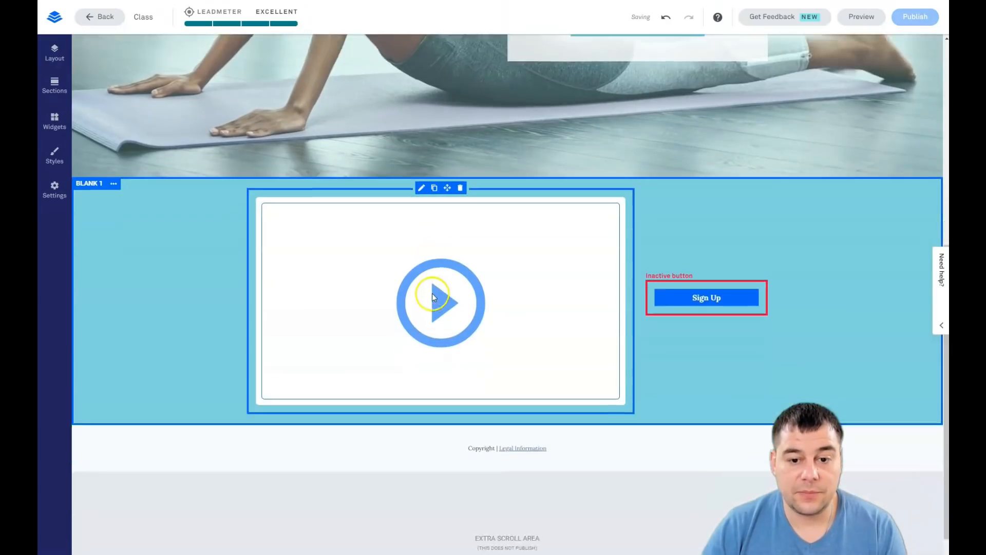
scroll(down, 3)
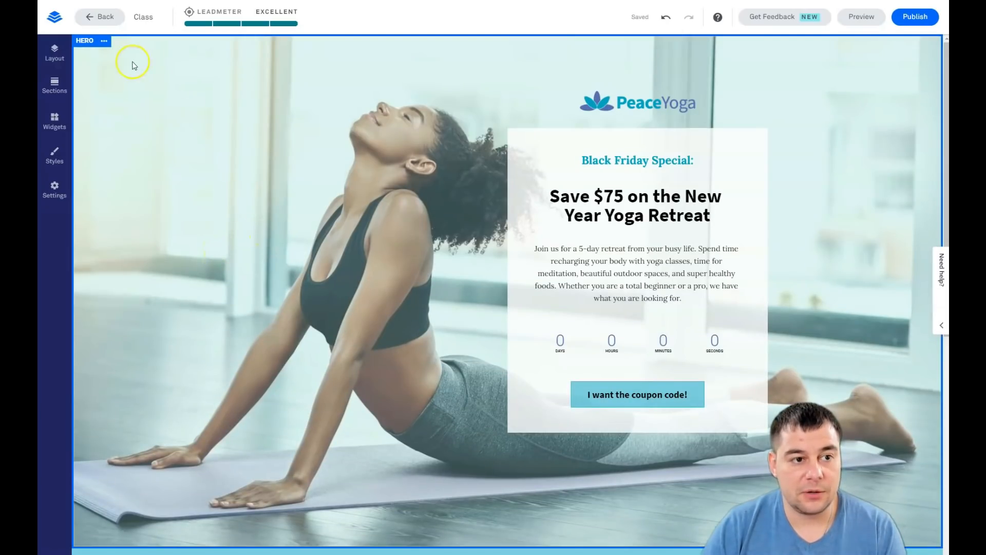
scroll(down, 3)
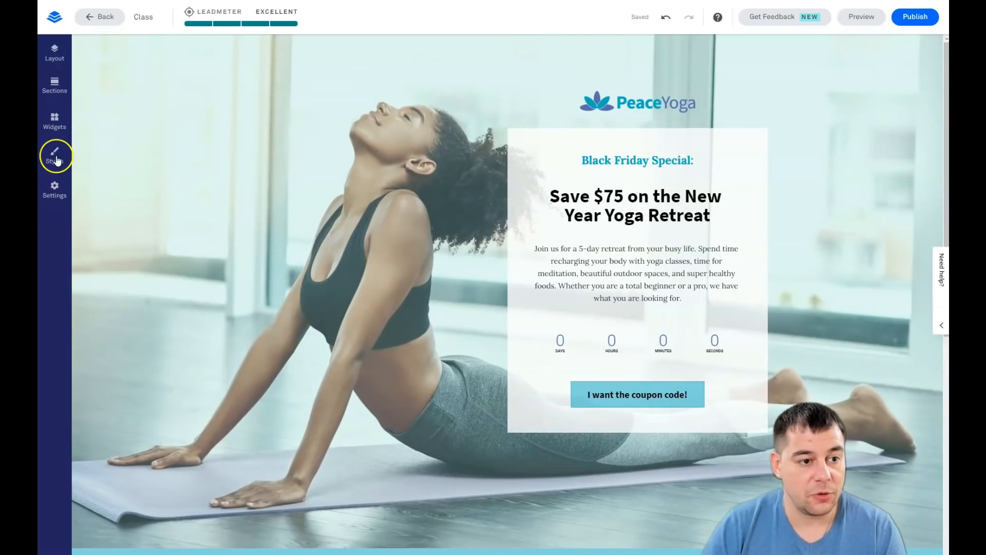
Step: Show the page-wide Font Styles (Source Sans Pro, Lora, Roboto) under Styles
click(55, 157)
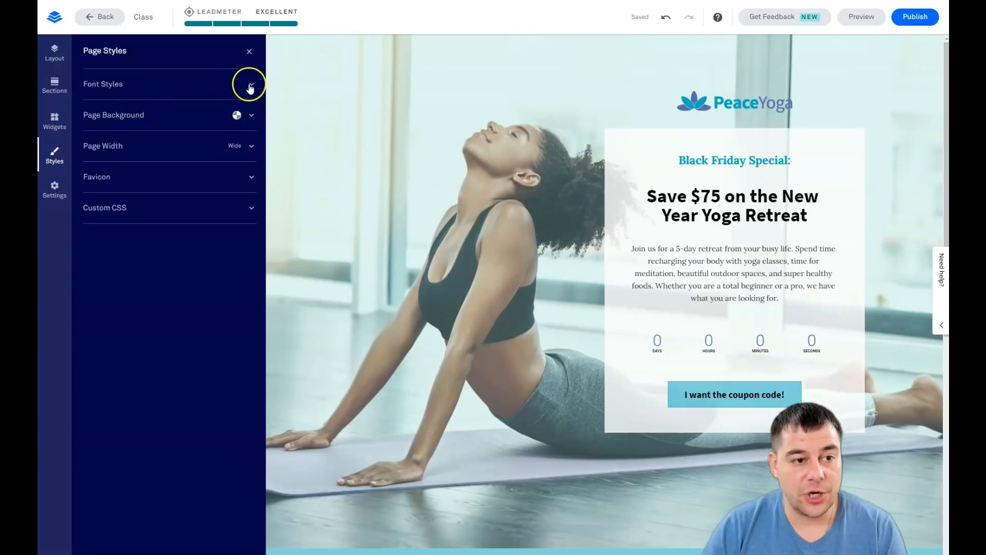
click(250, 83)
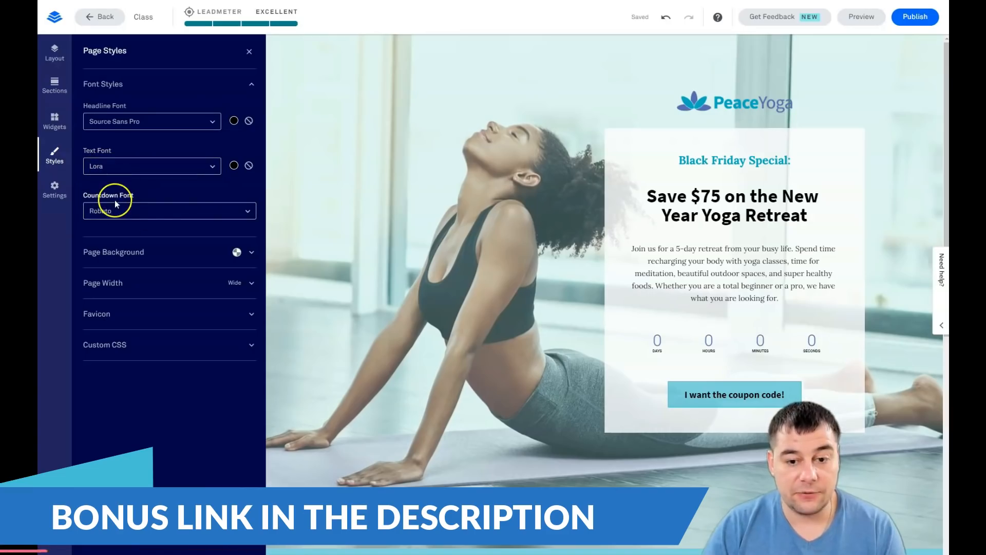
mouse_move(236, 253)
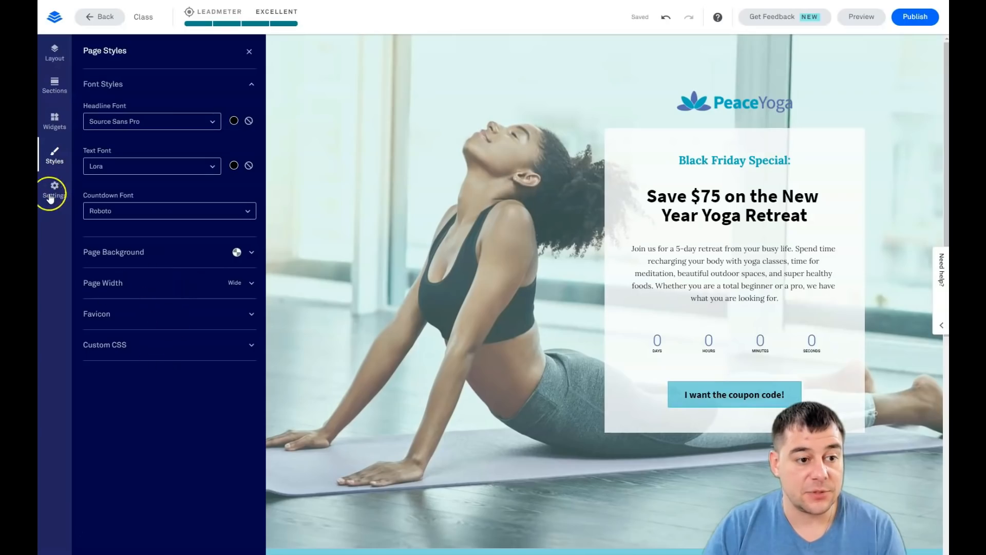
Step: Review the SEO settings, toggling no-indexing on then off so indexing stays allowed
click(55, 189)
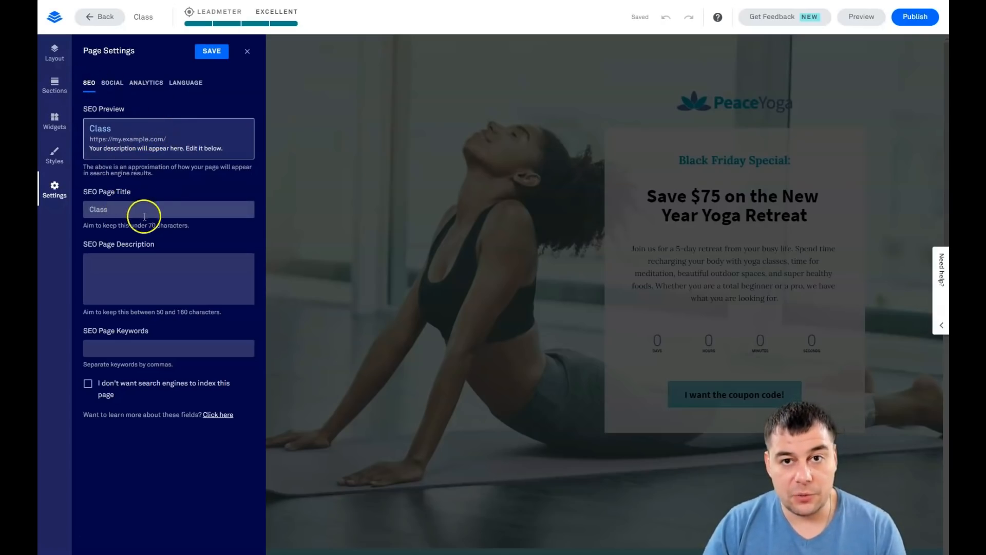
mouse_move(139, 236)
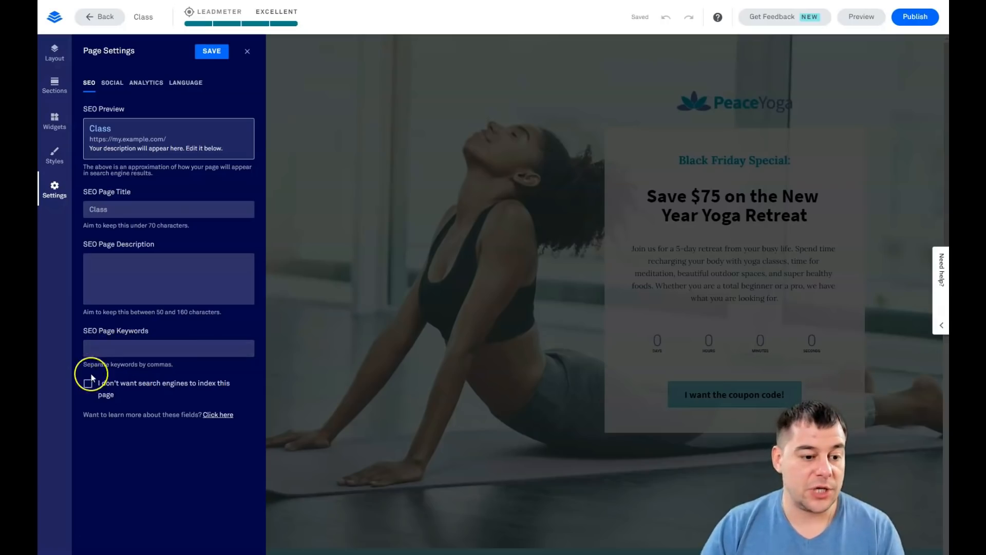
click(88, 384)
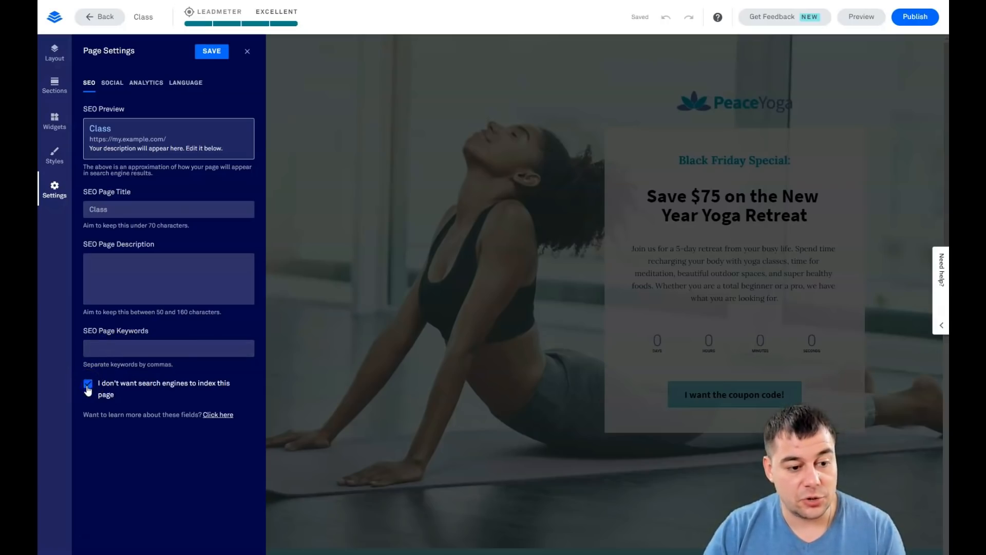
click(88, 385)
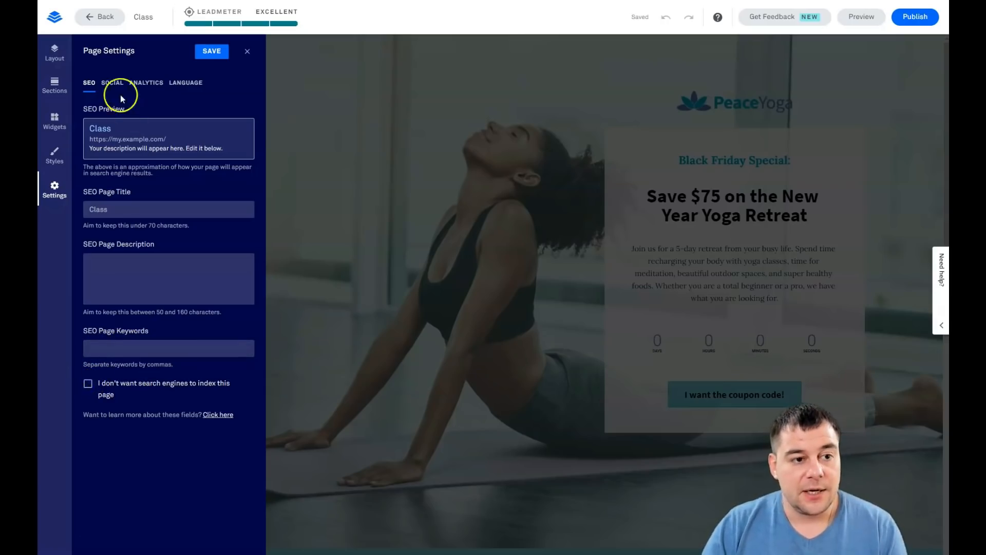
Step: Review the Social, Analytics and Language settings, then close the page settings
click(112, 82)
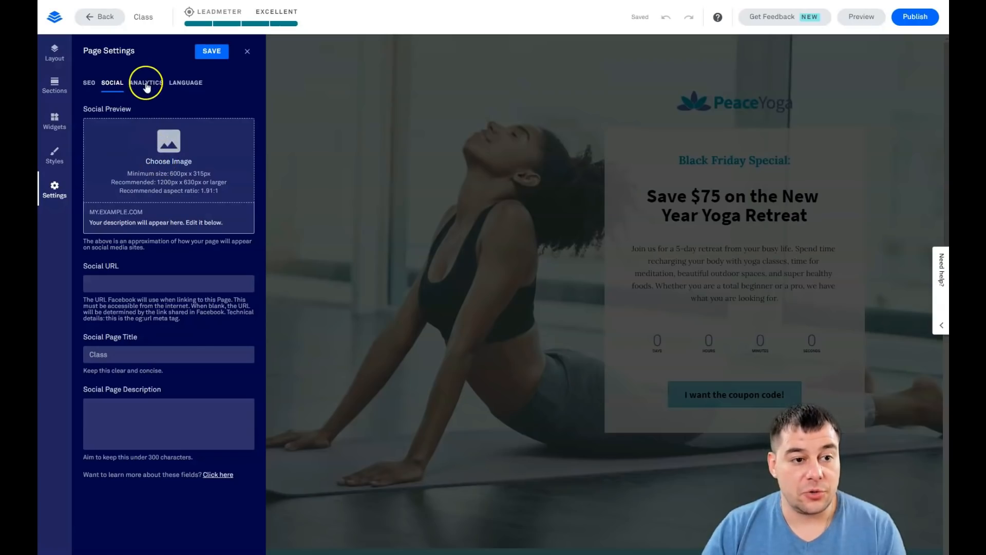
click(146, 82)
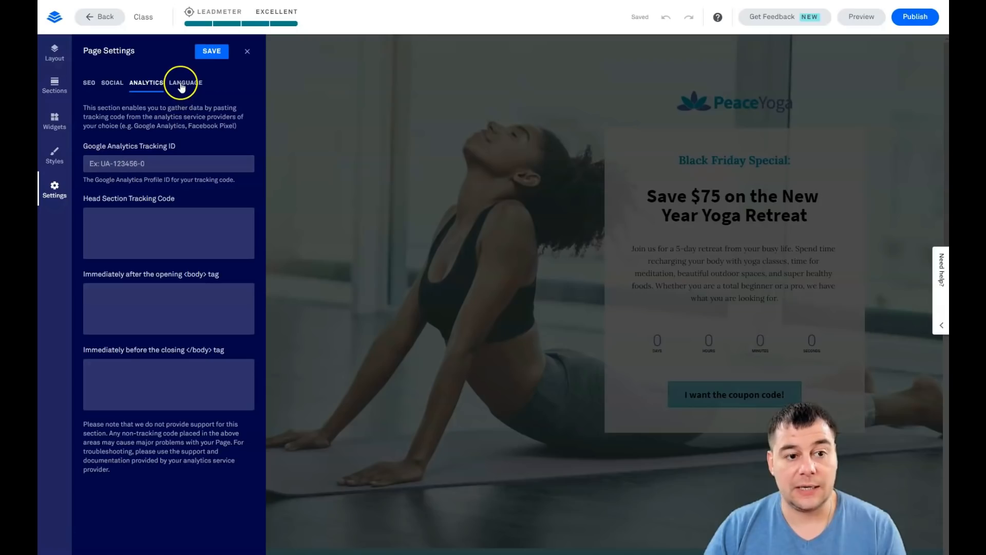
click(185, 82)
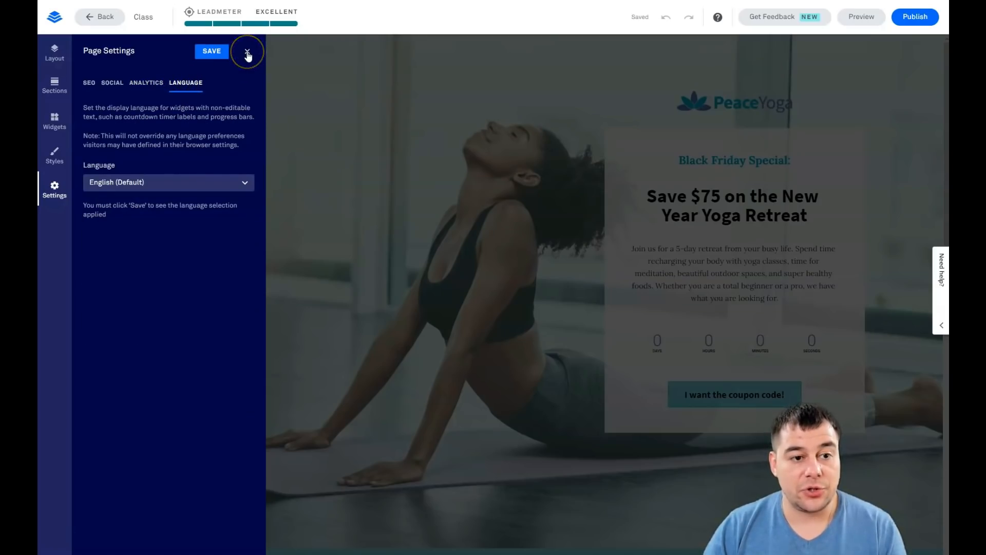
click(248, 51)
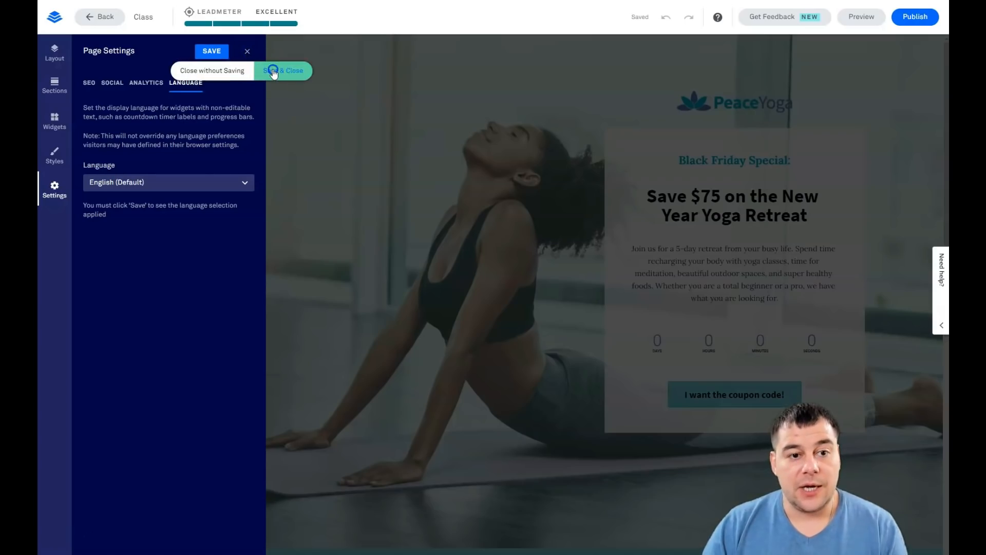
click(282, 71)
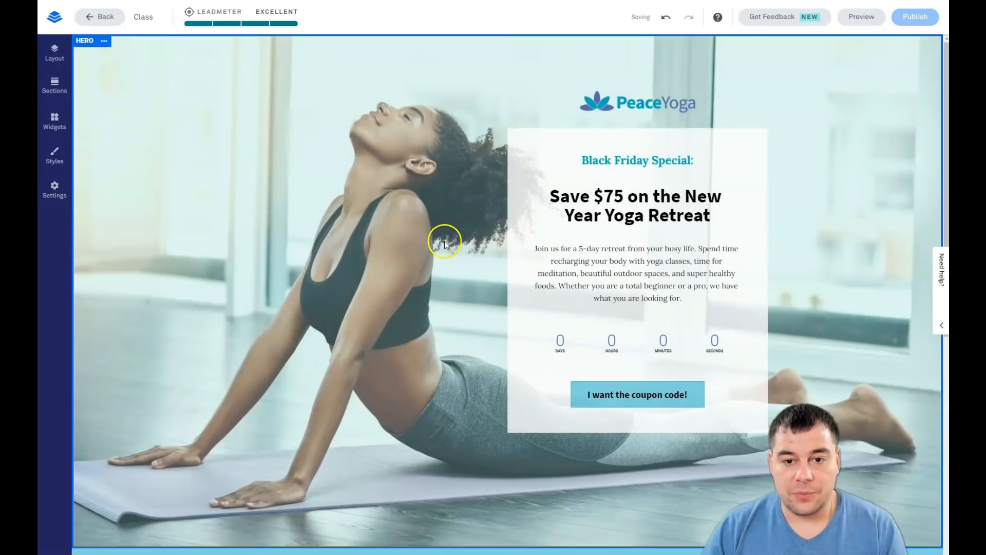
scroll(down, 3)
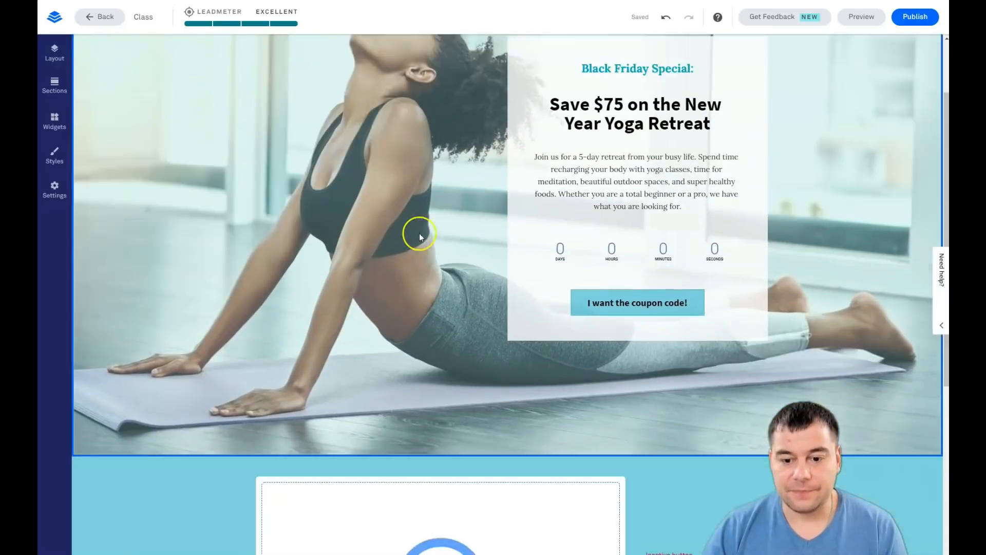
scroll(down, 3)
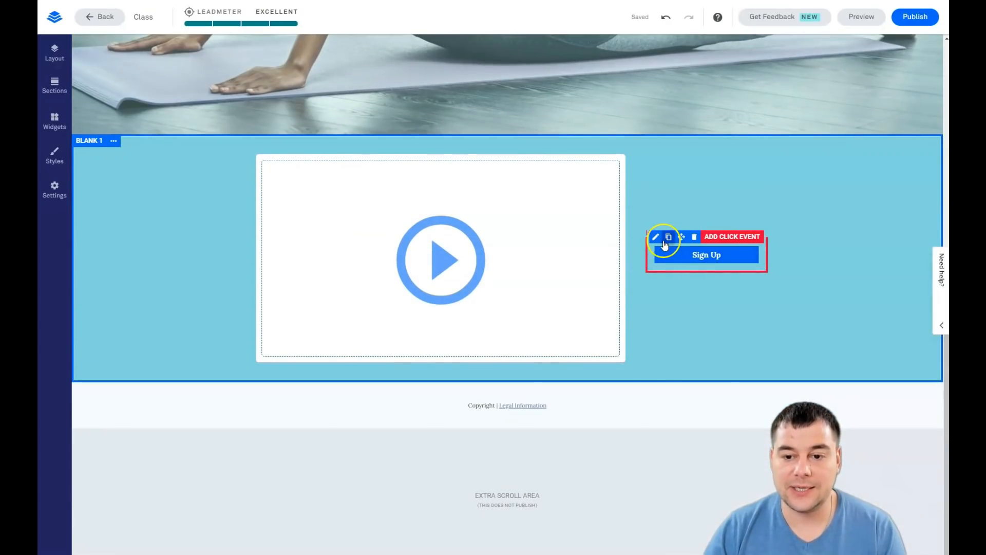
scroll(down, 3)
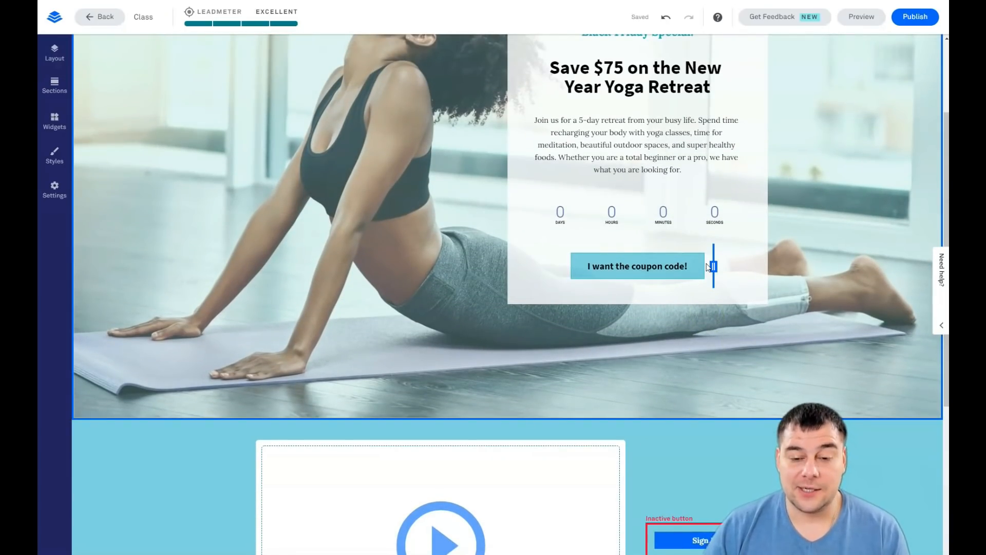
click(637, 214)
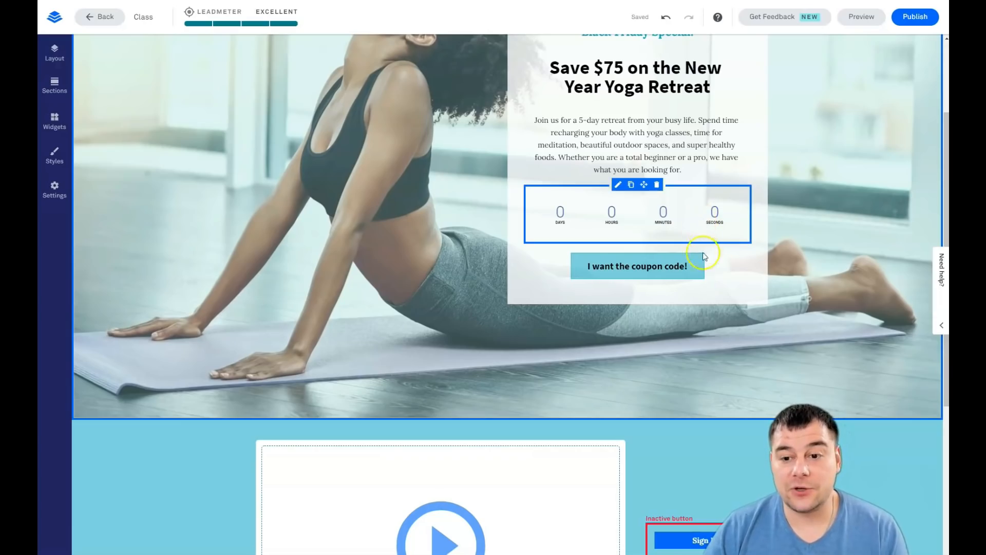
Step: Link the Sign Up button to open the My Leadbox 1 pop-up and edit that pop-up
scroll(up, 3)
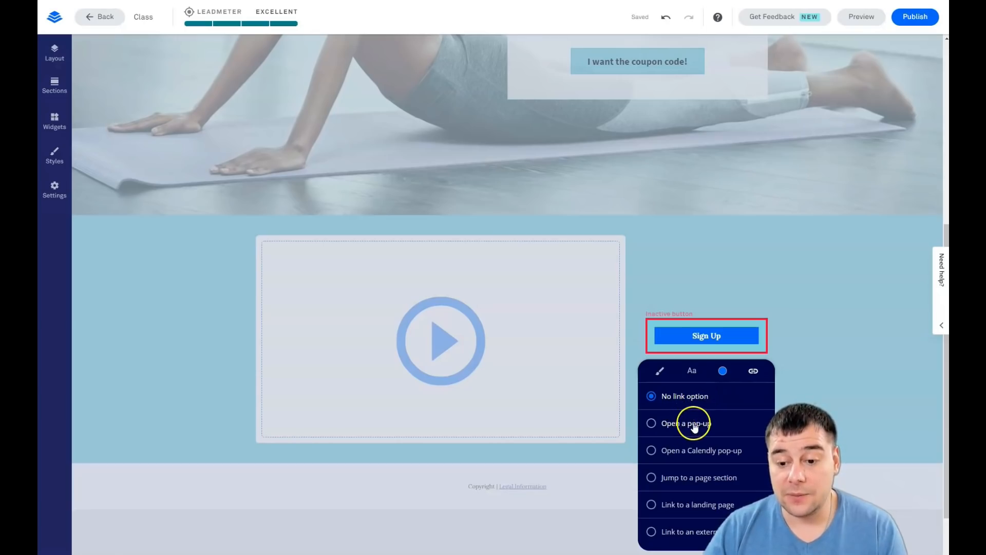
mouse_move(738, 477)
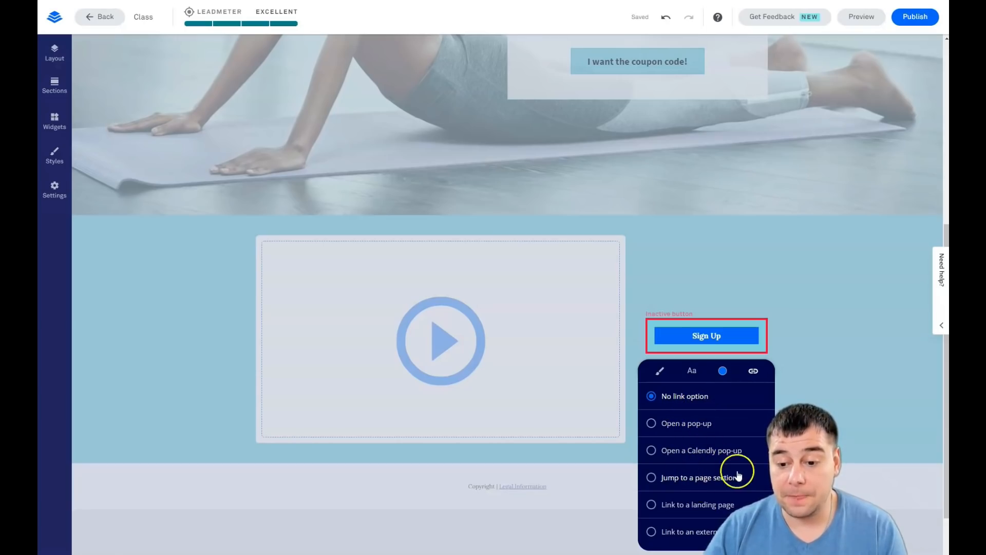
mouse_move(705, 531)
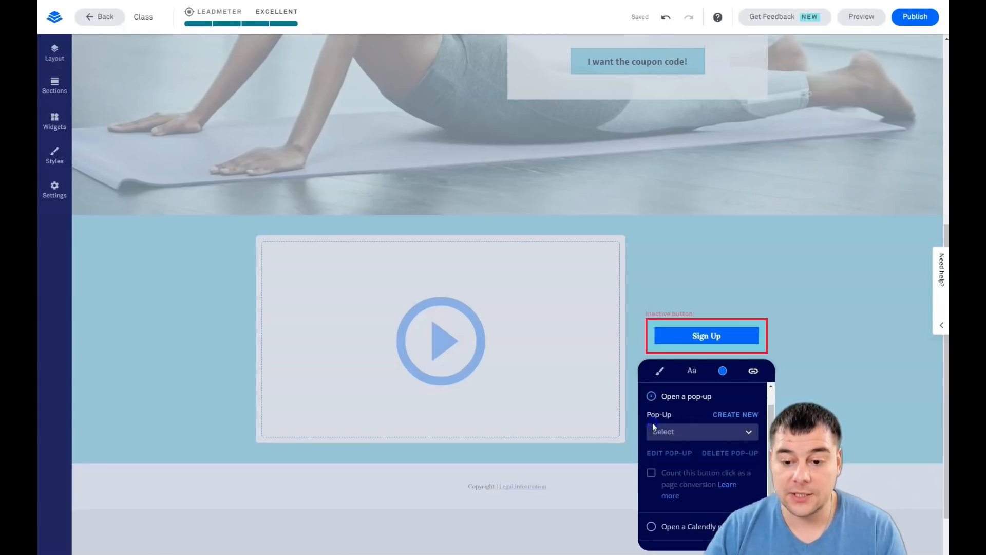
click(651, 395)
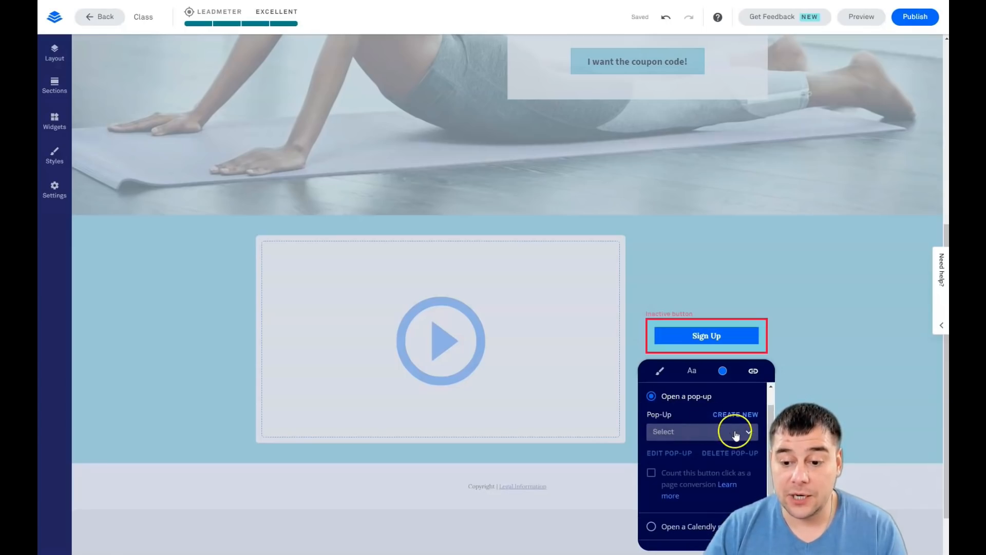
click(702, 432)
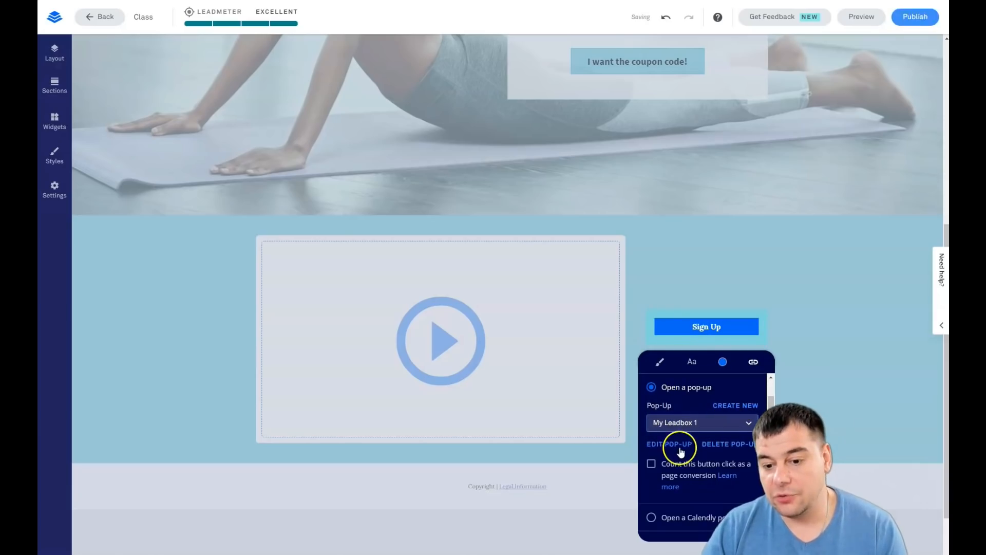
click(657, 444)
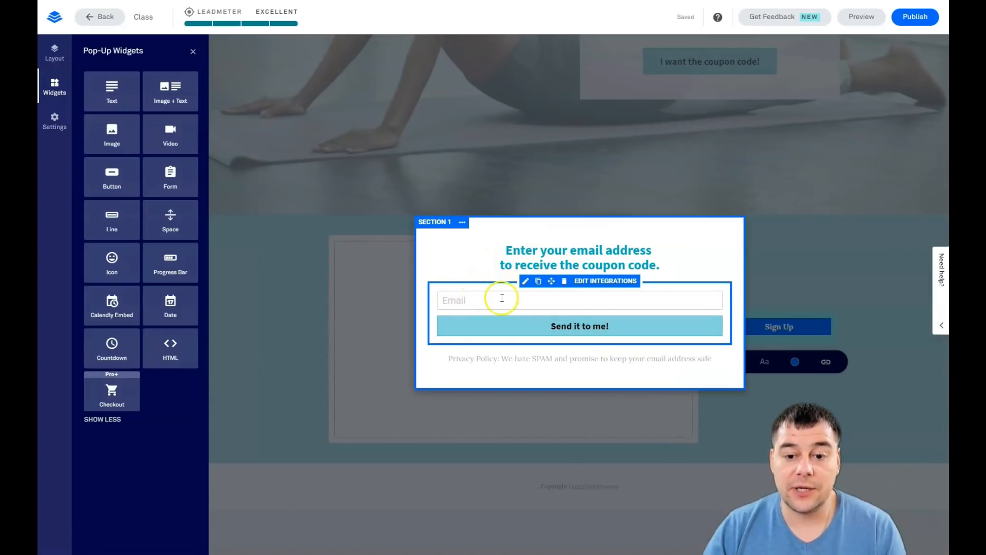
Step: Select the coupon heading and then the email form inside the My Leadbox 1 pop-up
click(578, 257)
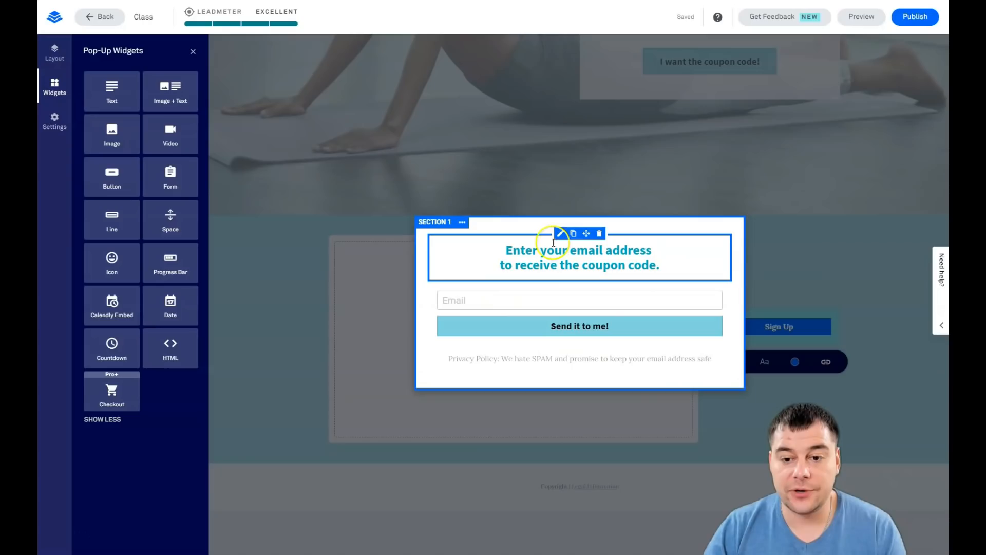
click(579, 300)
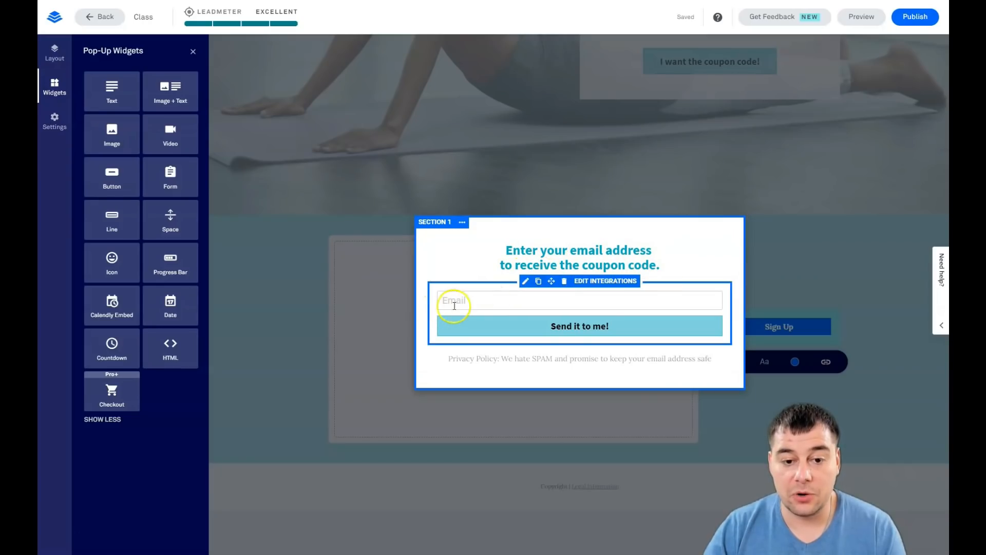
click(579, 325)
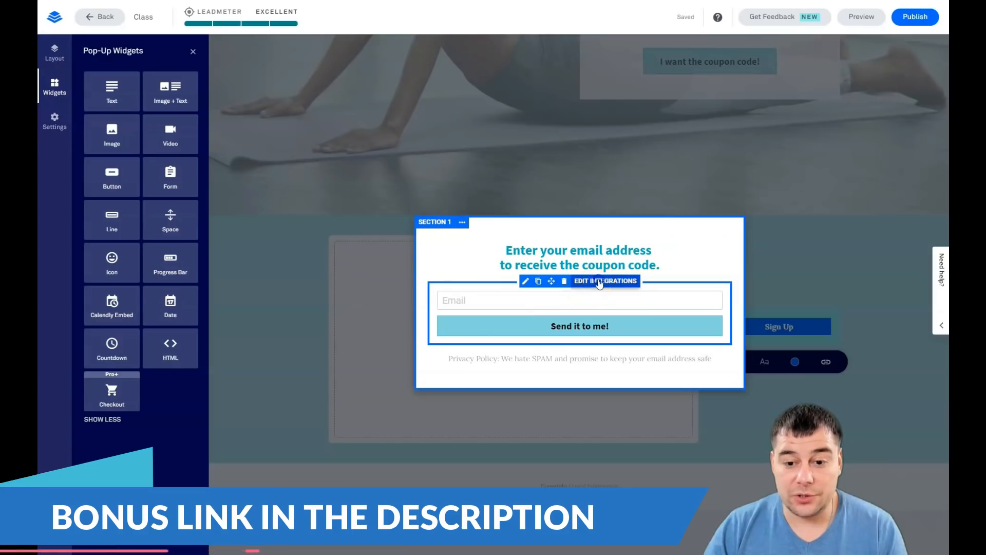
Step: Start adding a form integration and choose More Services to see the full catalogue
click(604, 281)
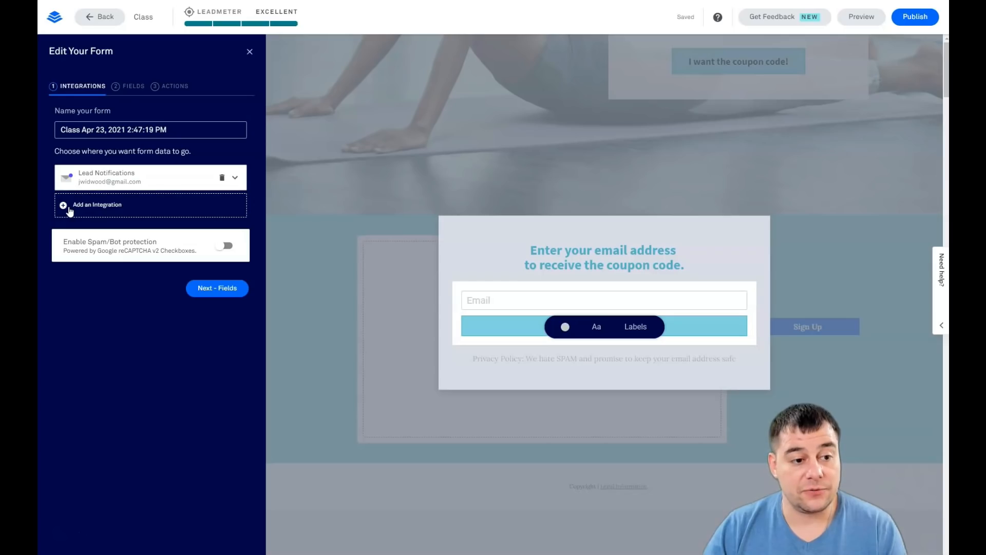
click(96, 205)
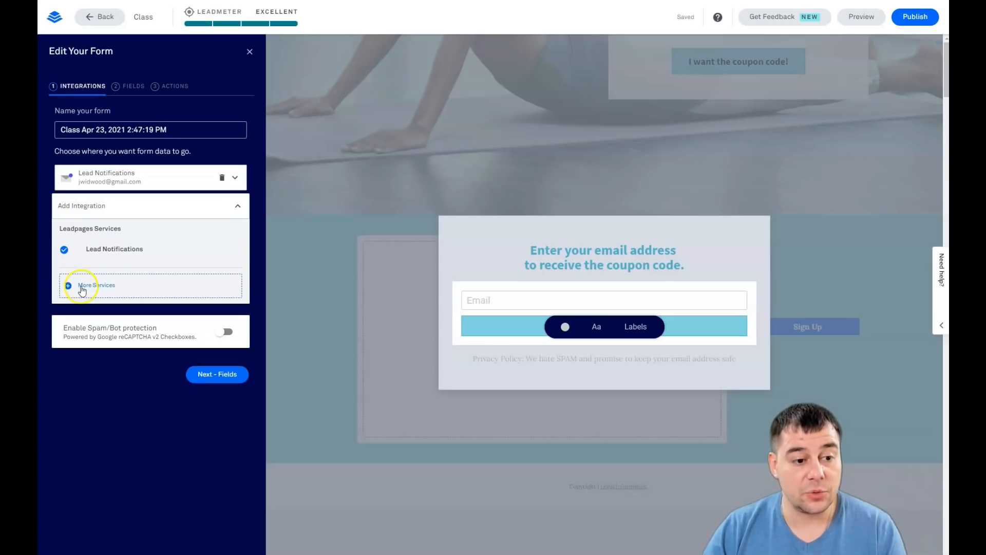
click(97, 284)
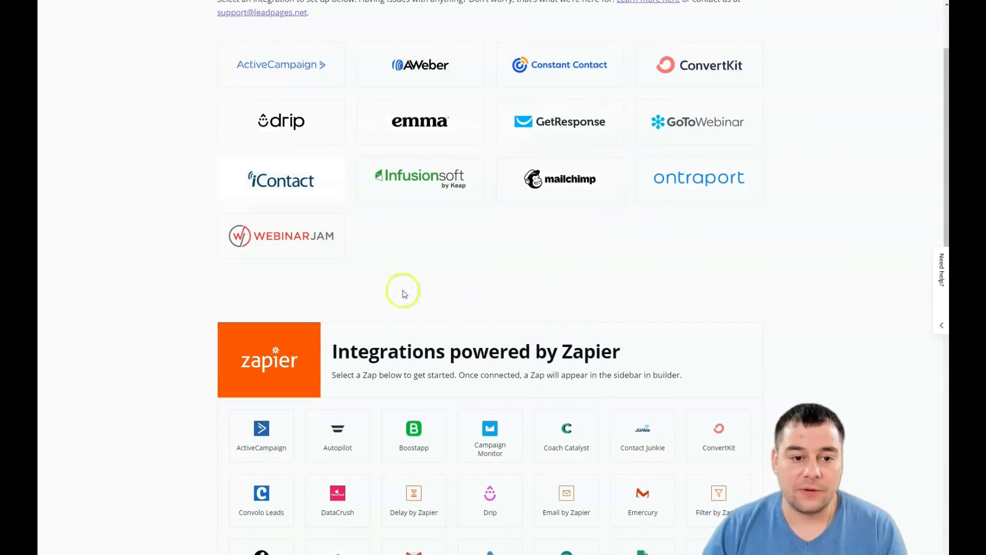
Step: Scroll through the Native and Zapier-powered integrations catalogue
scroll(down, 3)
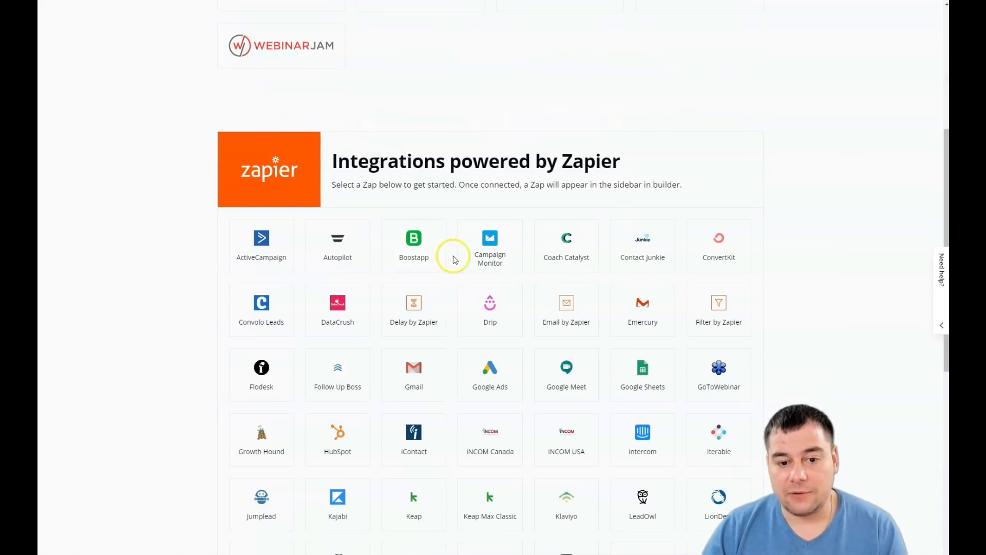
mouse_move(642, 369)
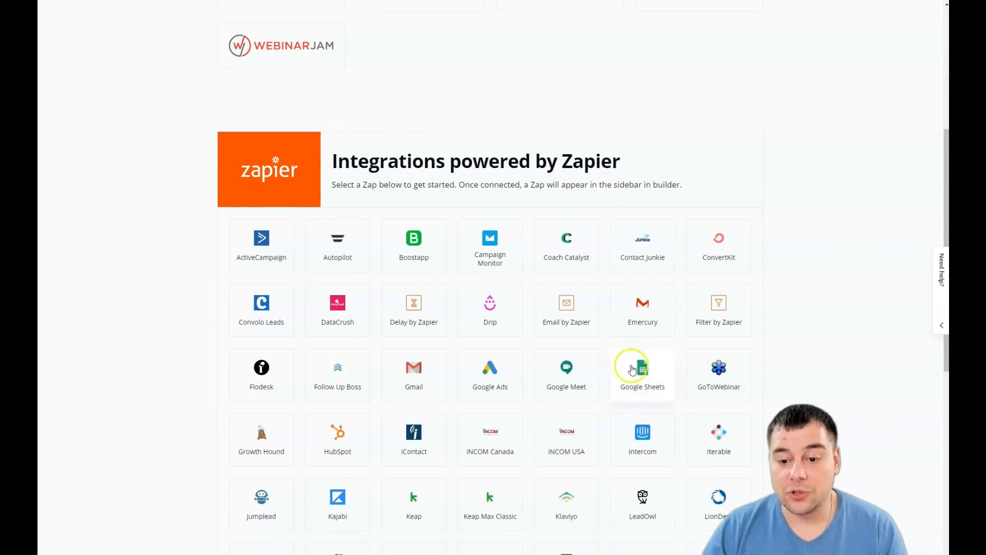
mouse_move(642, 377)
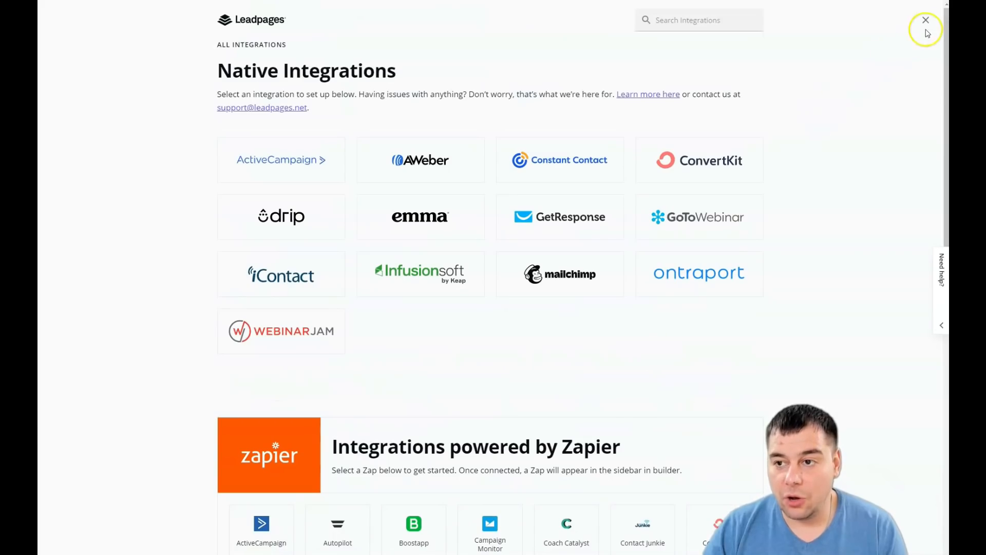
Step: Close the integrations catalogue and add a First Name field above Email in the pop-up form
click(926, 20)
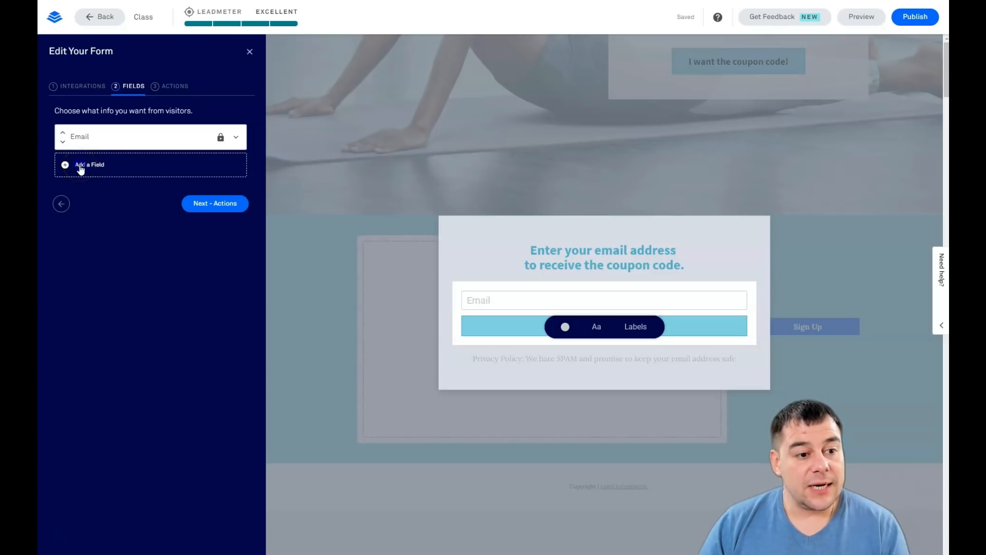
click(89, 165)
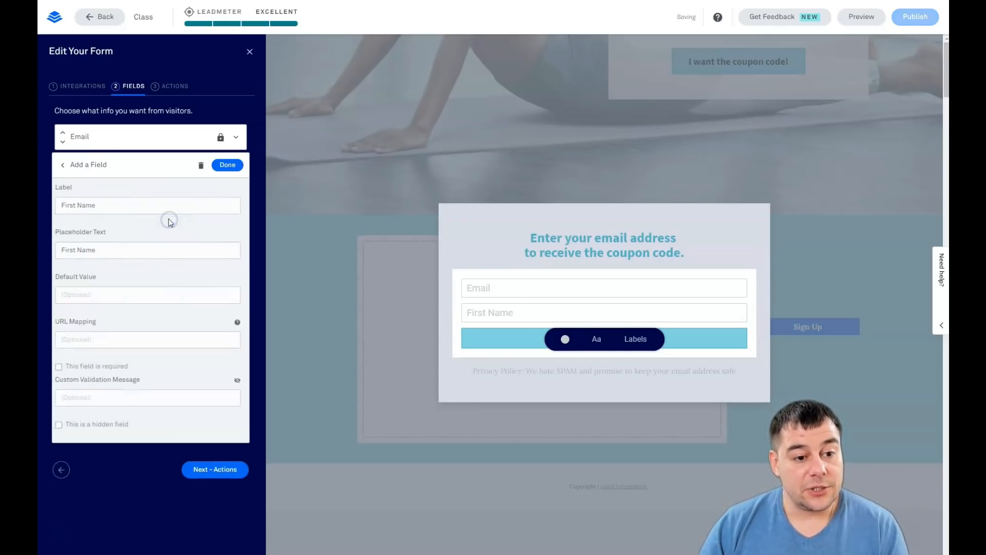
click(227, 164)
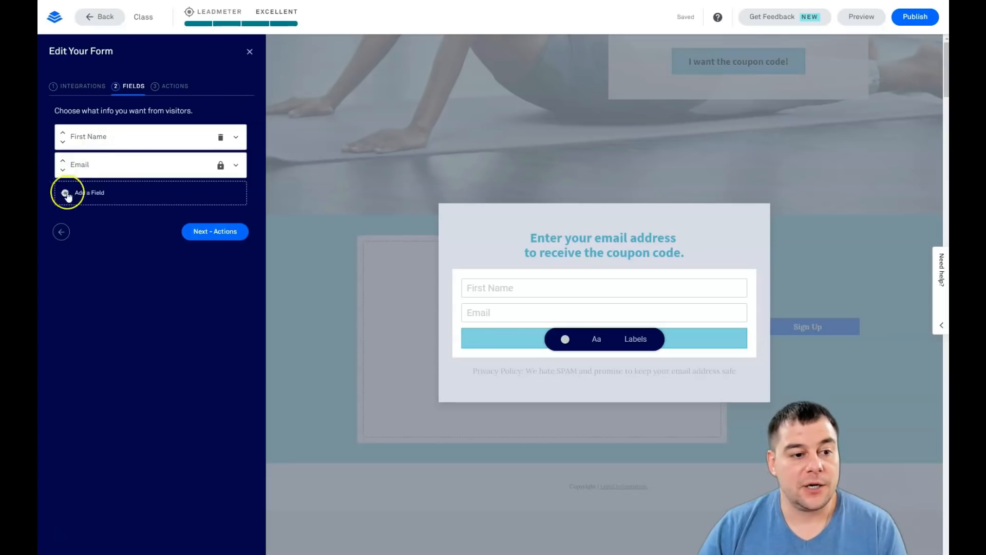
click(88, 192)
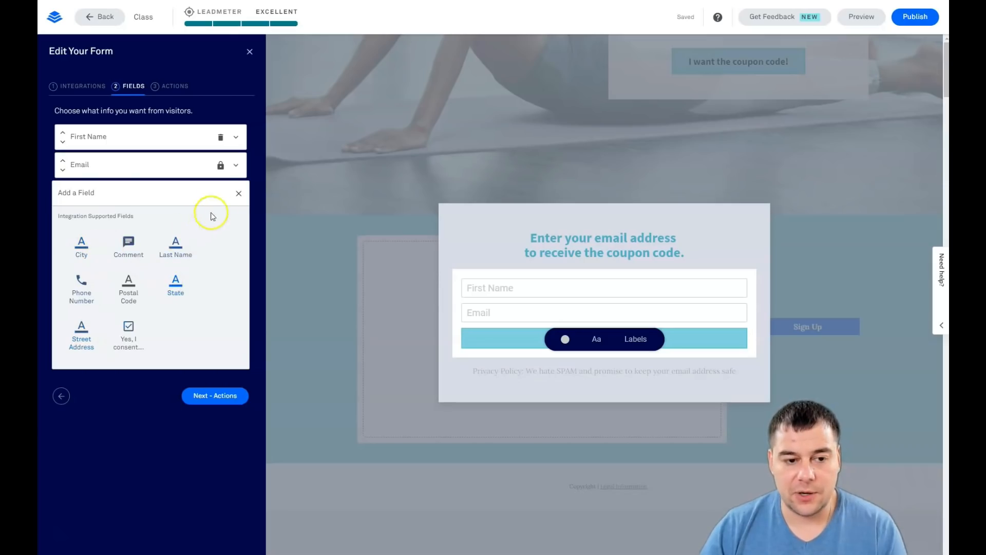
click(239, 193)
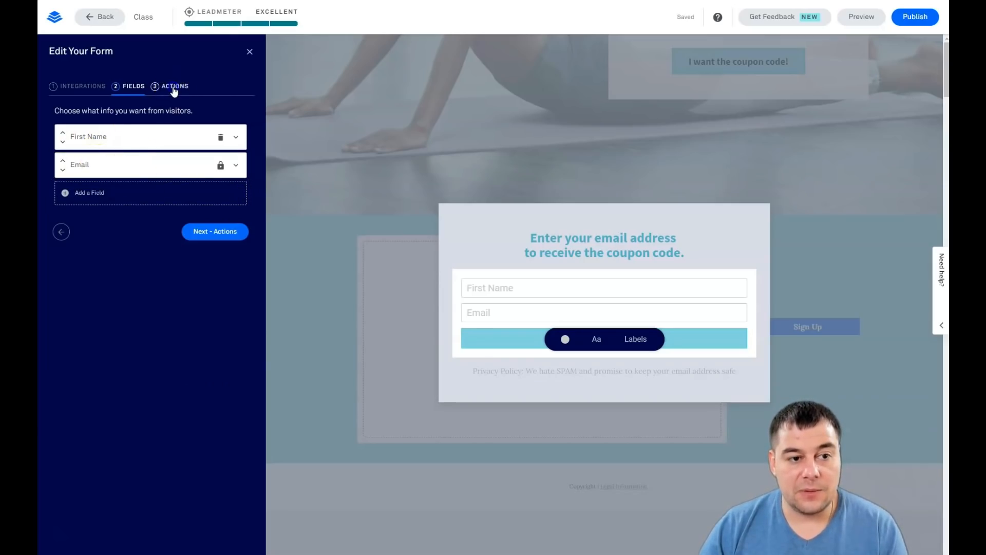
Step: Set the form's after-submit action to Remain on page and close the form settings
click(175, 85)
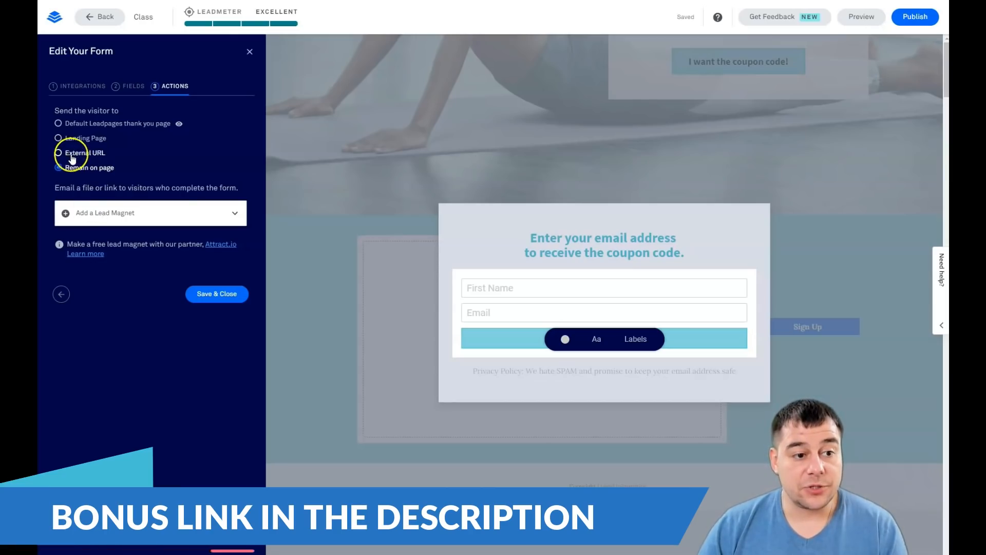
click(58, 167)
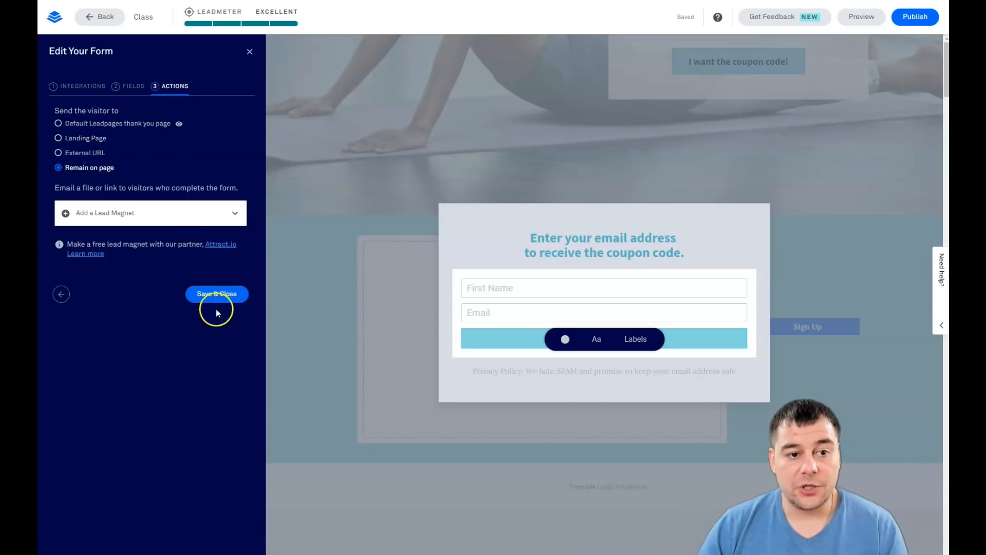
mouse_move(170, 408)
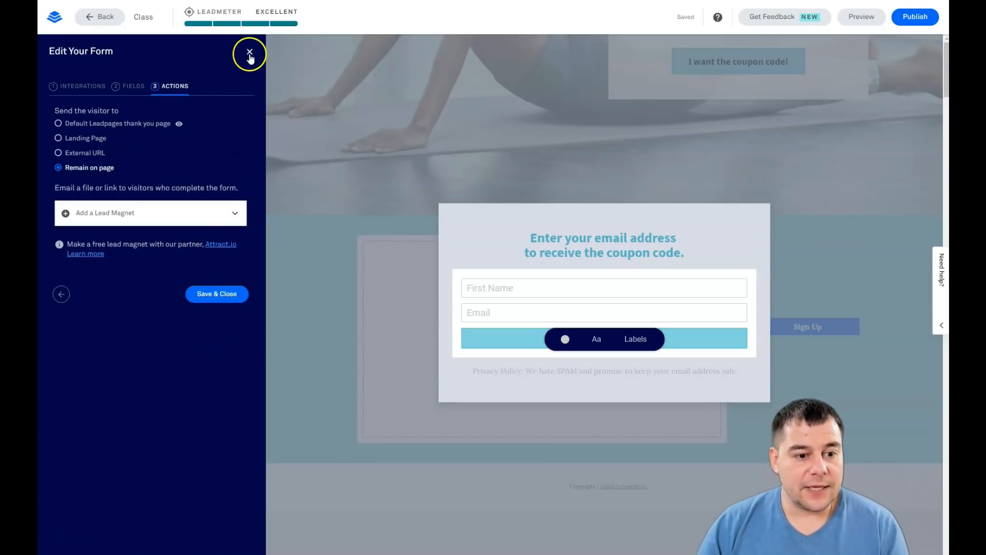
click(249, 52)
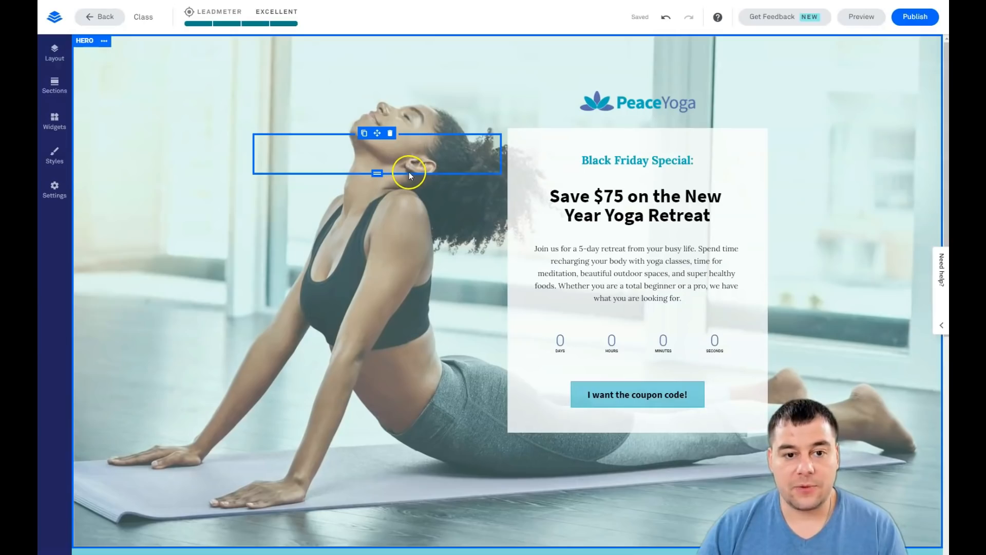
click(638, 160)
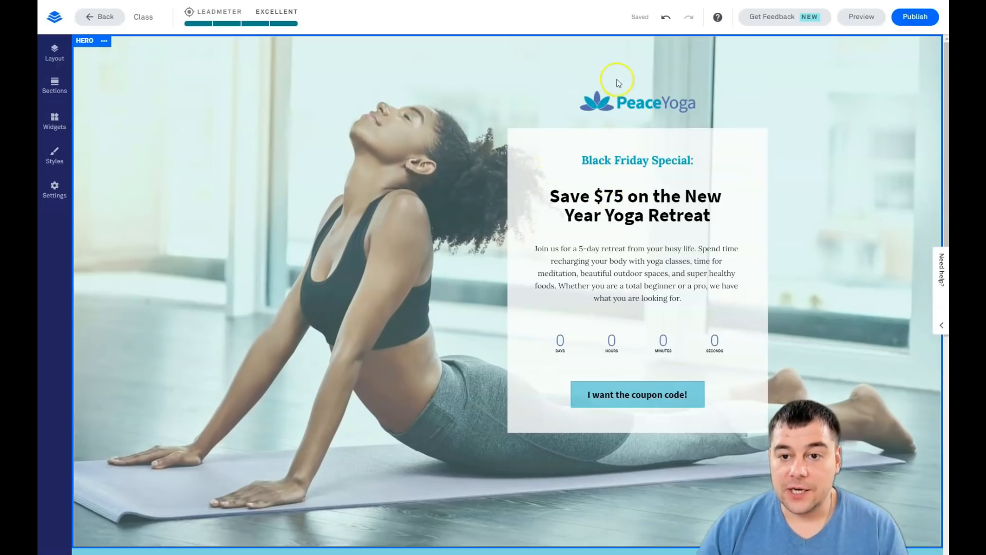
click(637, 206)
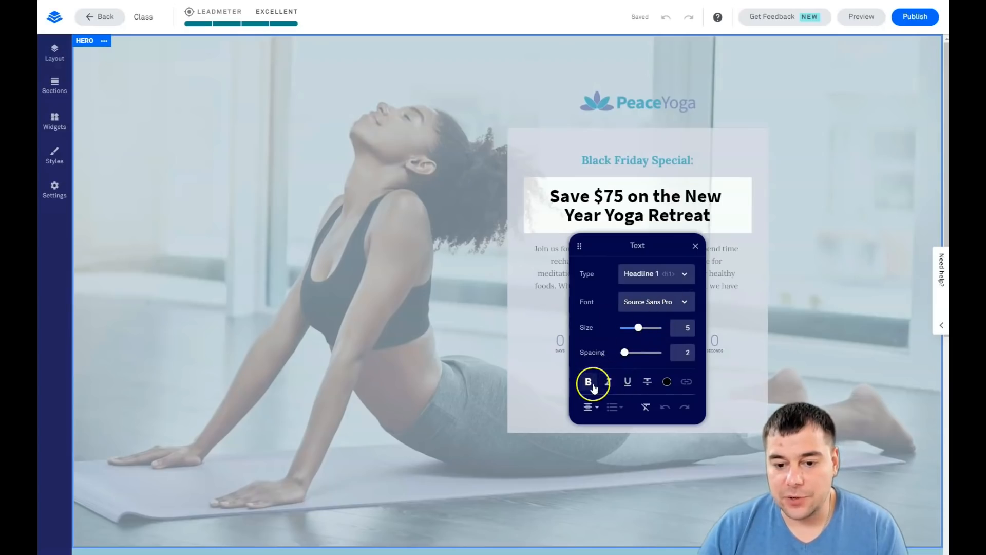
click(588, 382)
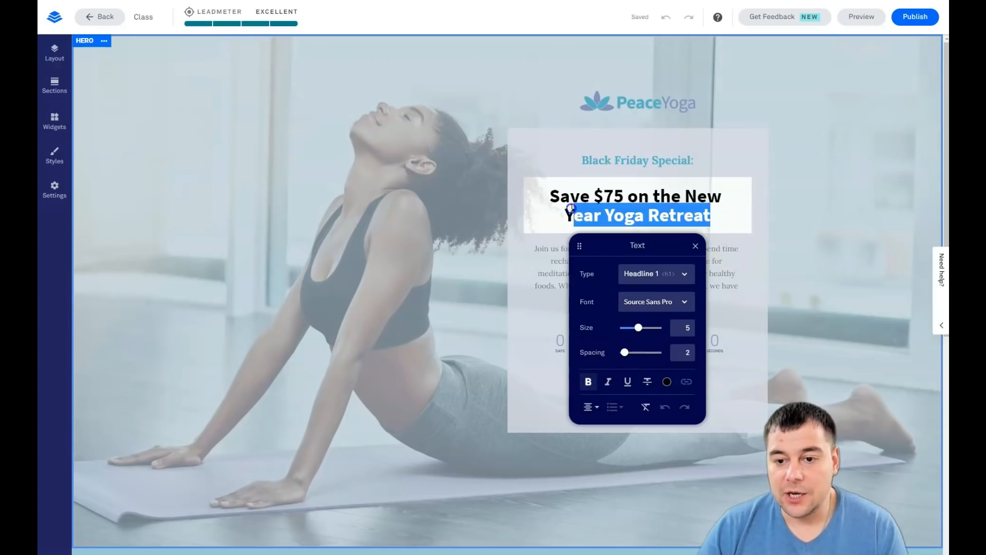
click(608, 383)
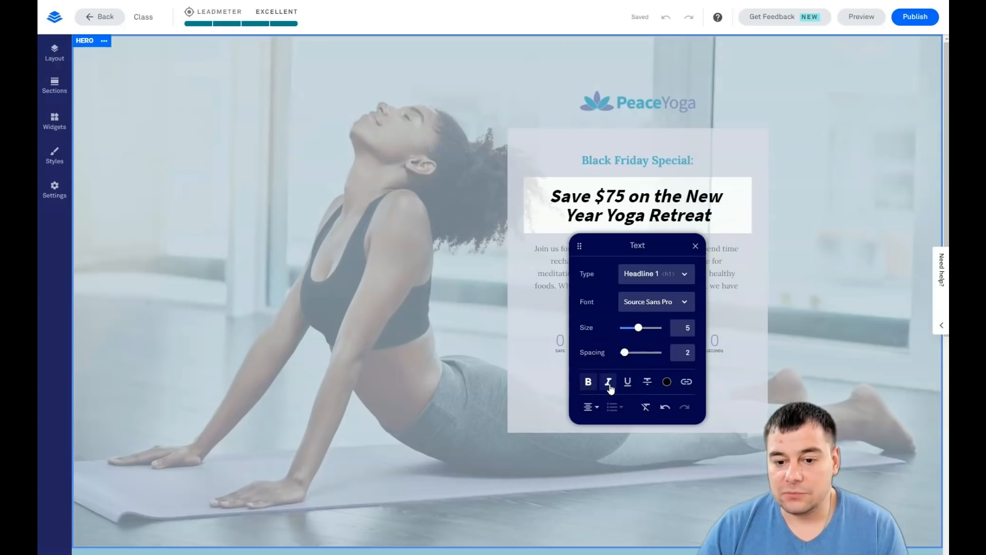
click(609, 382)
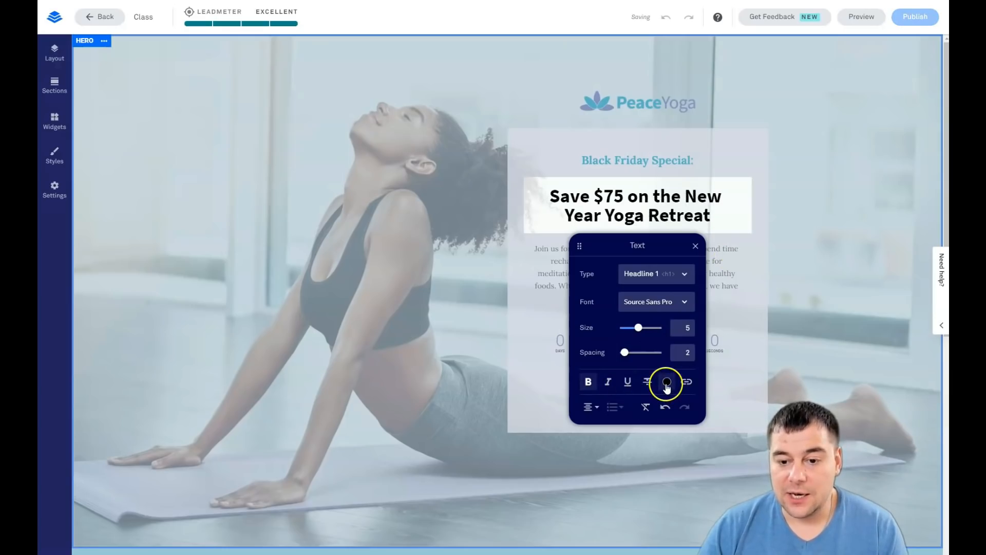
click(666, 383)
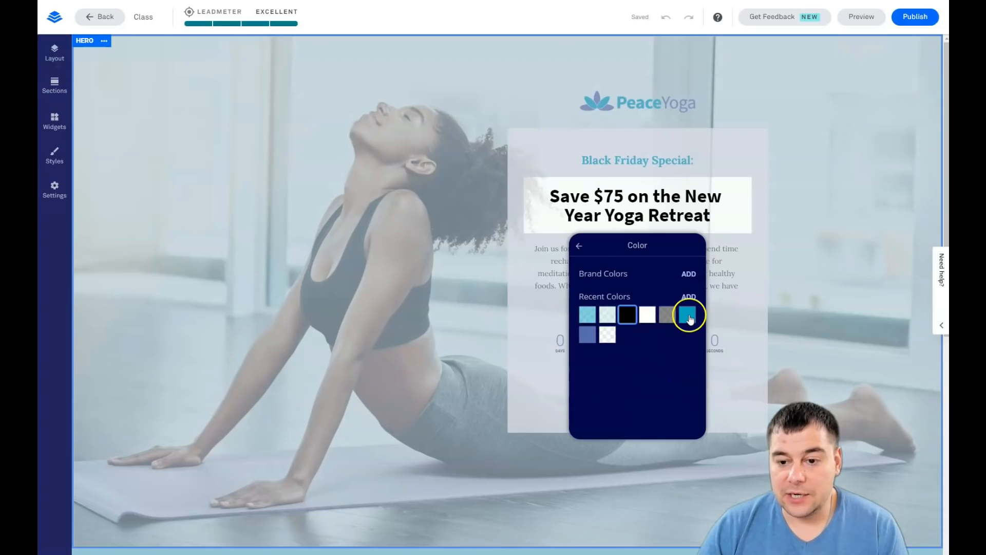
click(689, 314)
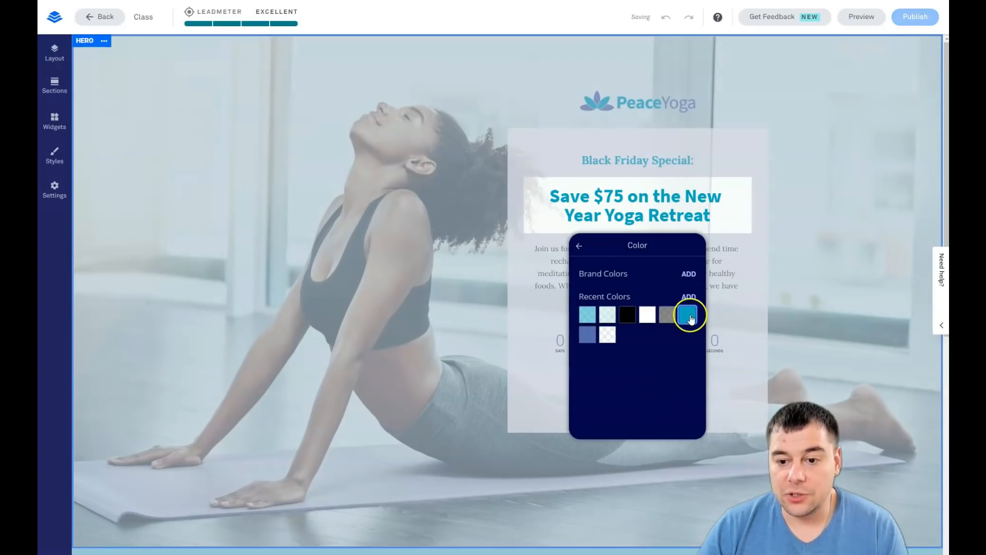
click(627, 314)
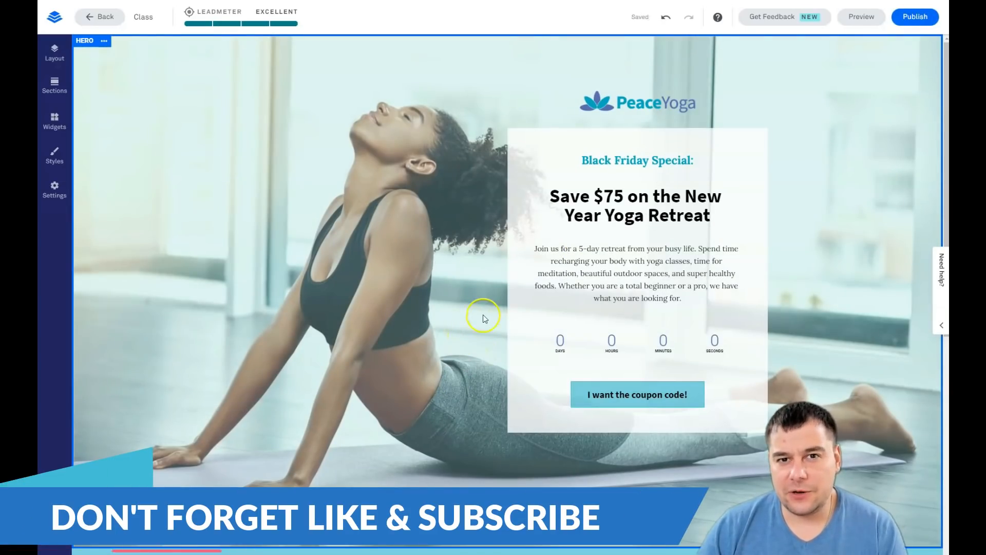
Step: Set the Blank 1 video/Sign Up section's minimum height to 50%
scroll(down, 3)
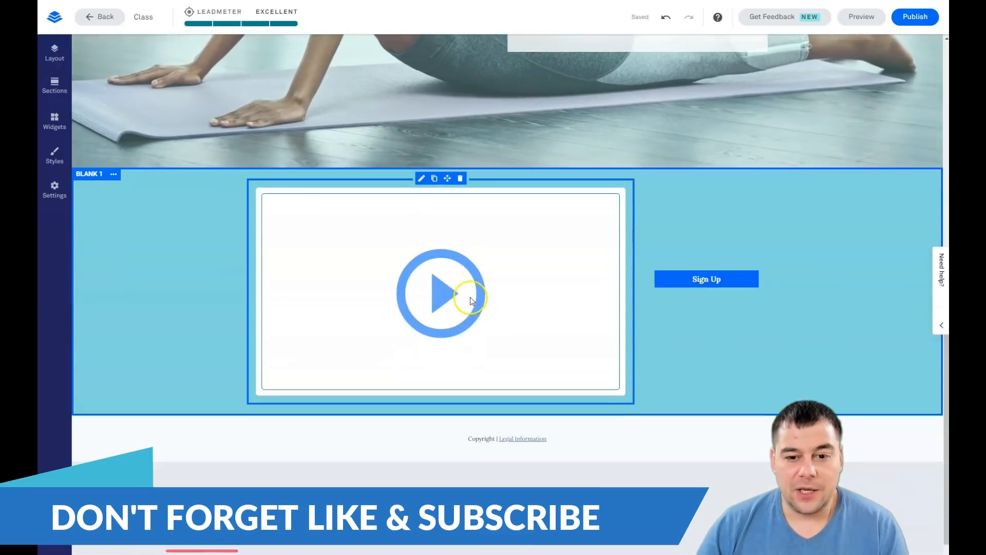
scroll(down, 3)
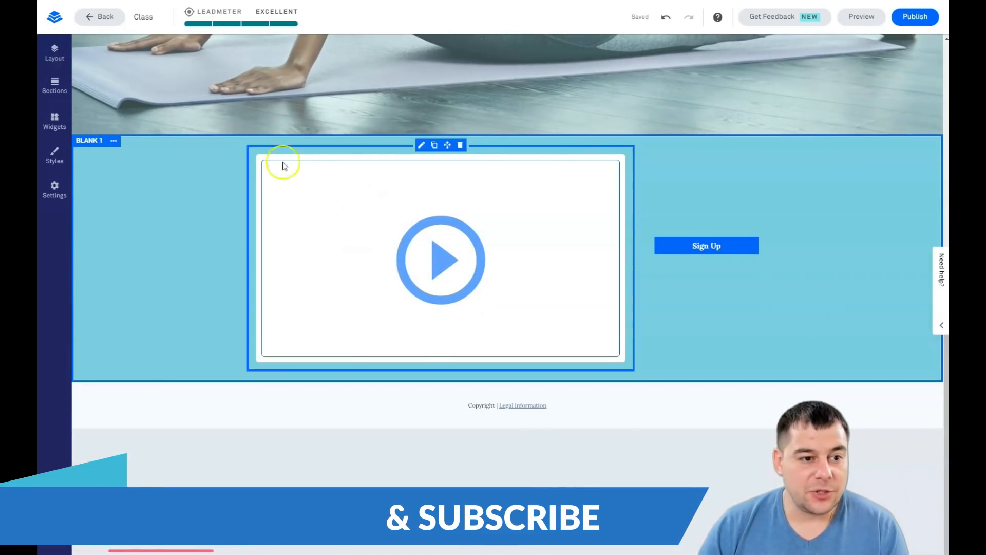
click(113, 140)
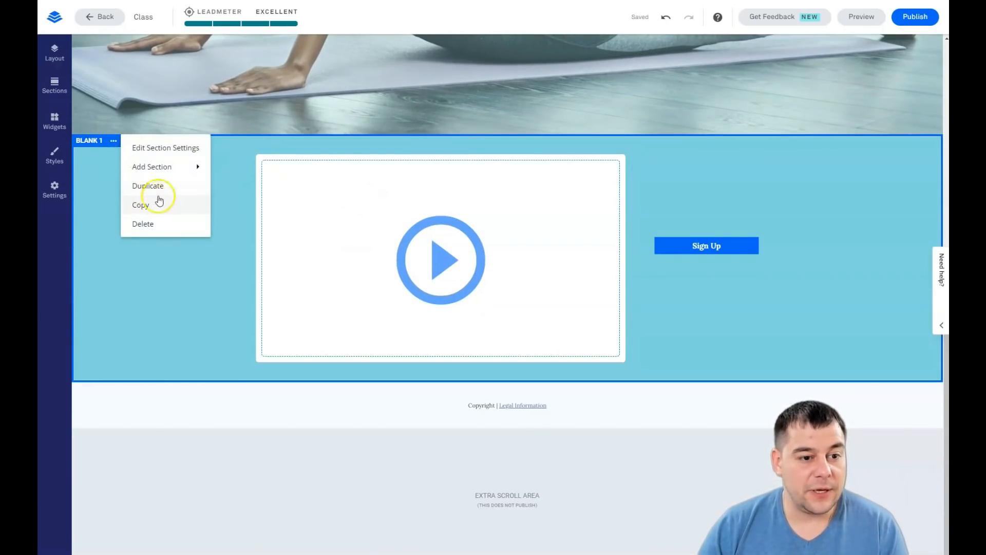
click(166, 147)
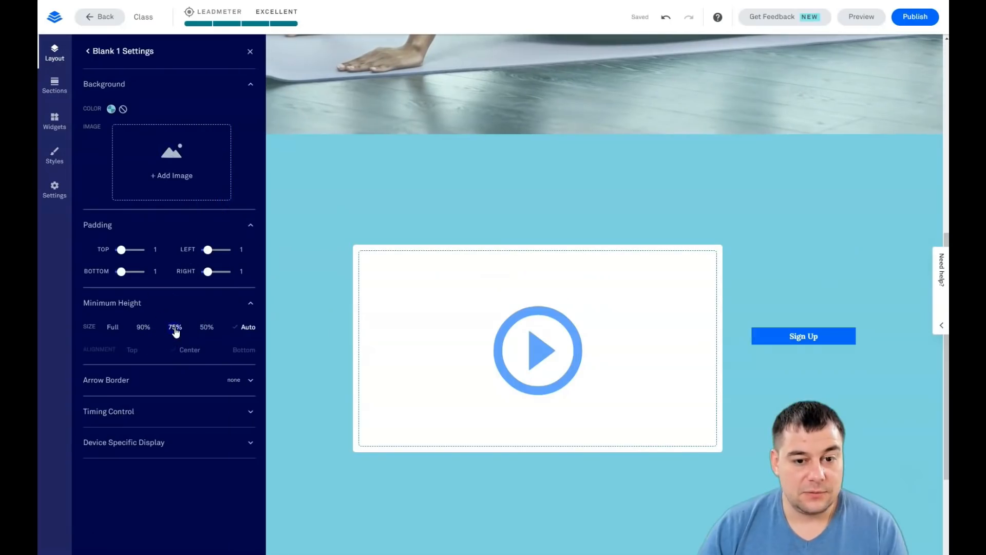
click(215, 326)
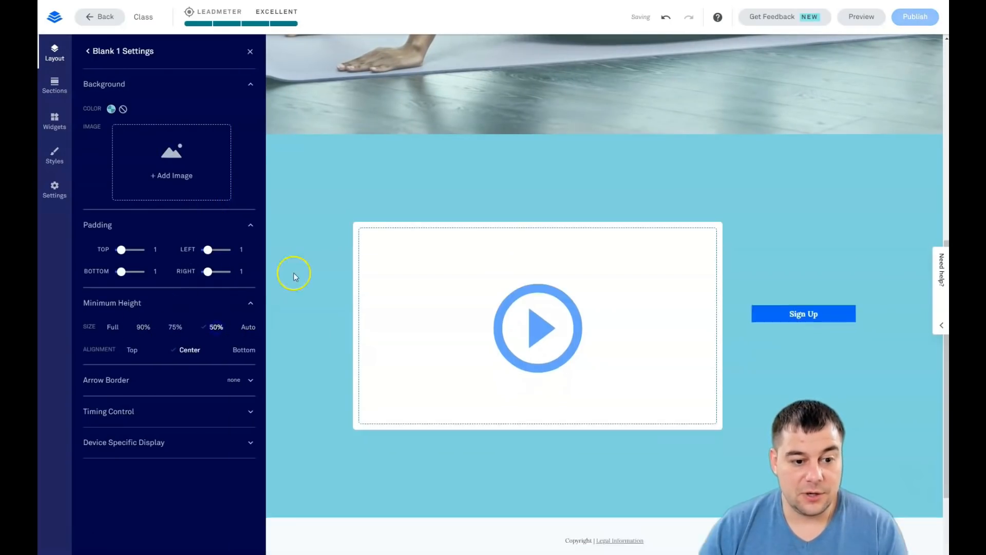
scroll(down, 3)
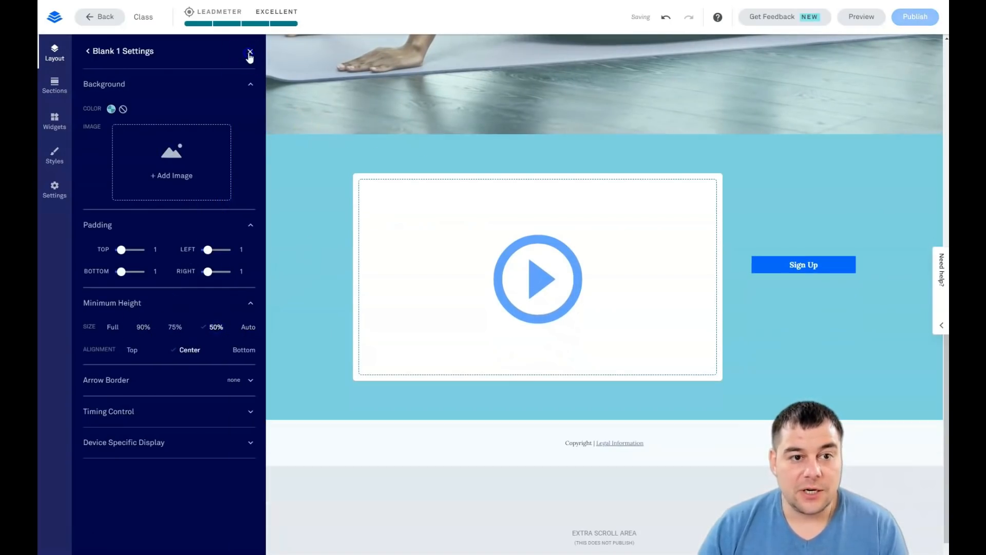
click(250, 52)
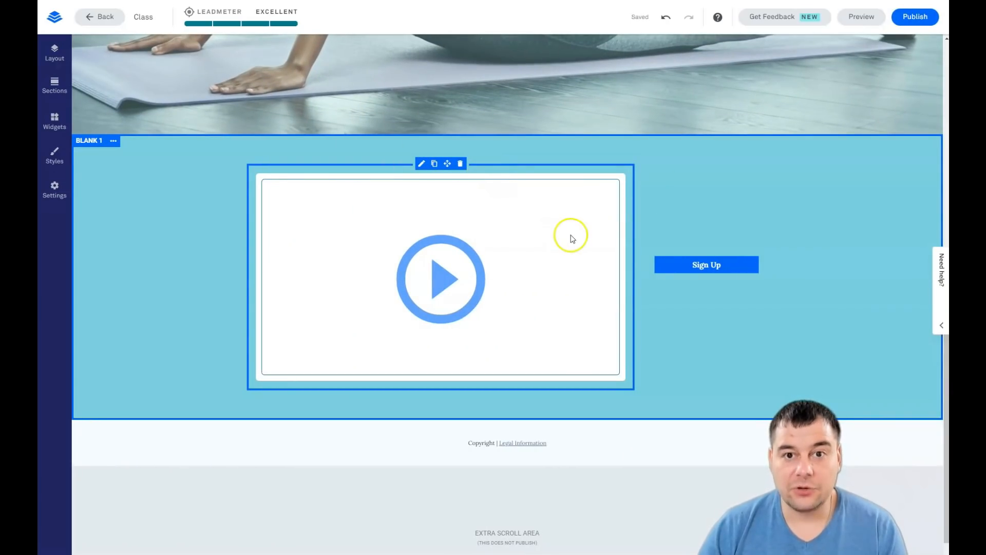
mouse_move(544, 196)
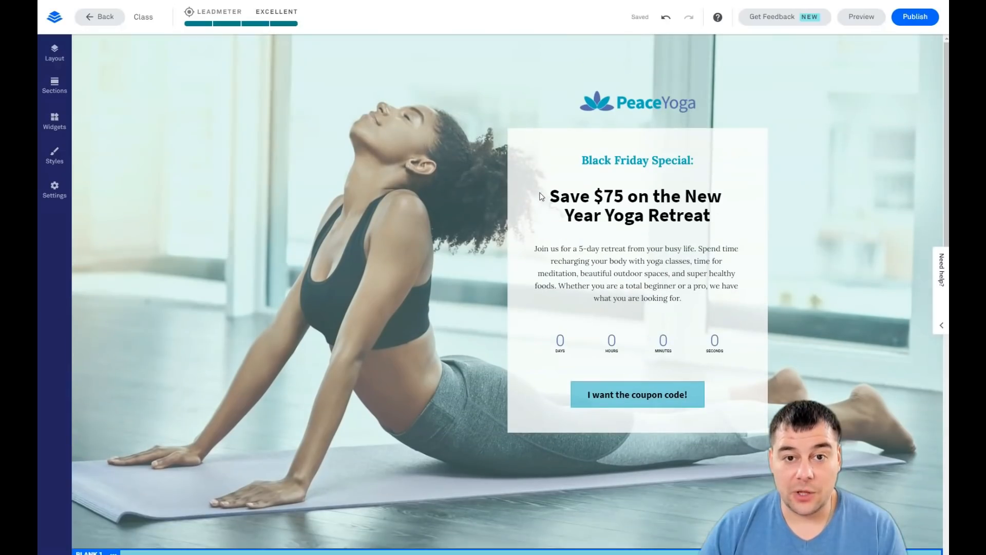
click(299, 252)
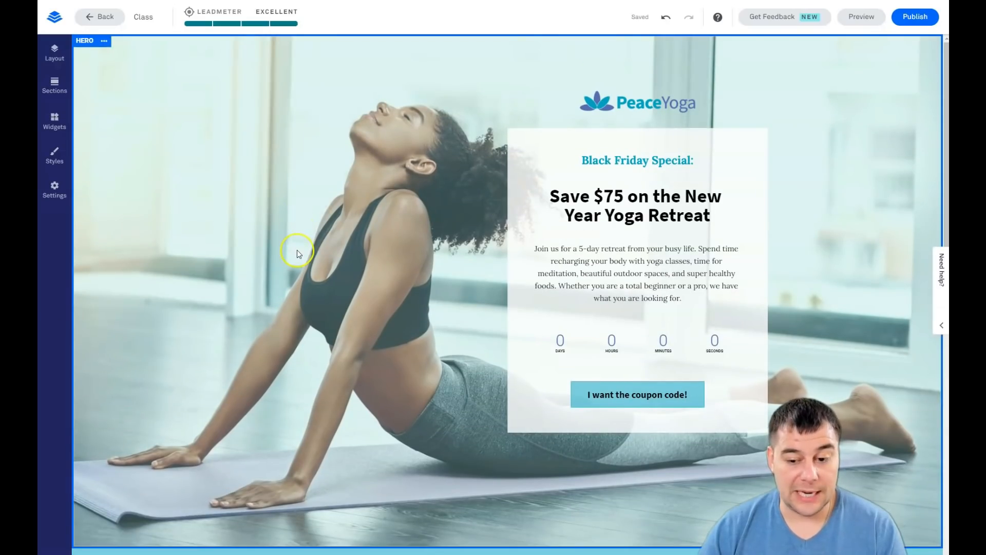
mouse_move(301, 247)
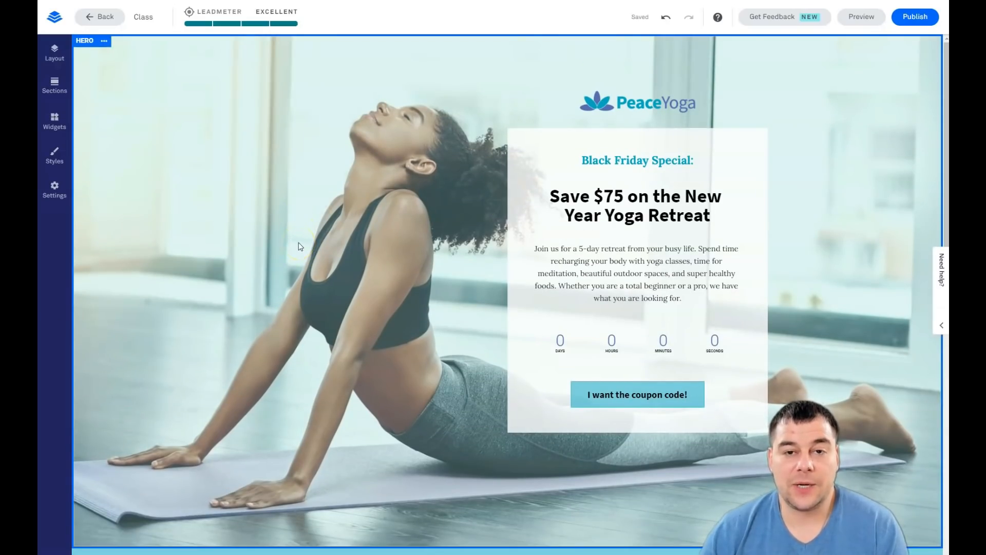
click(637, 272)
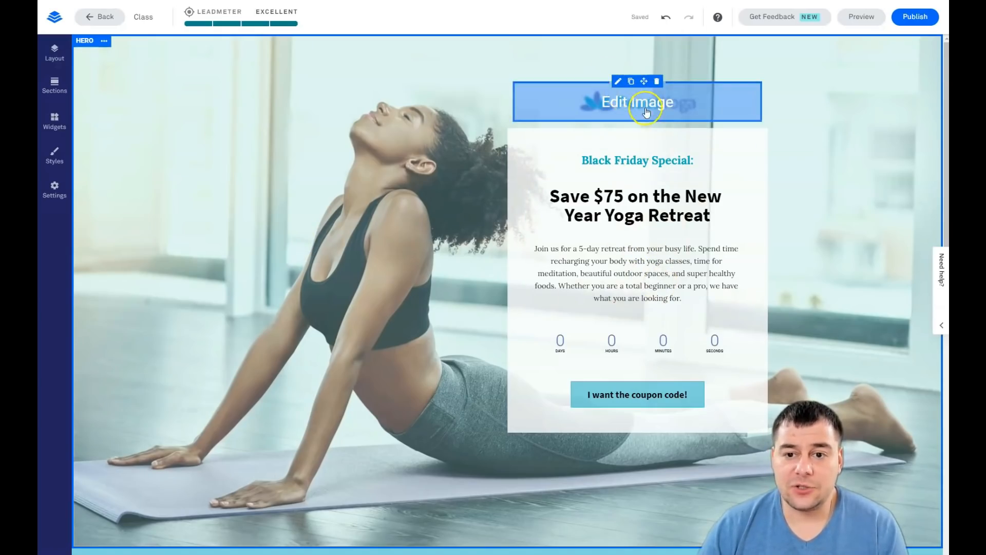
click(635, 206)
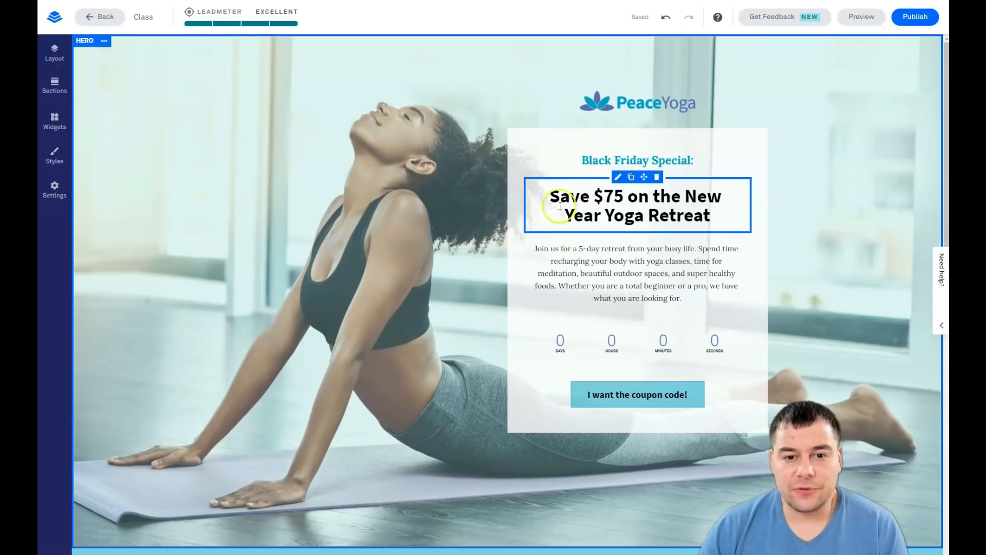
click(436, 310)
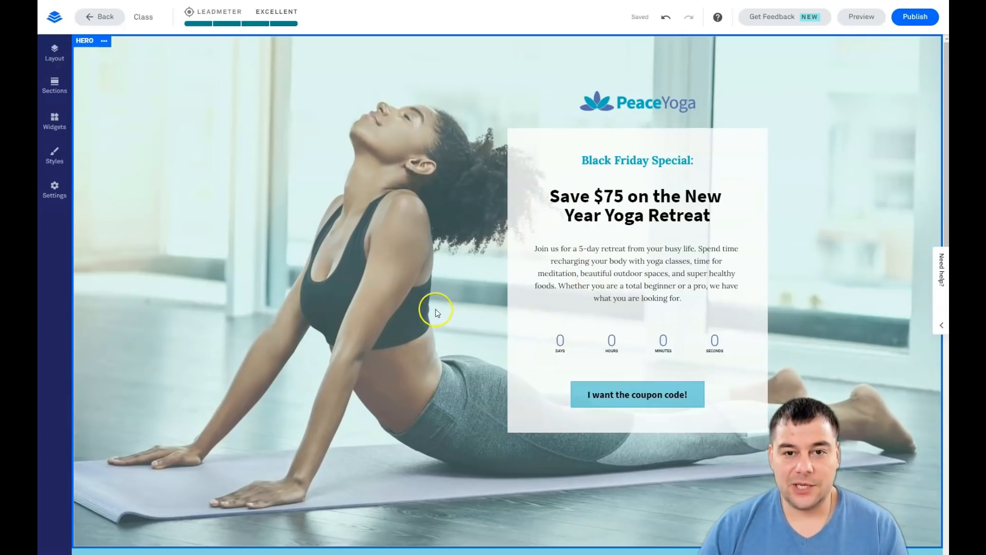
scroll(down, 3)
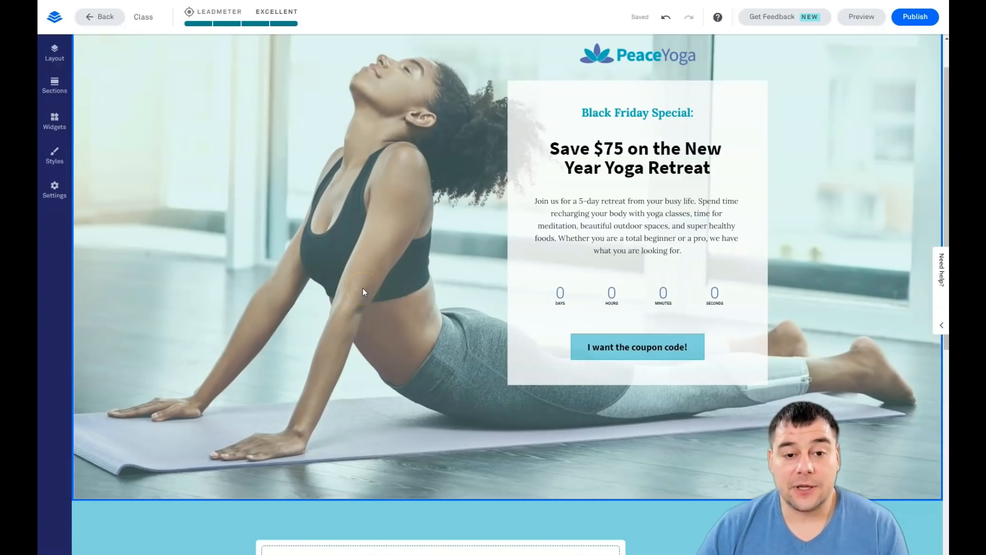
click(359, 271)
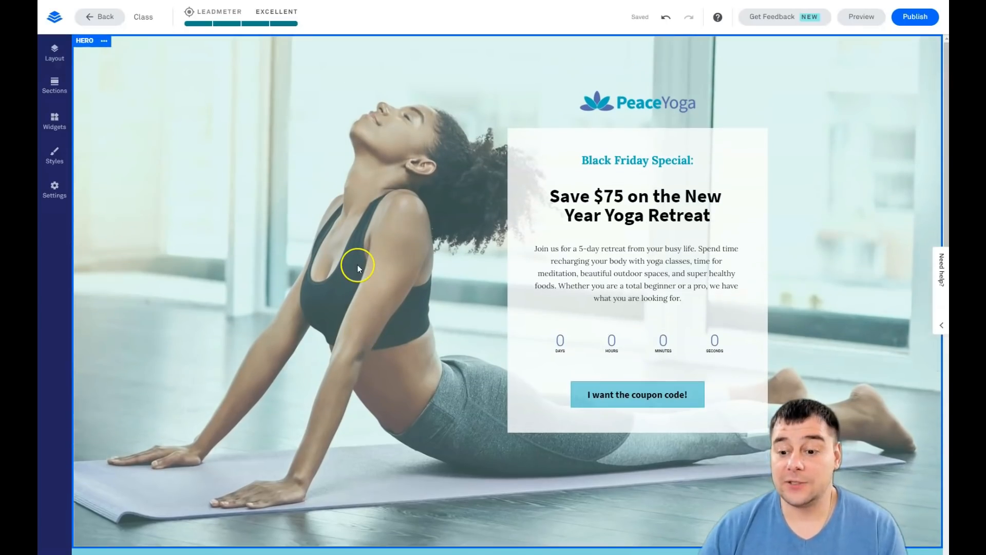
mouse_move(418, 201)
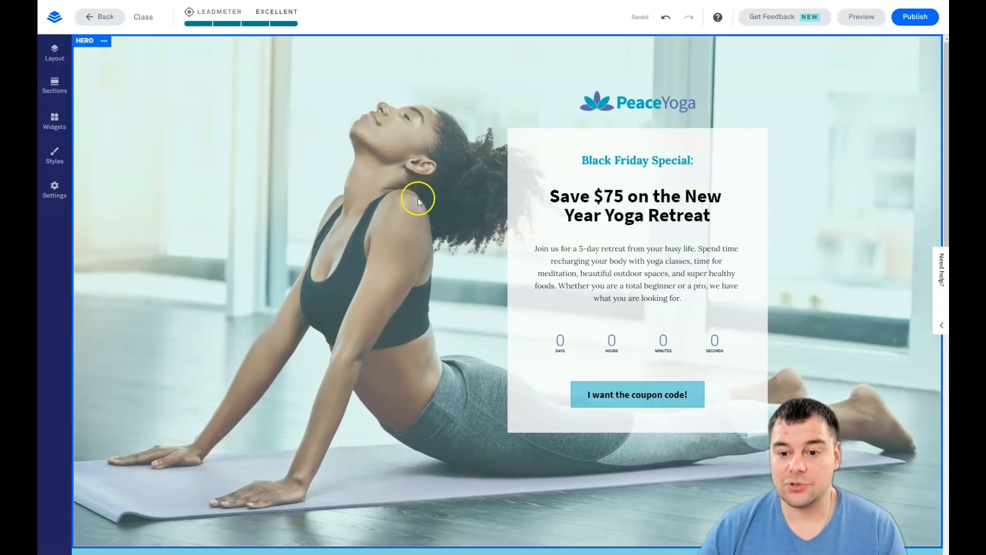
mouse_move(444, 258)
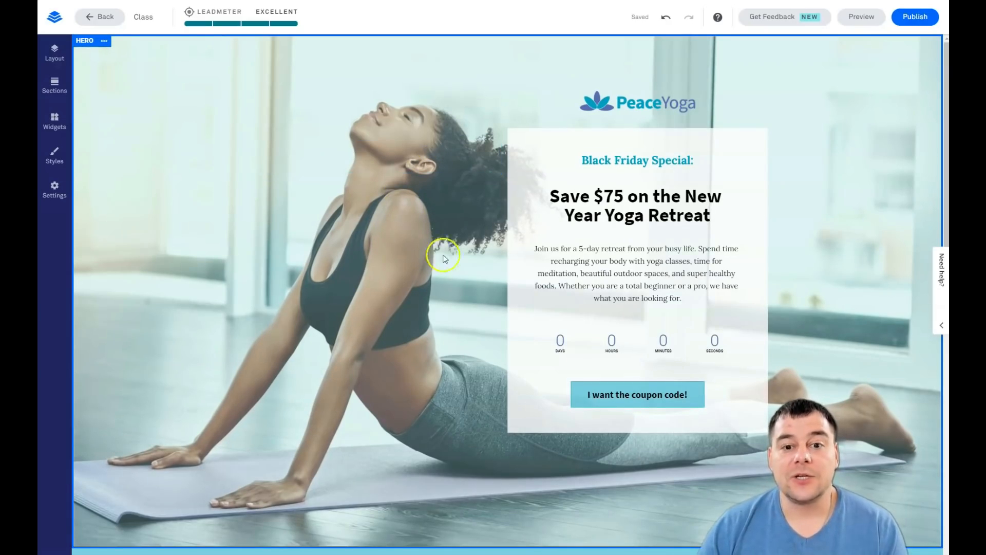
click(638, 102)
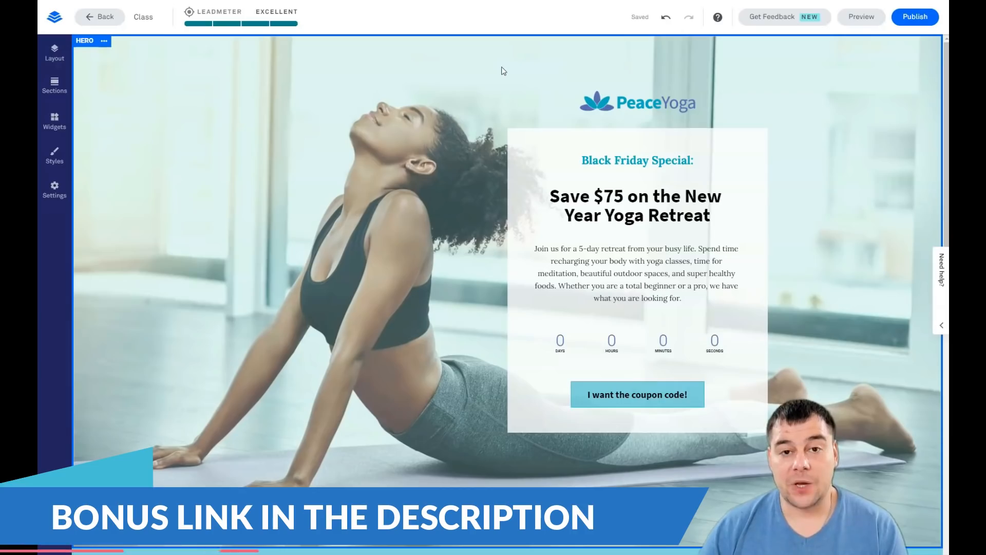
mouse_move(503, 74)
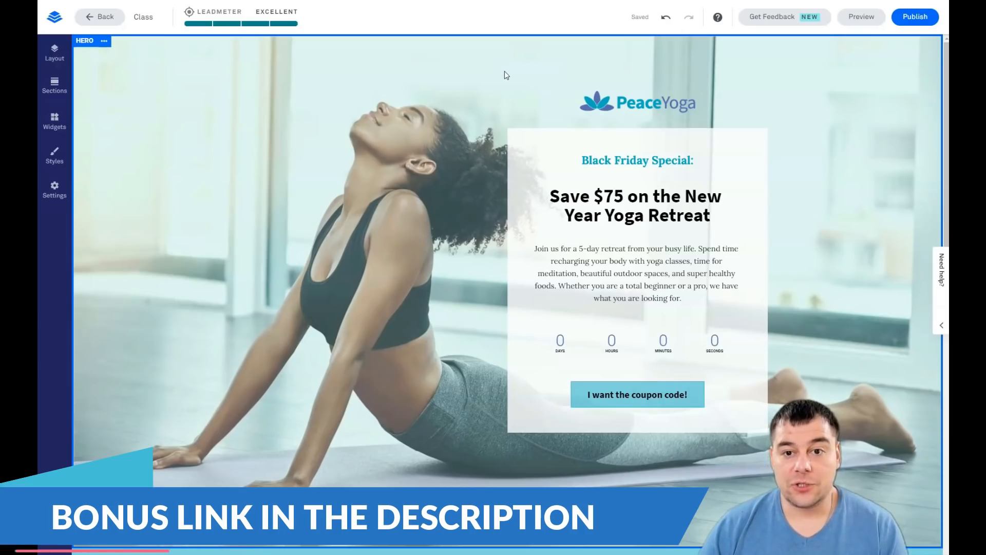